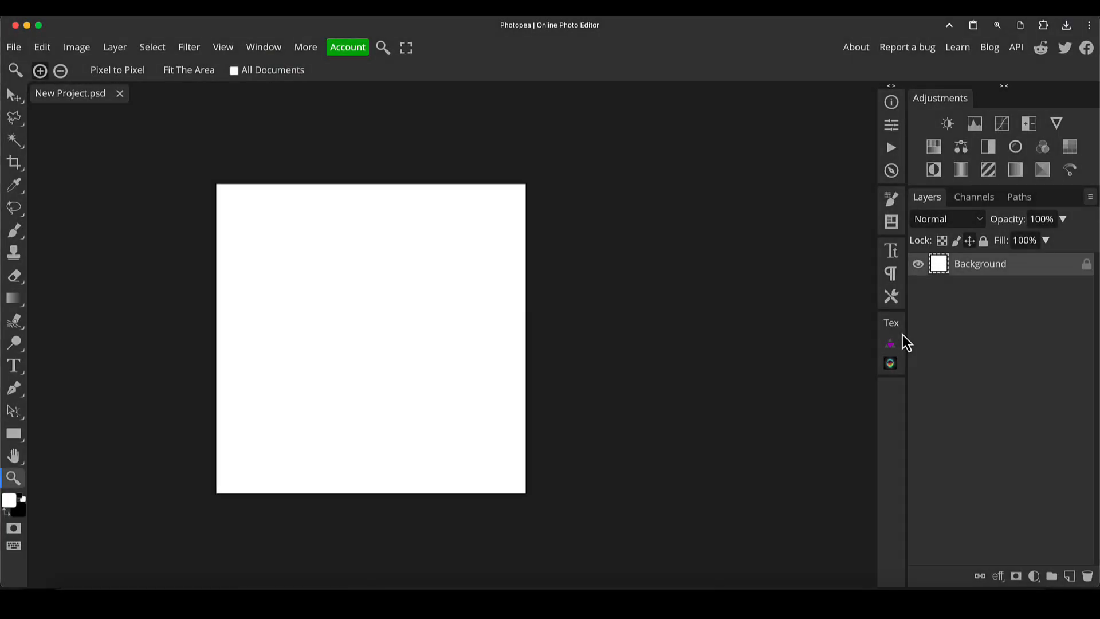
- Launch the Dezgo text-to-image generator from the plugin strip
click(891, 363)
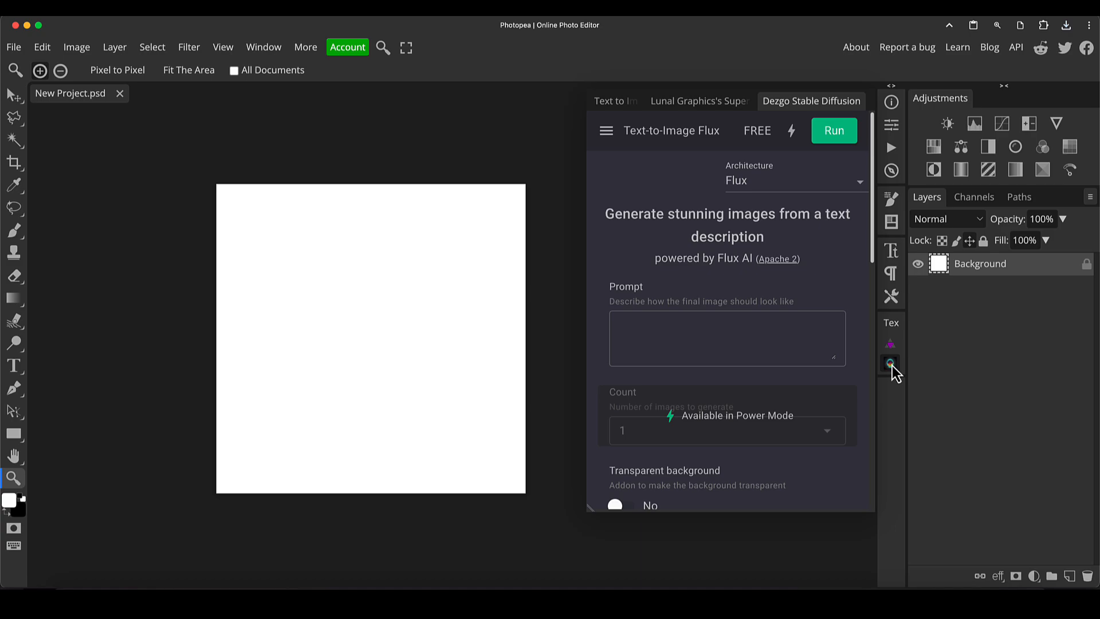
mouse_move(501, 157)
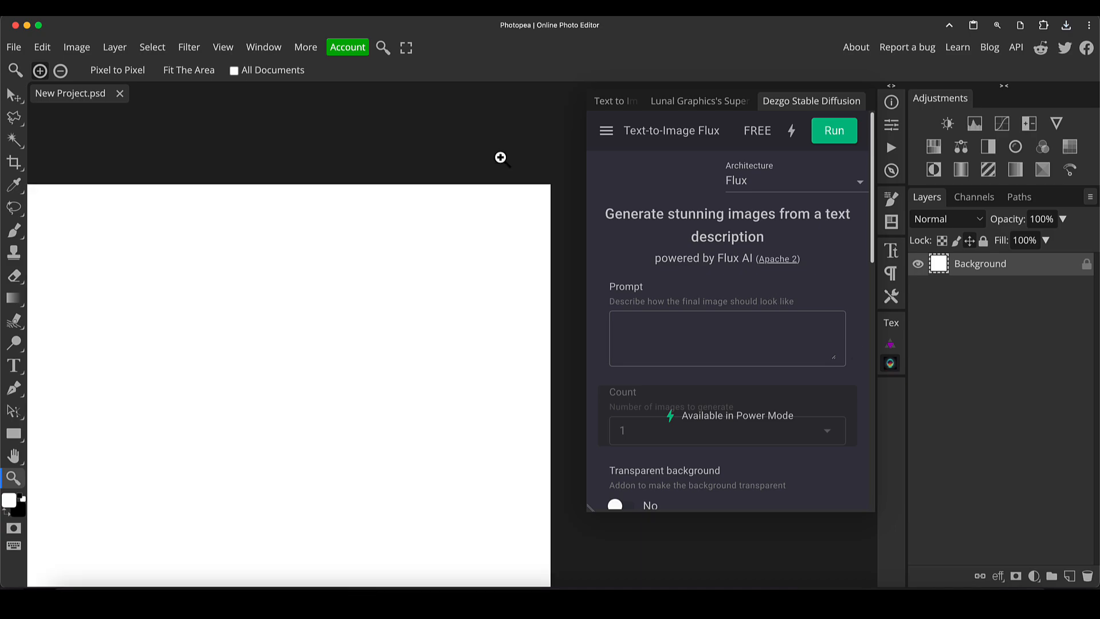
- View the Dezgo Text-to-Image plugin's detail page in the plugin gallery via Window > Plugins
click(264, 47)
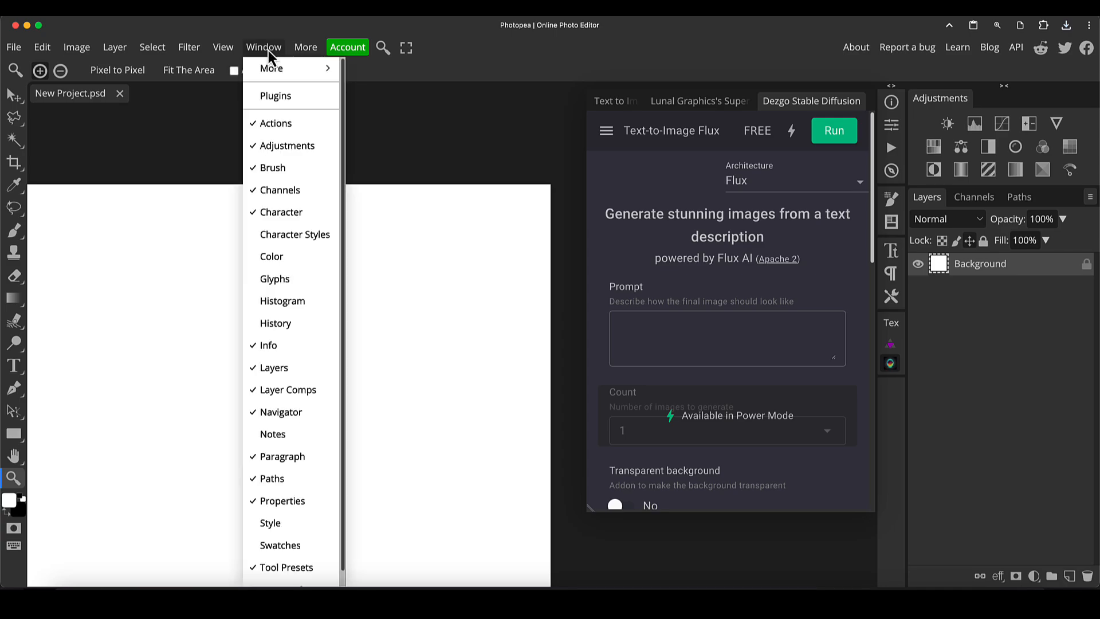
click(274, 95)
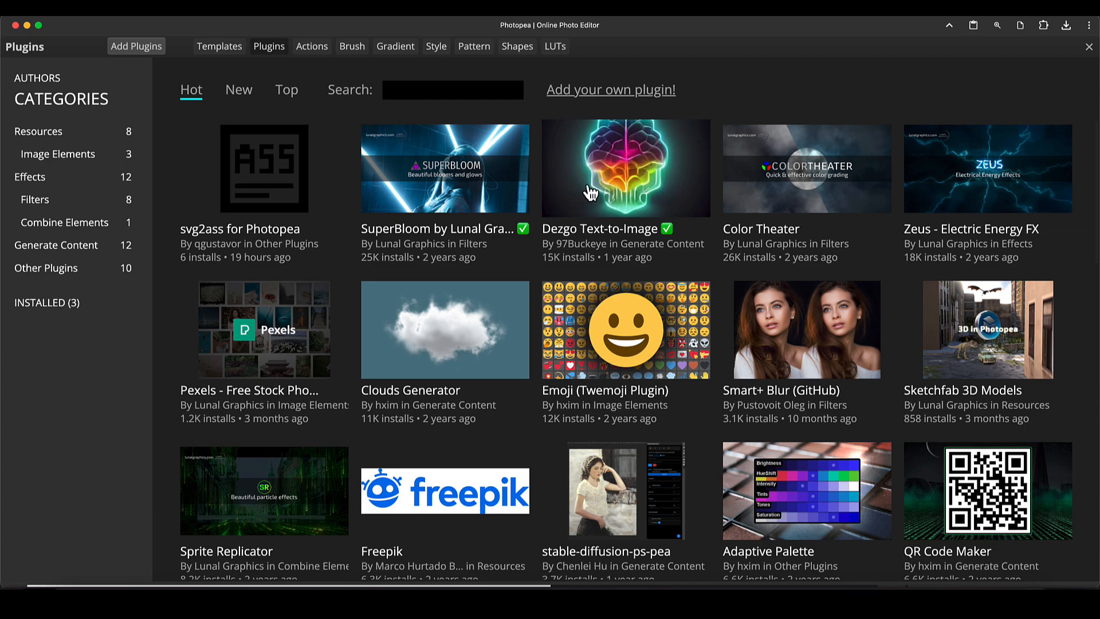
mouse_move(647, 232)
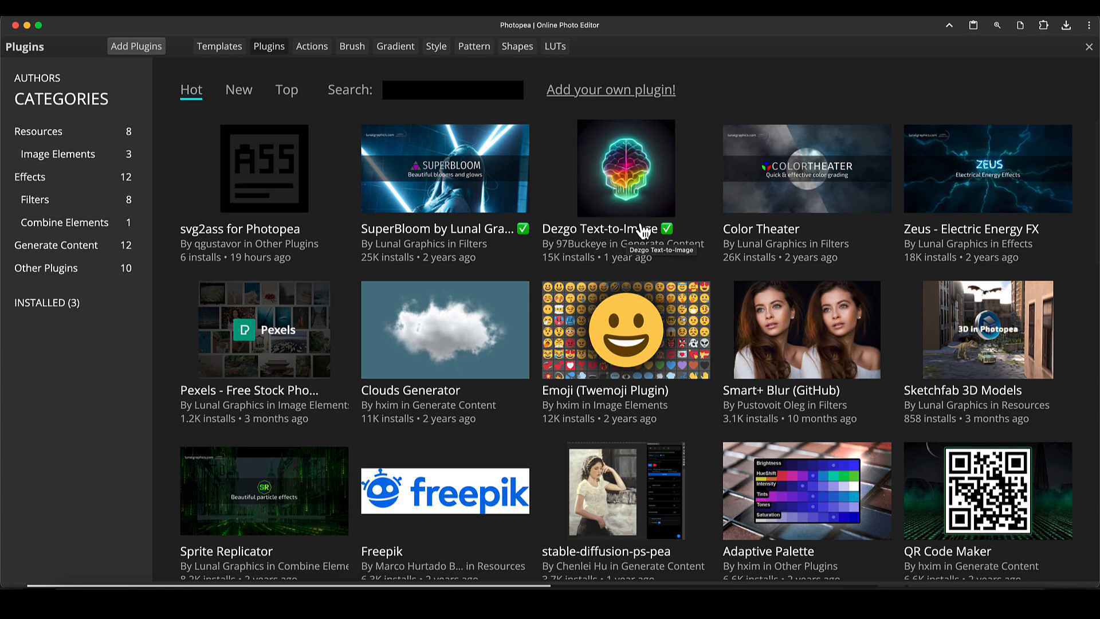
click(624, 168)
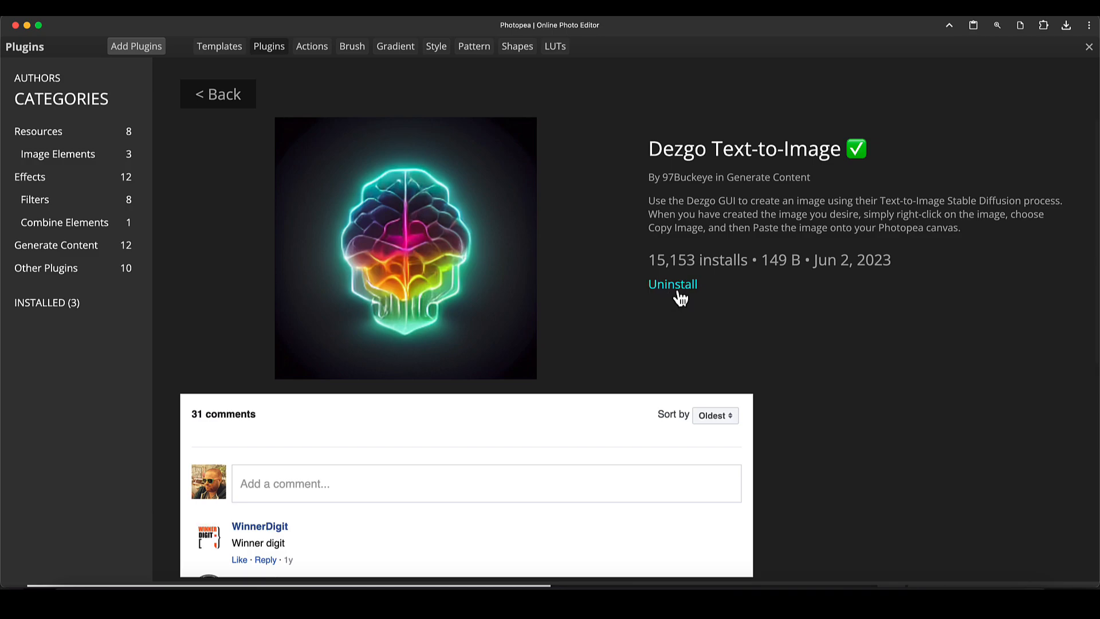
mouse_move(681, 280)
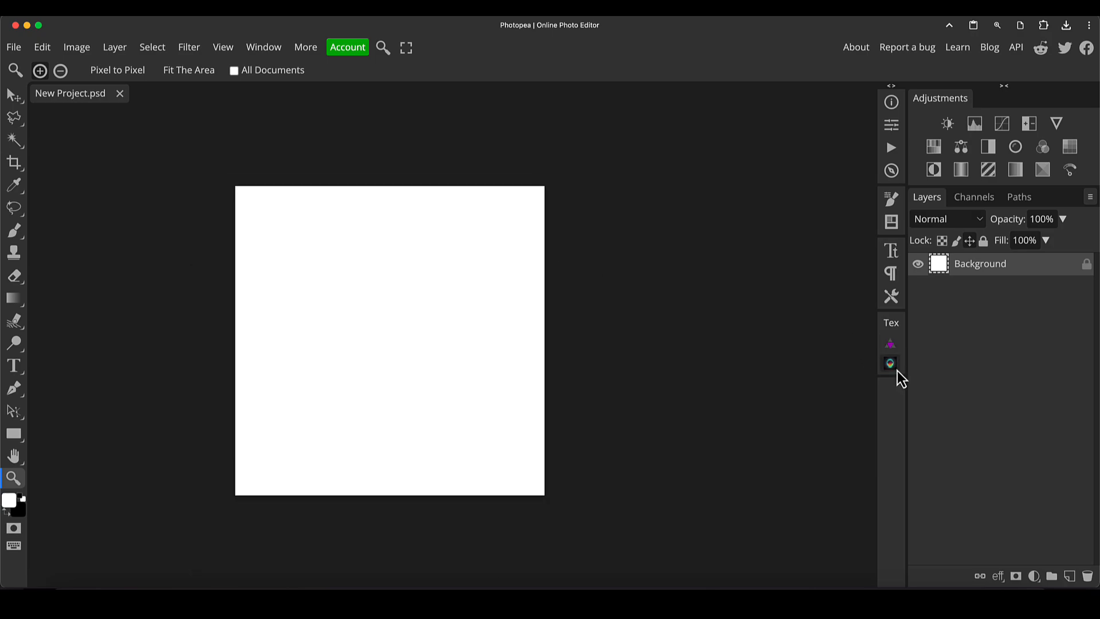
- Enter the prompt 'product photo of a white baseball cap on a rustic wooden surface' in Dezgo
click(890, 363)
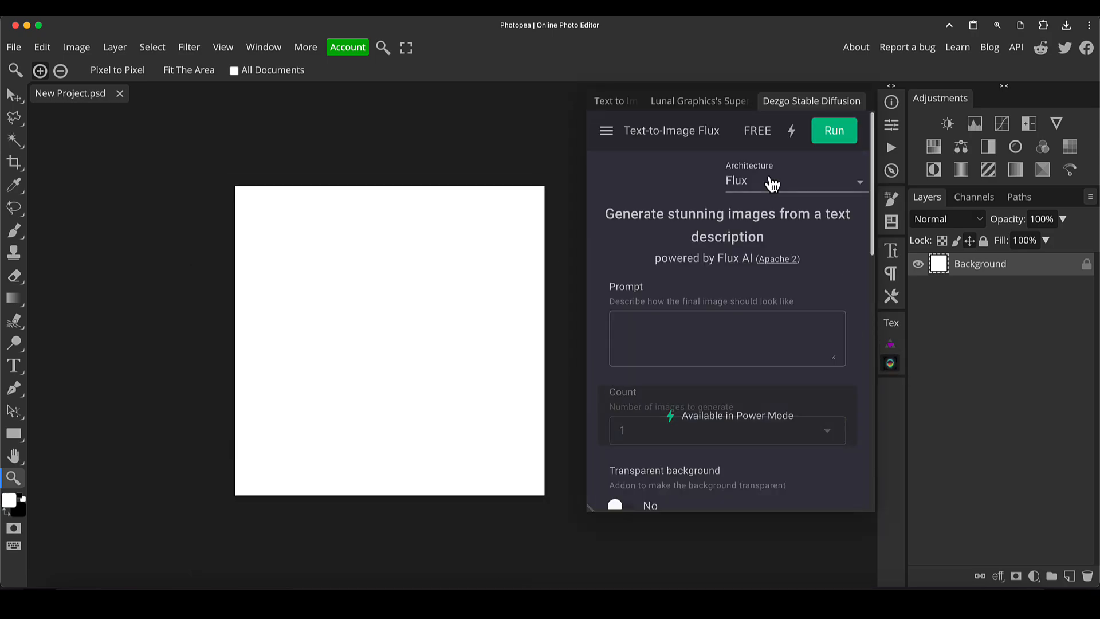
click(726, 338)
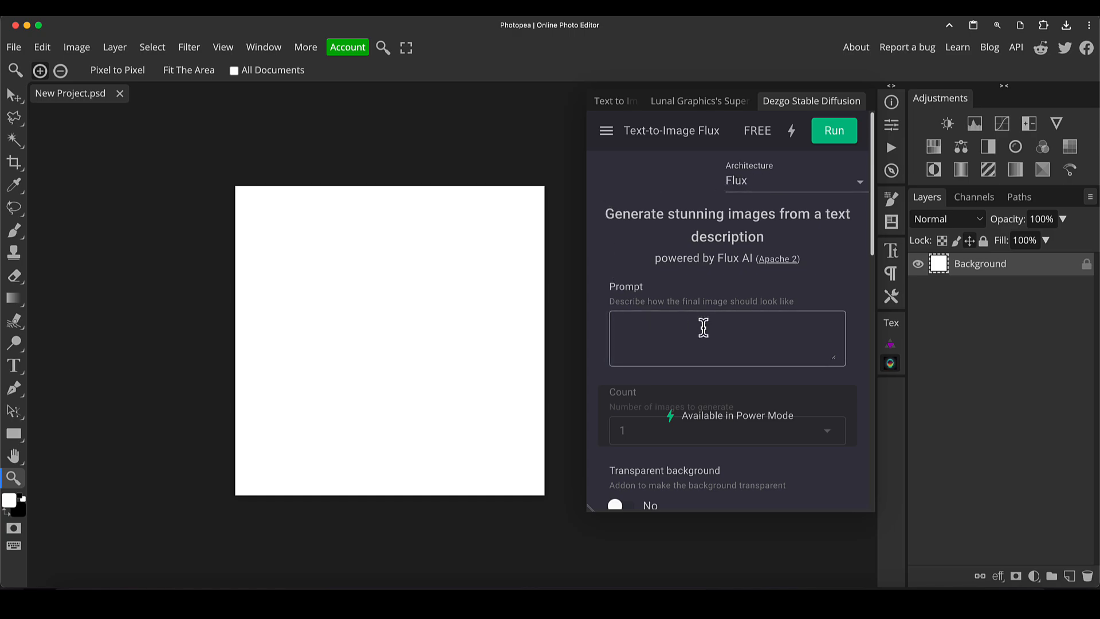
mouse_move(772, 178)
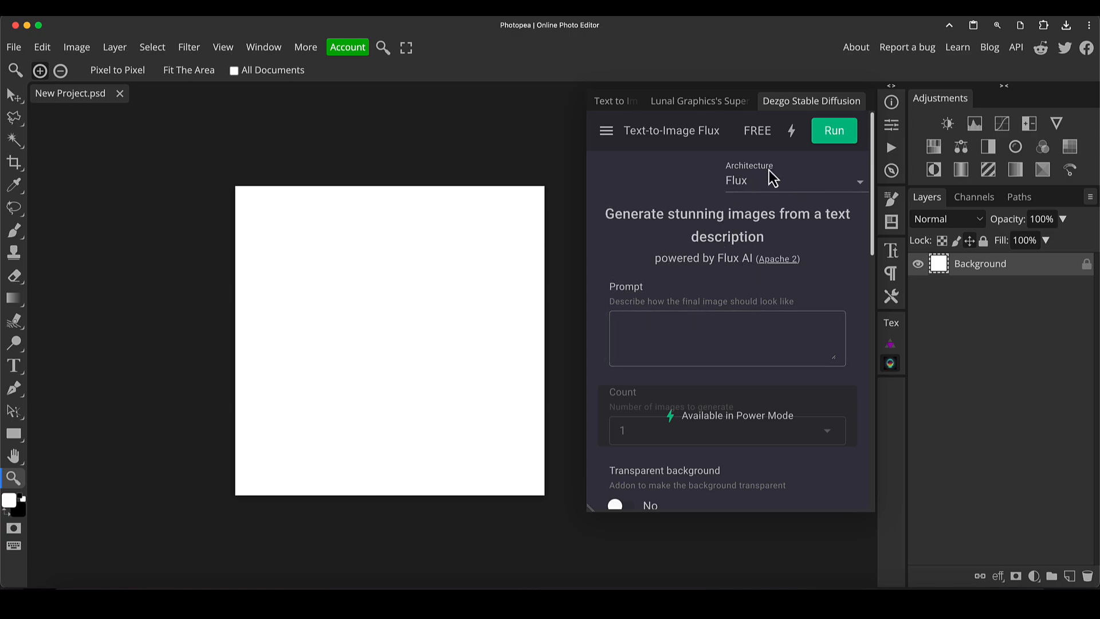
click(726, 339)
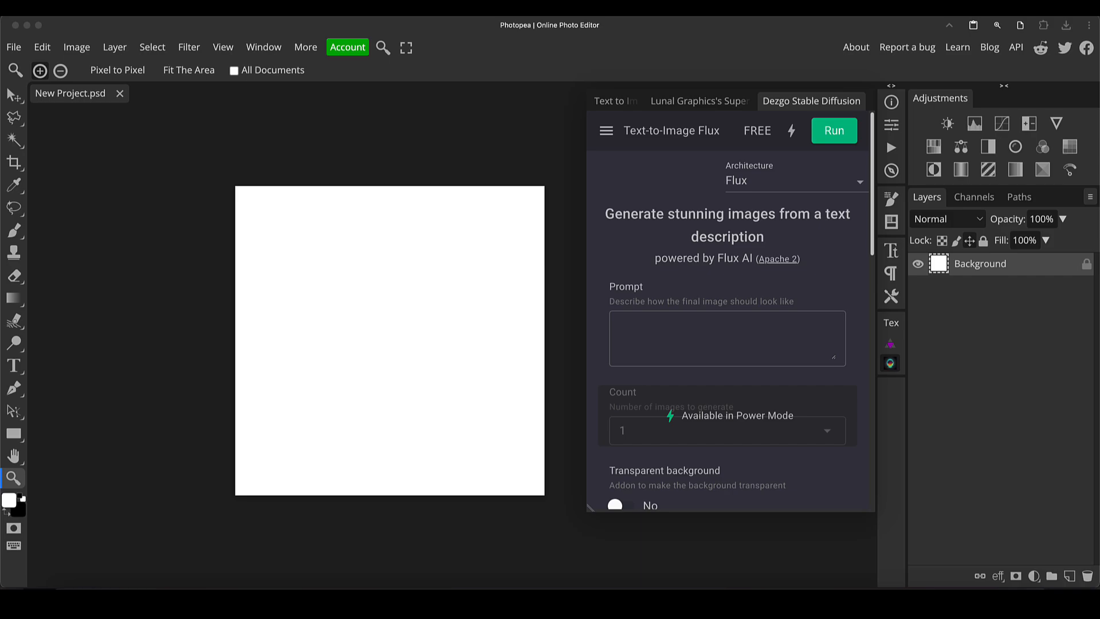
click(726, 337)
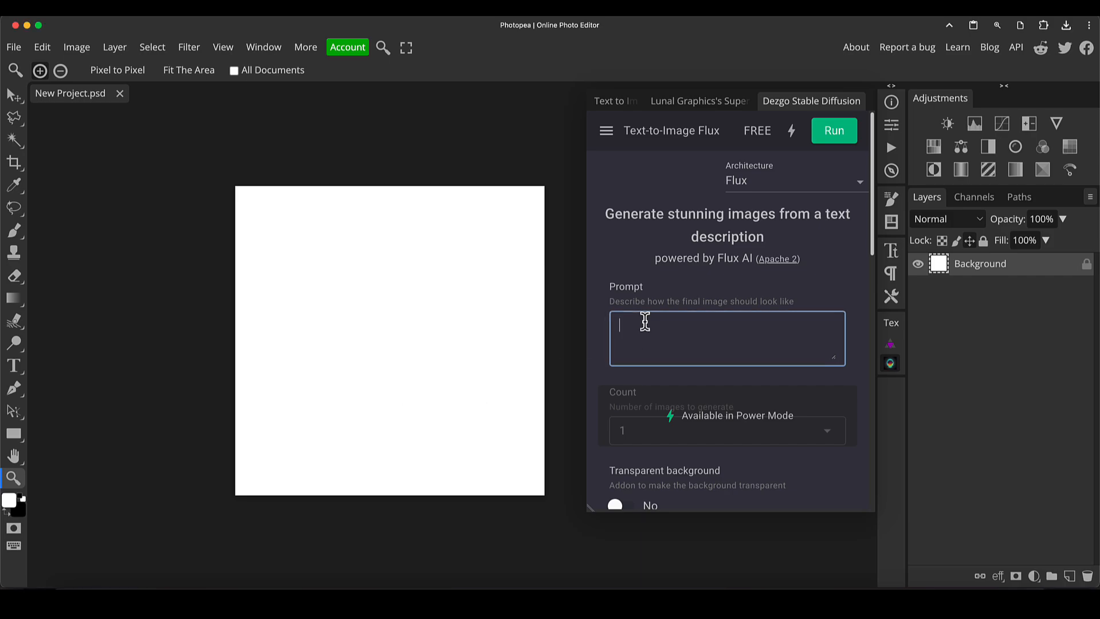
click(726, 338)
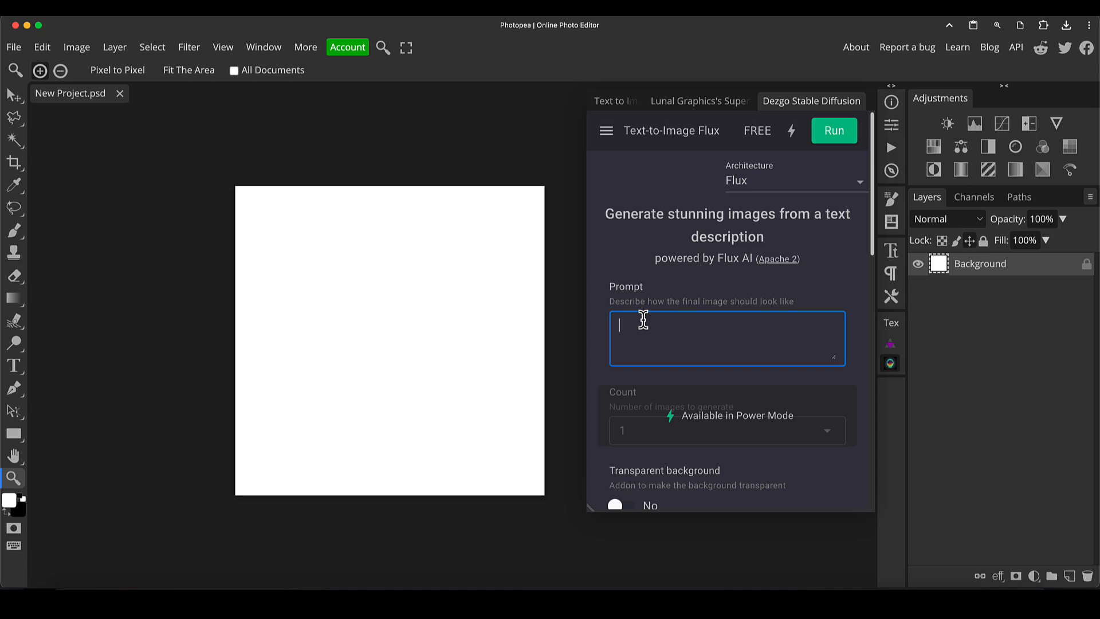
text(product photo of a white baseball cap on a rustic wooden surface)
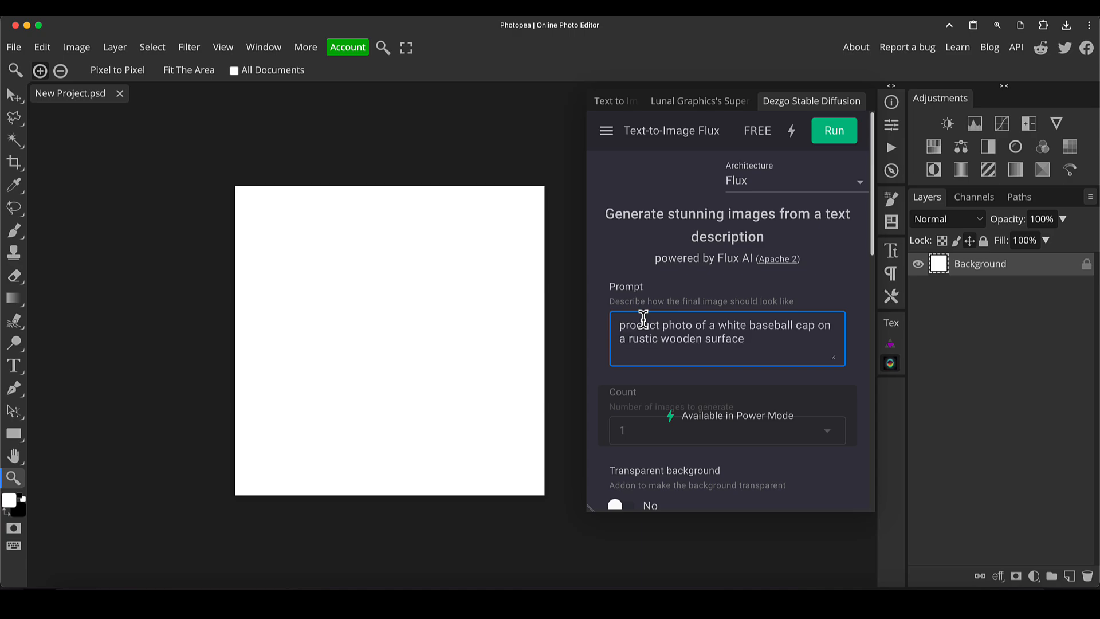
scroll(down, 3)
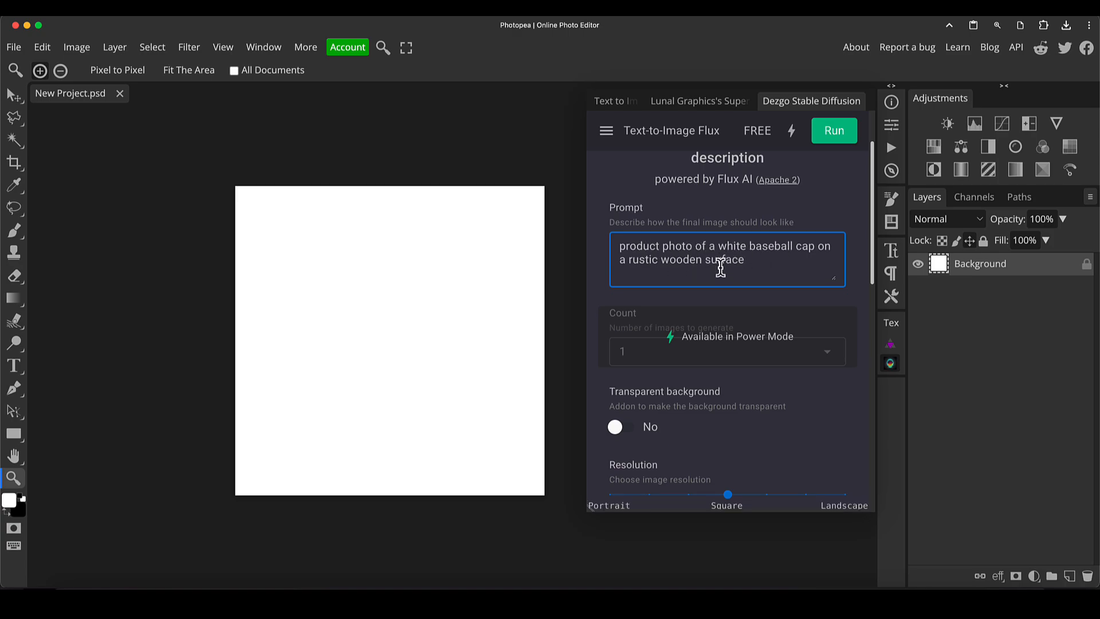
scroll(down, 3)
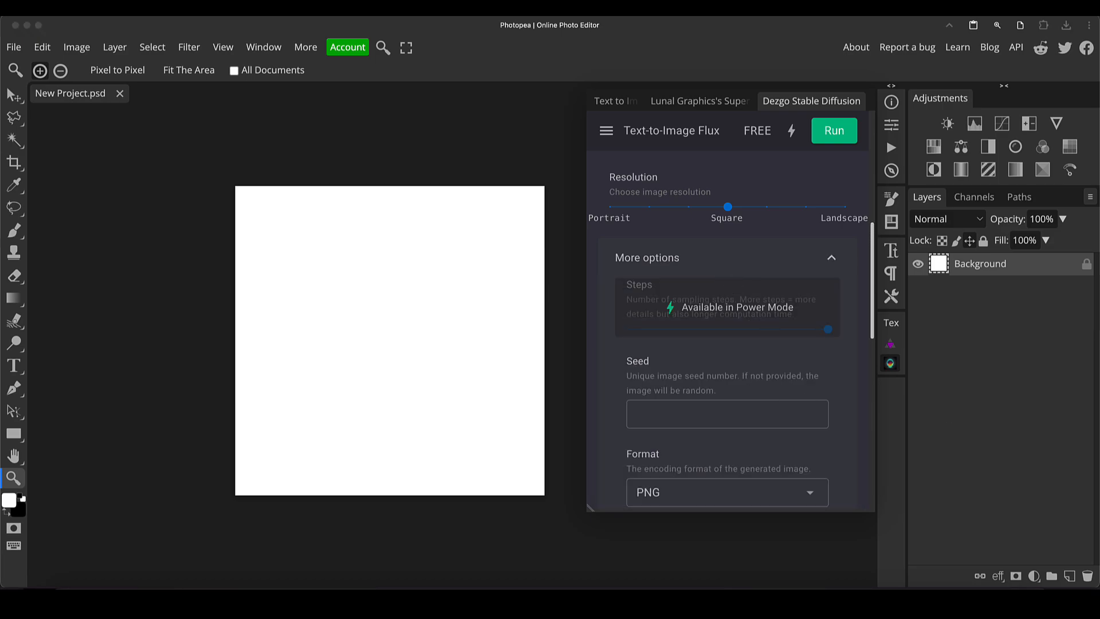
click(726, 414)
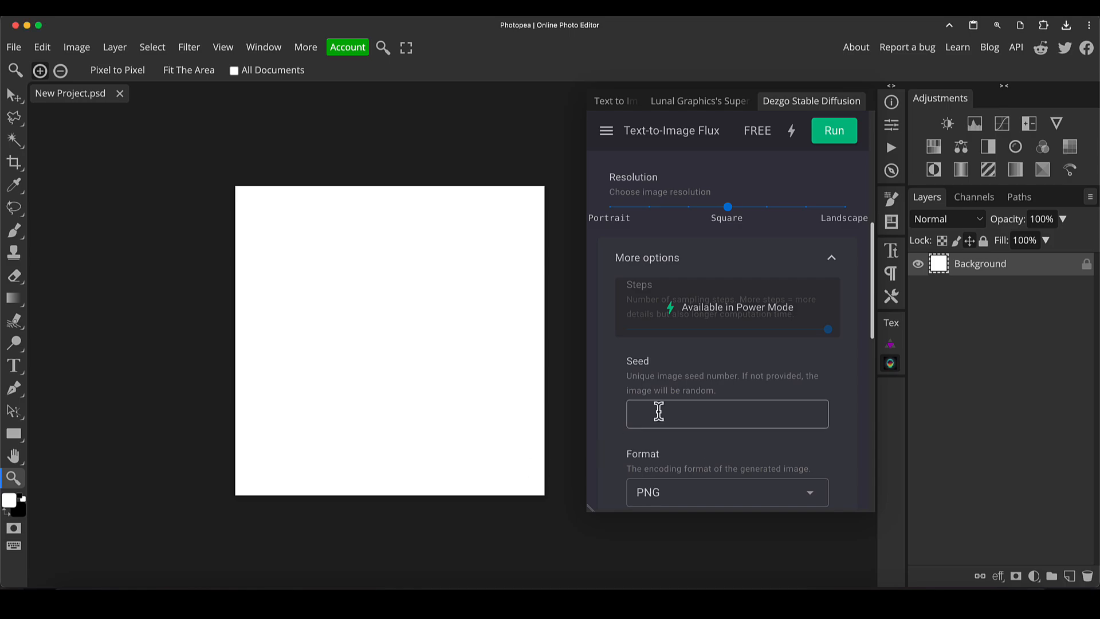
text(1747692494)
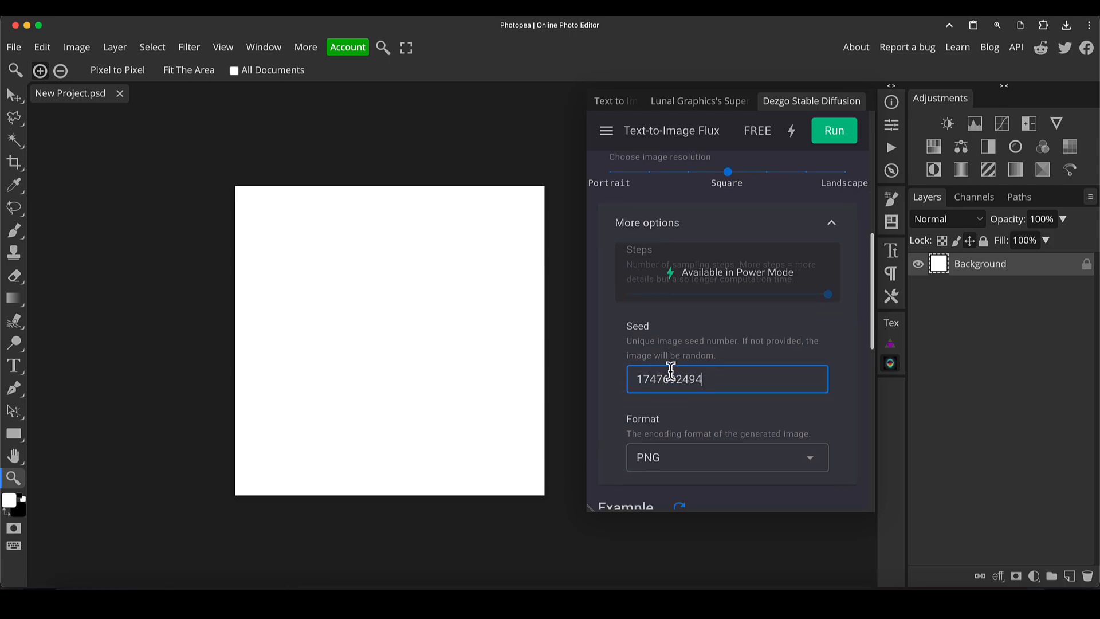
scroll(down, 3)
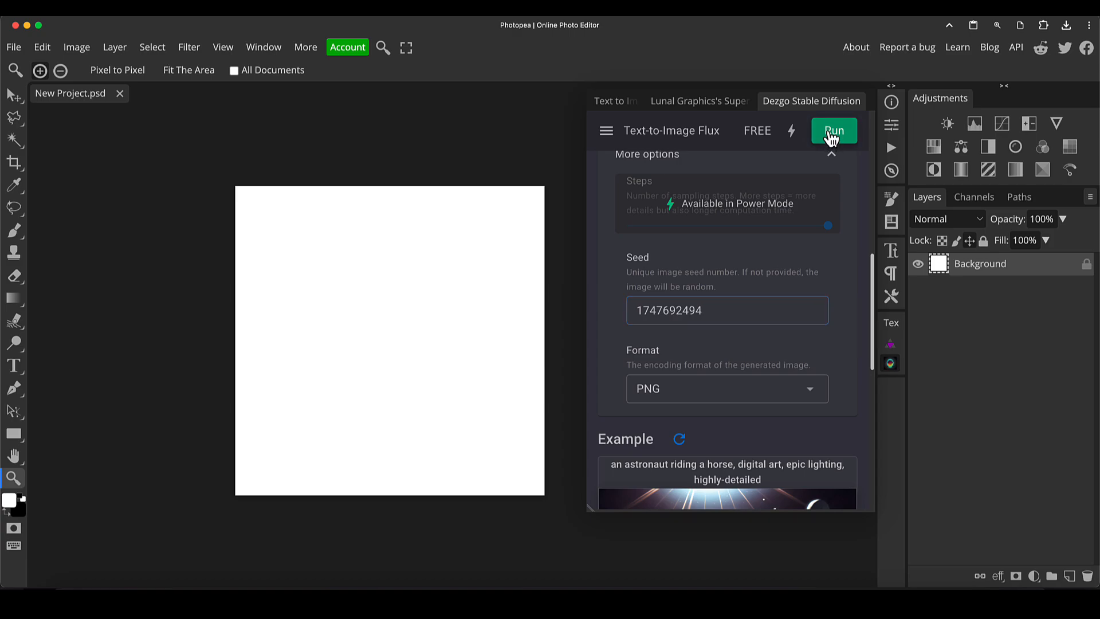
click(833, 130)
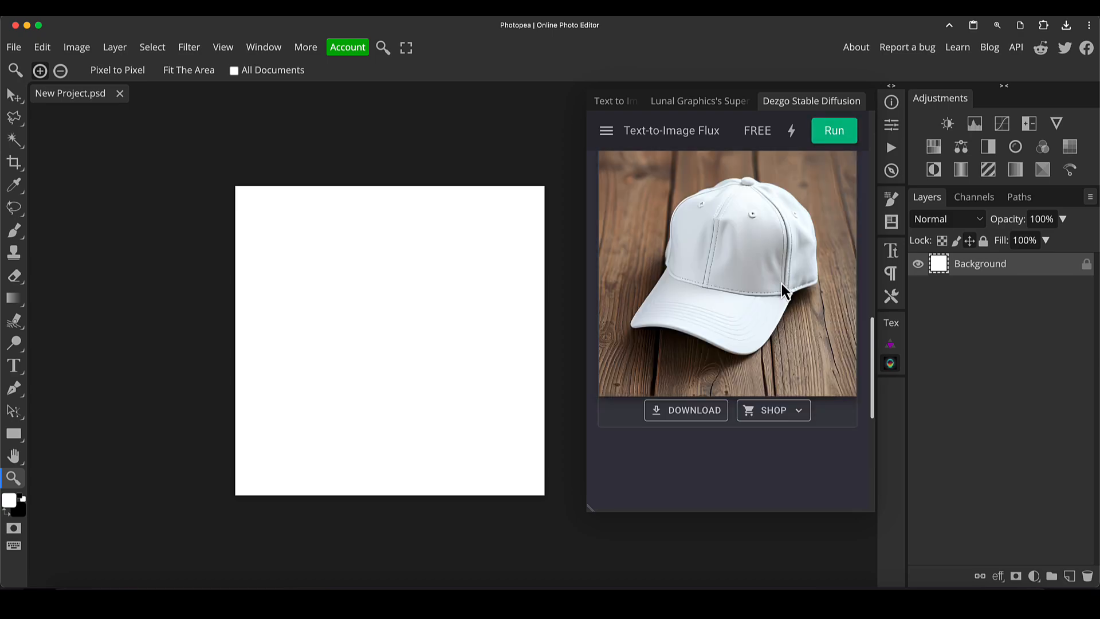
mouse_move(724, 294)
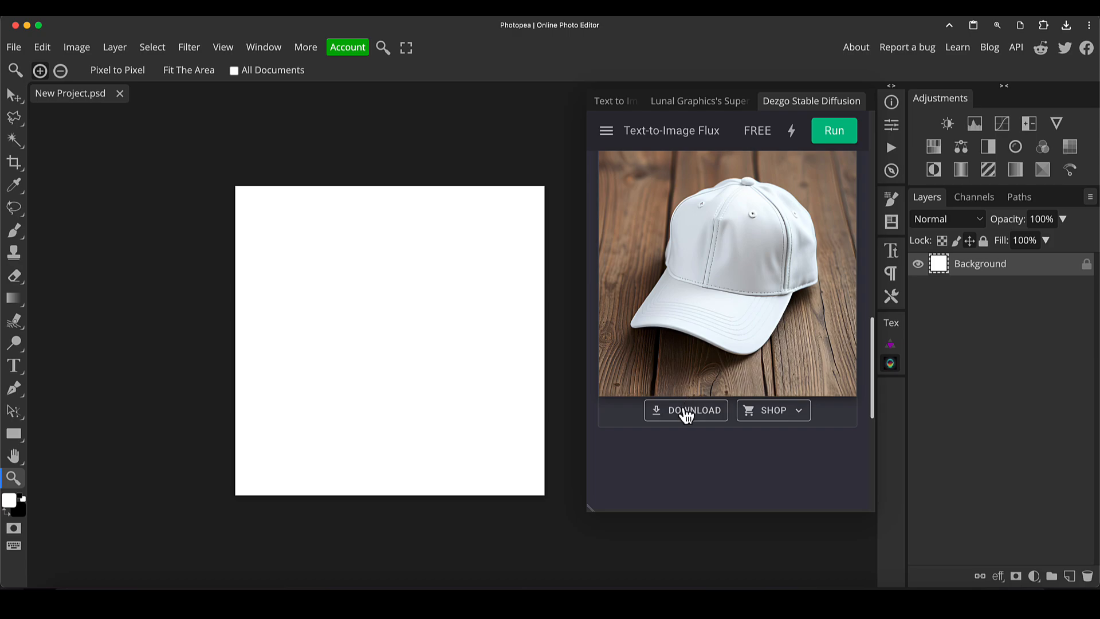
mouse_move(645, 383)
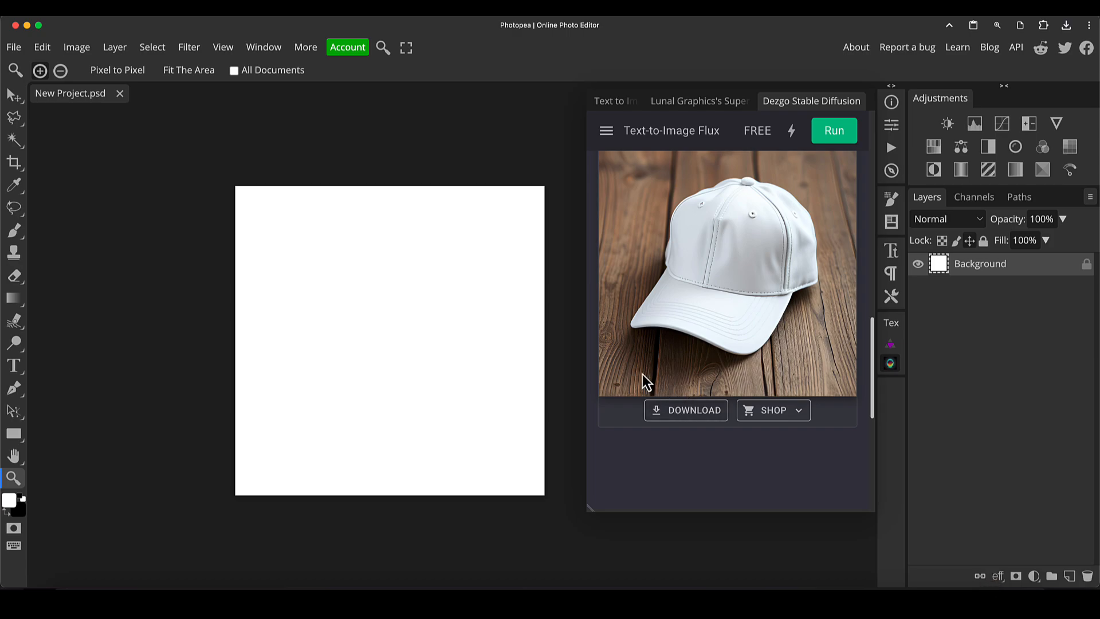
scroll(down, 3)
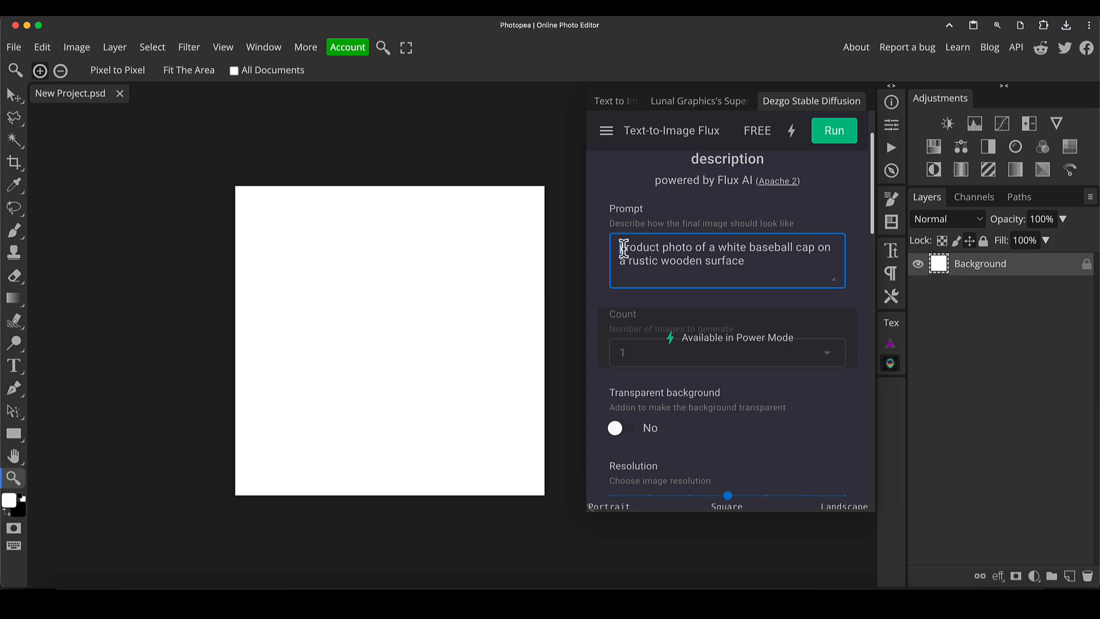
scroll(down, 3)
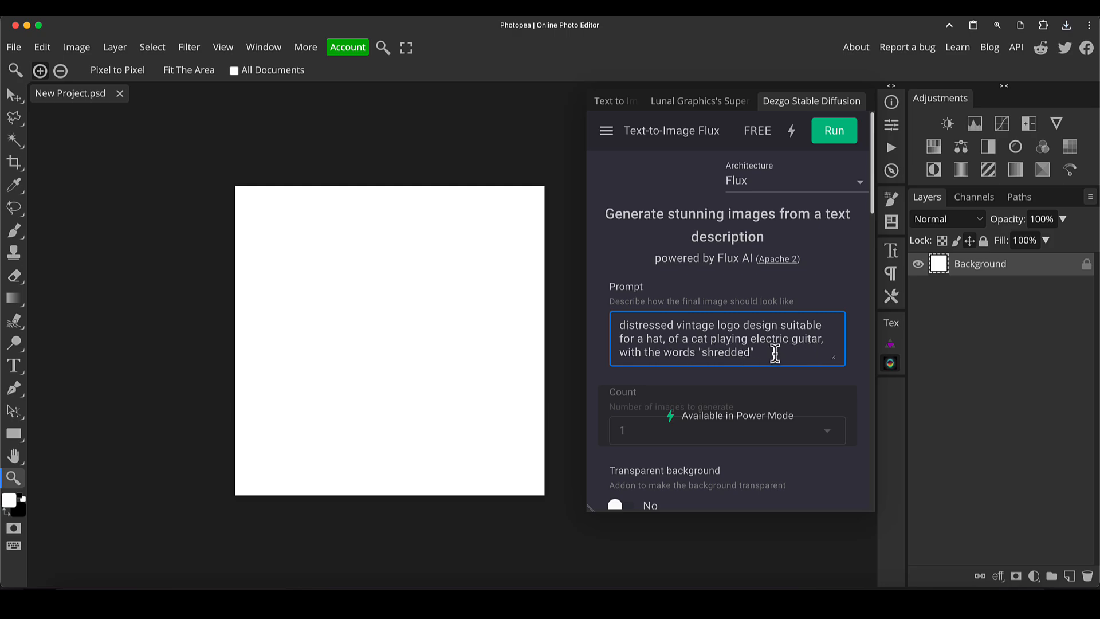
scroll(down, 3)
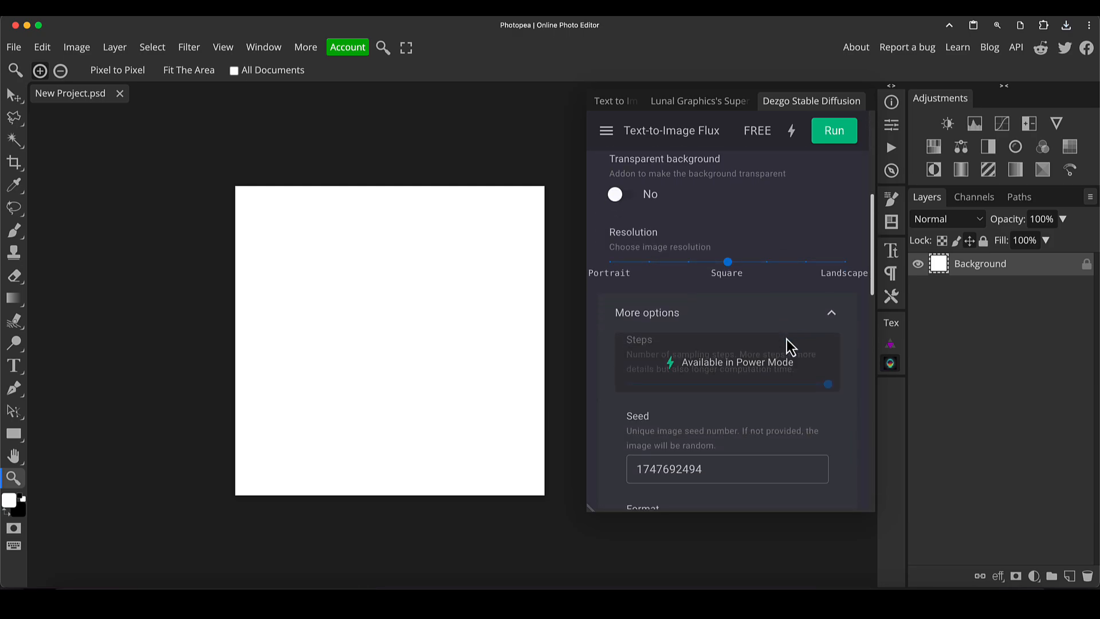
scroll(down, 3)
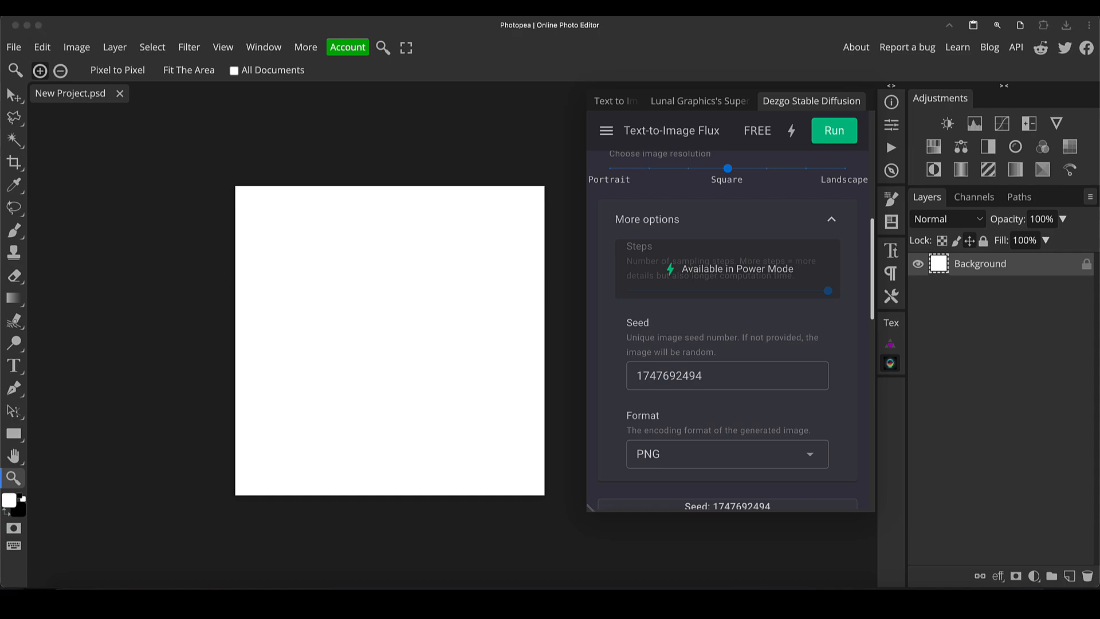
mouse_move(683, 509)
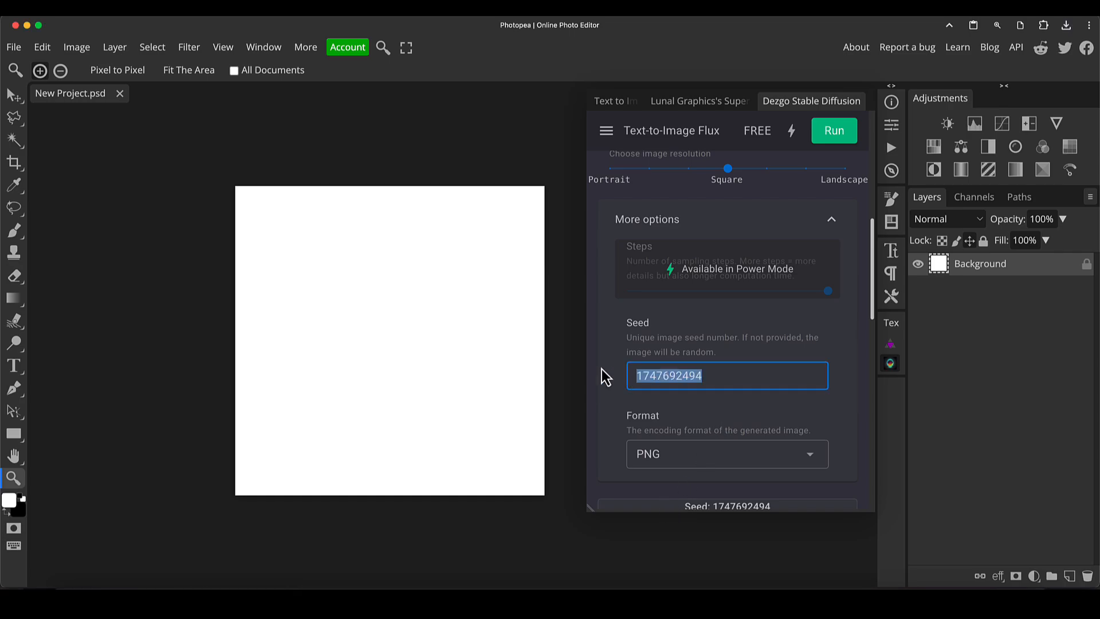
text(3627355151)
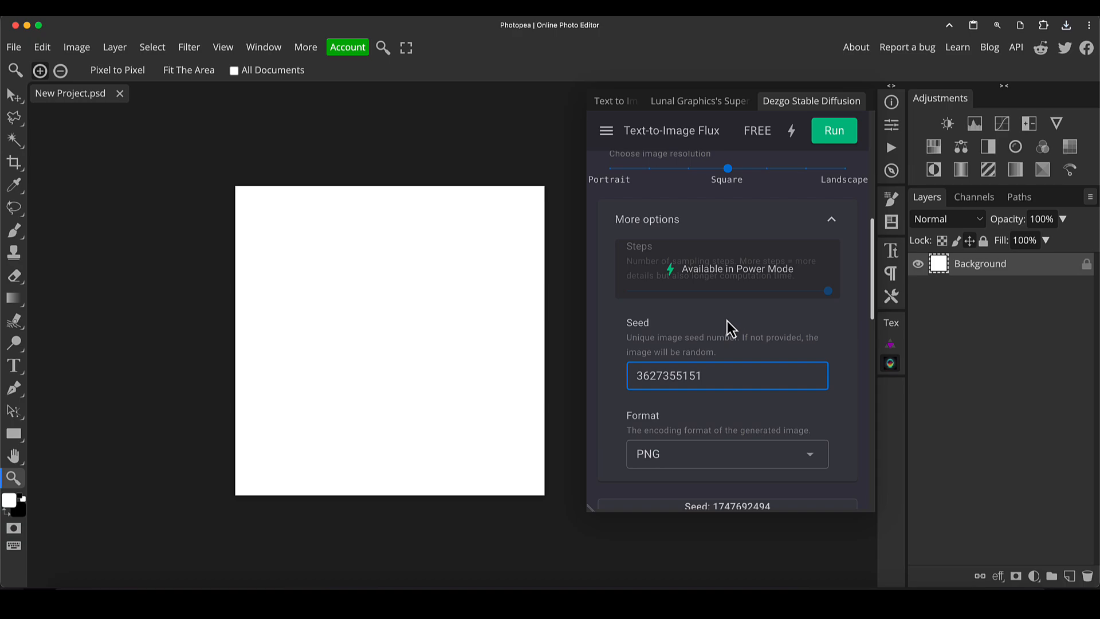
- Run the generation and download the cat-guitar logo as a new document
scroll(down, 3)
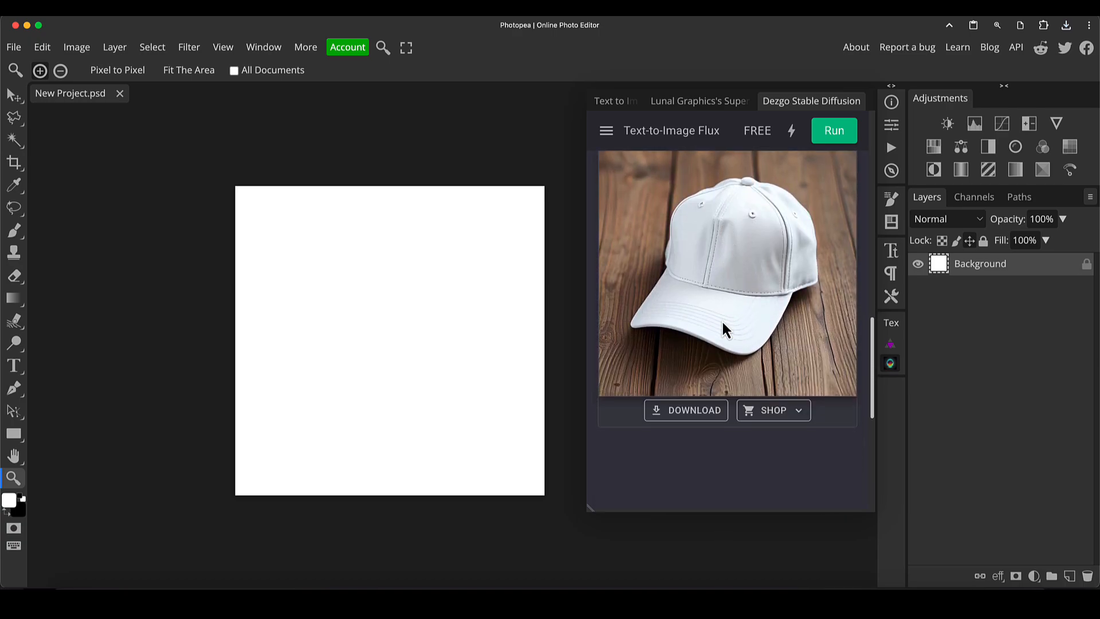
click(833, 131)
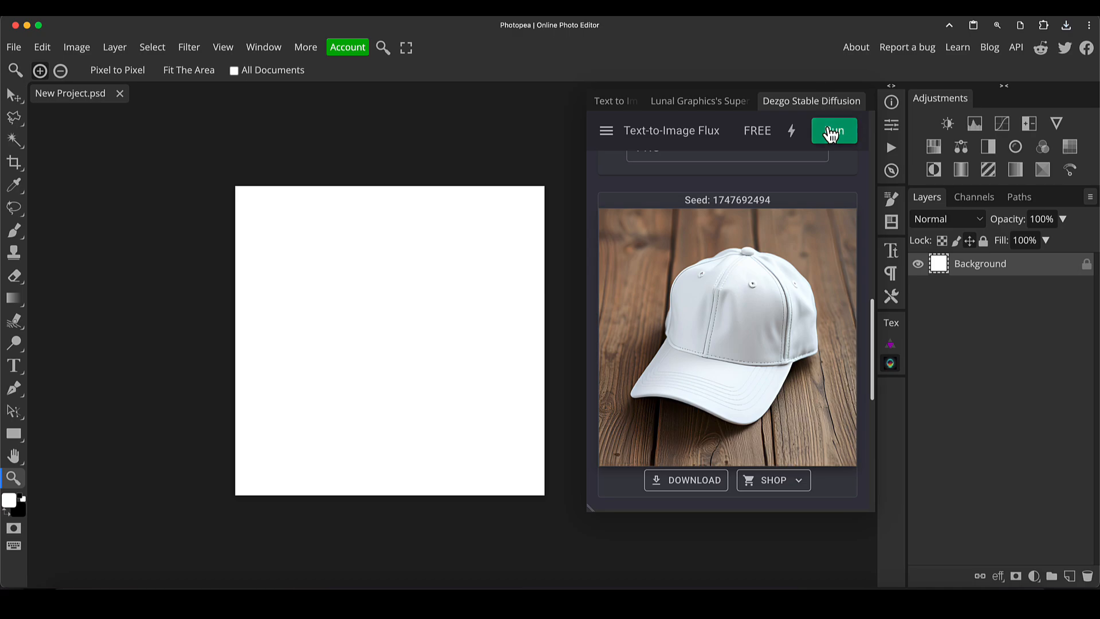
click(833, 130)
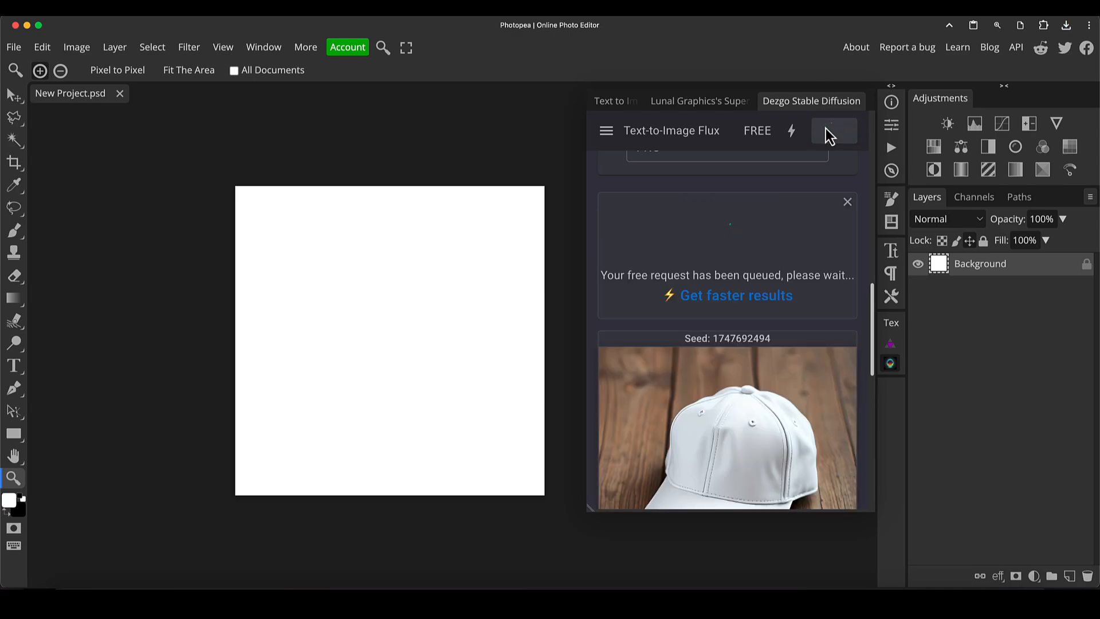
click(833, 131)
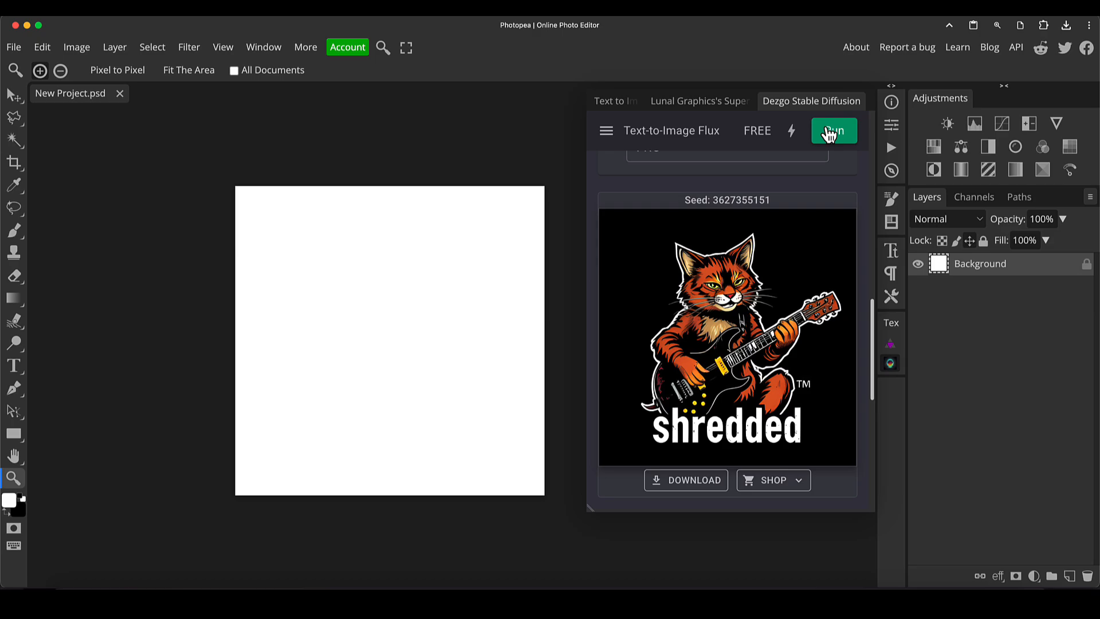
mouse_move(813, 172)
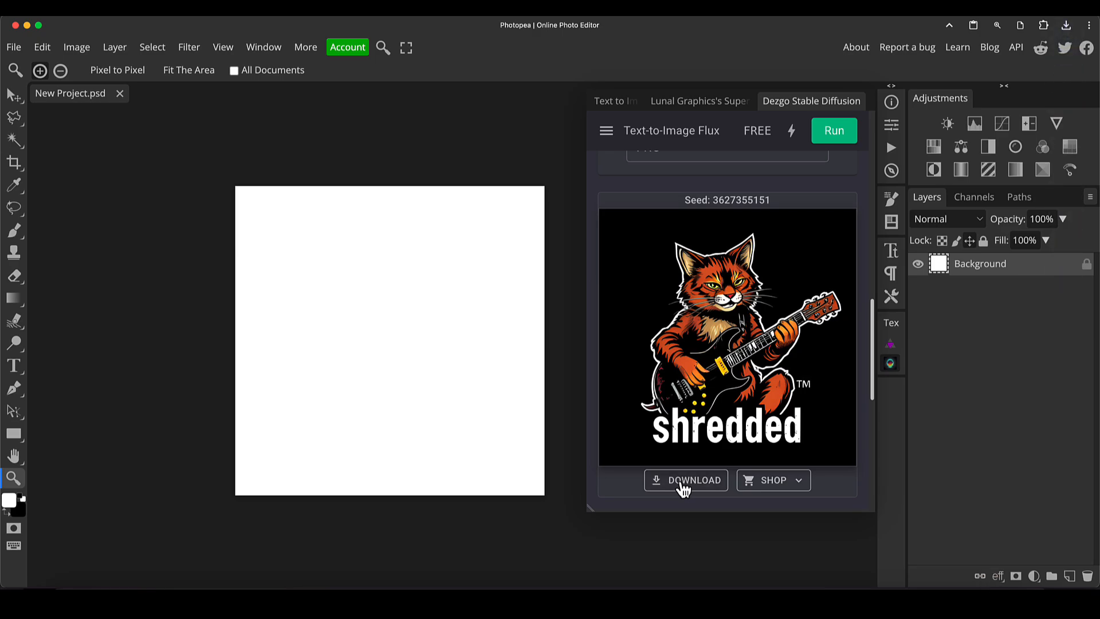
mouse_move(133, 128)
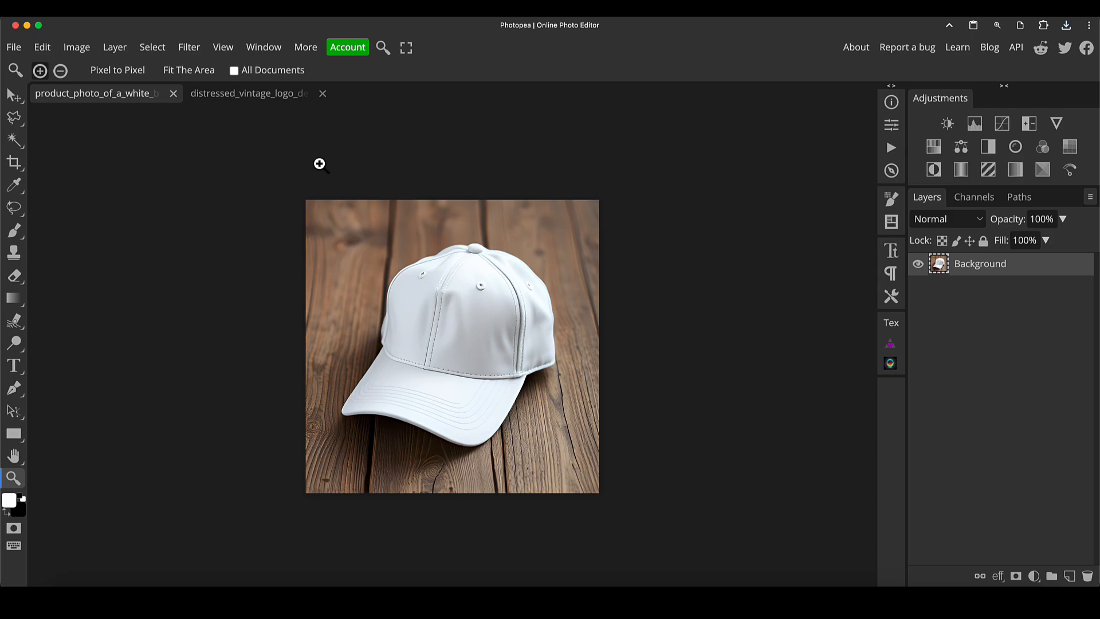
- Switch to the logo document and choose the Polygonal Lasso for a straight-edged selection
click(247, 92)
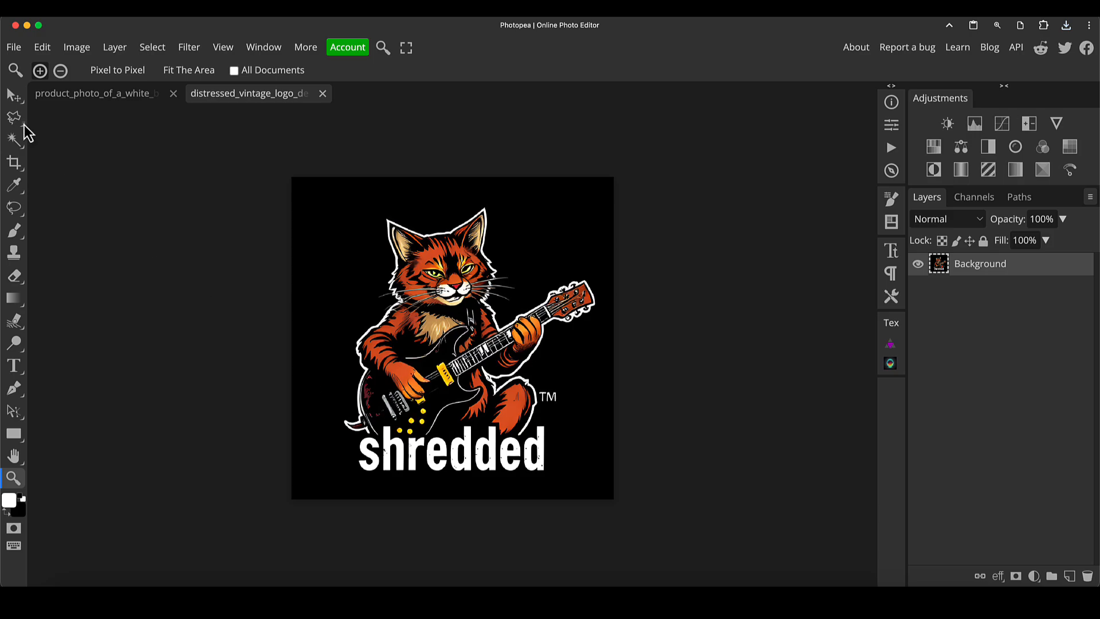
click(13, 117)
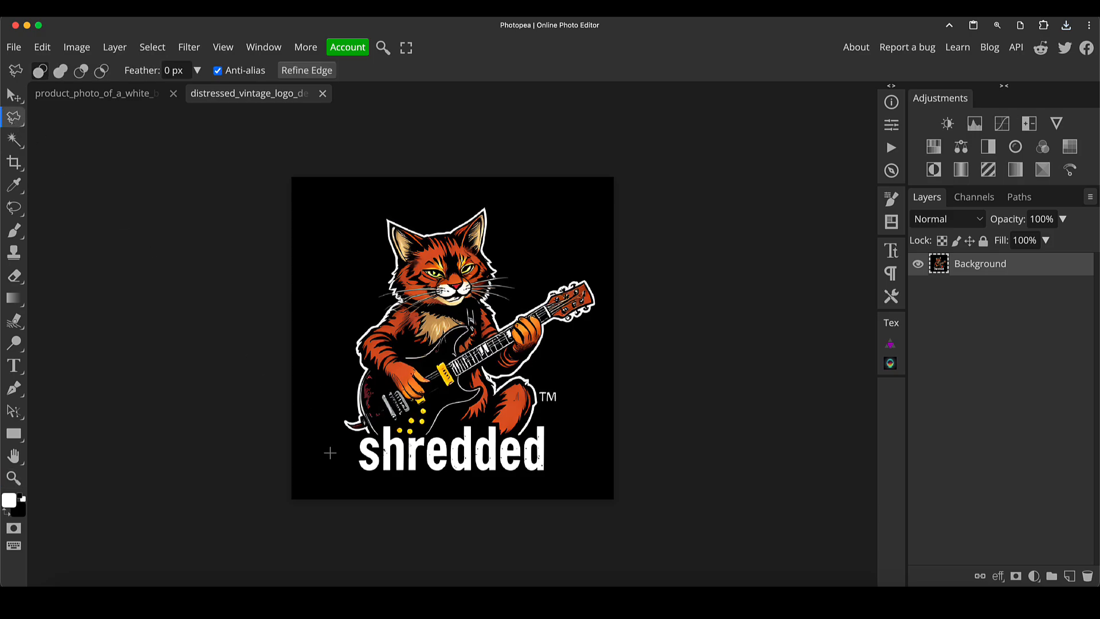
mouse_move(337, 450)
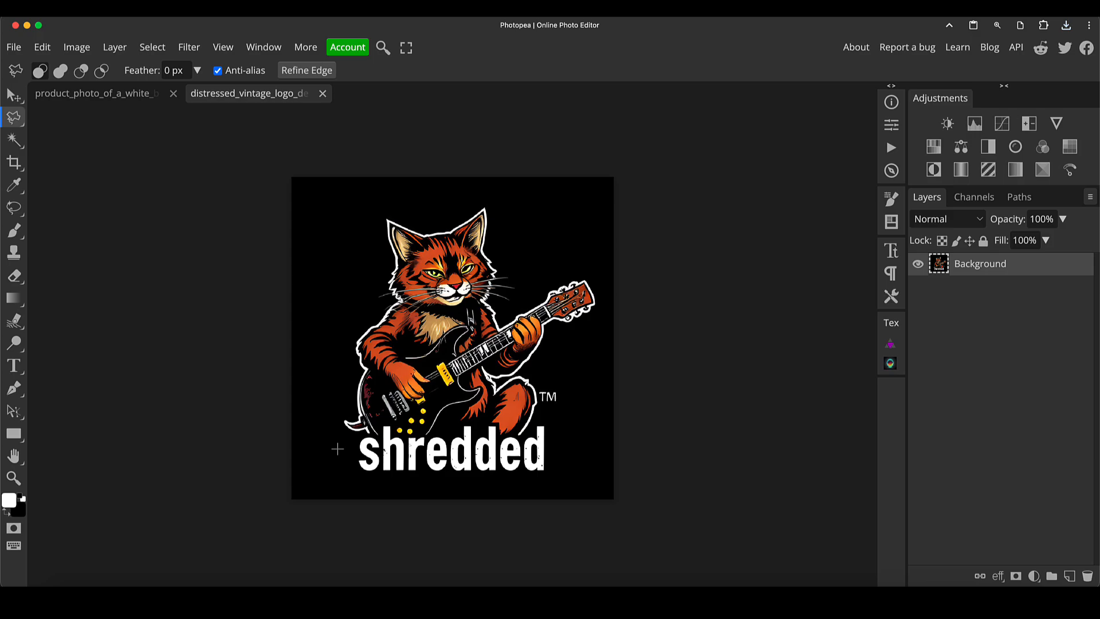
click(13, 117)
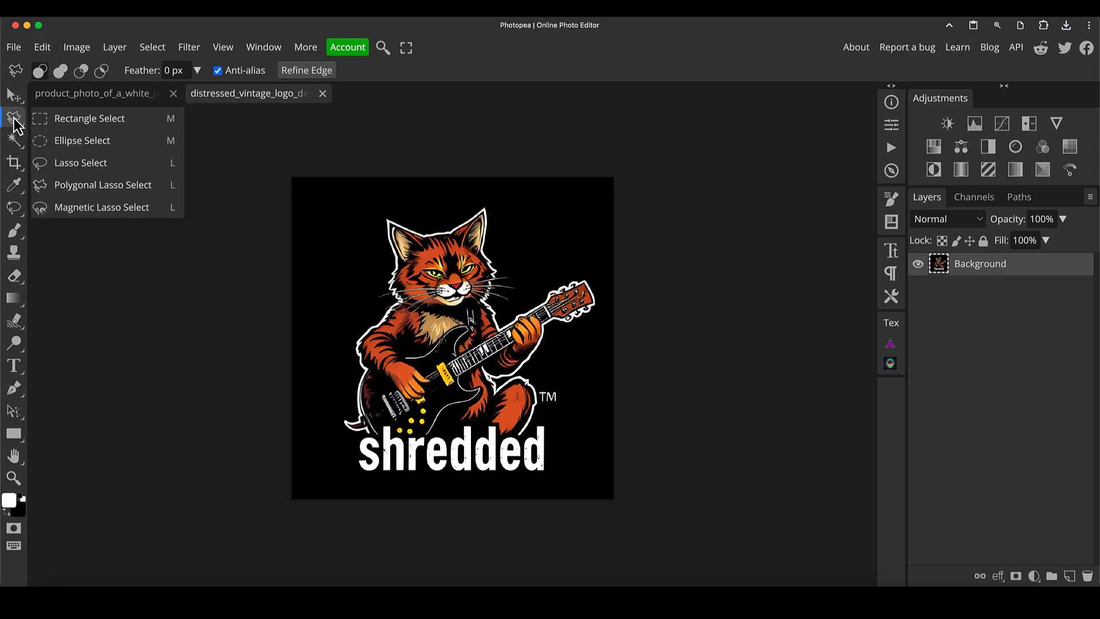
mouse_move(115, 192)
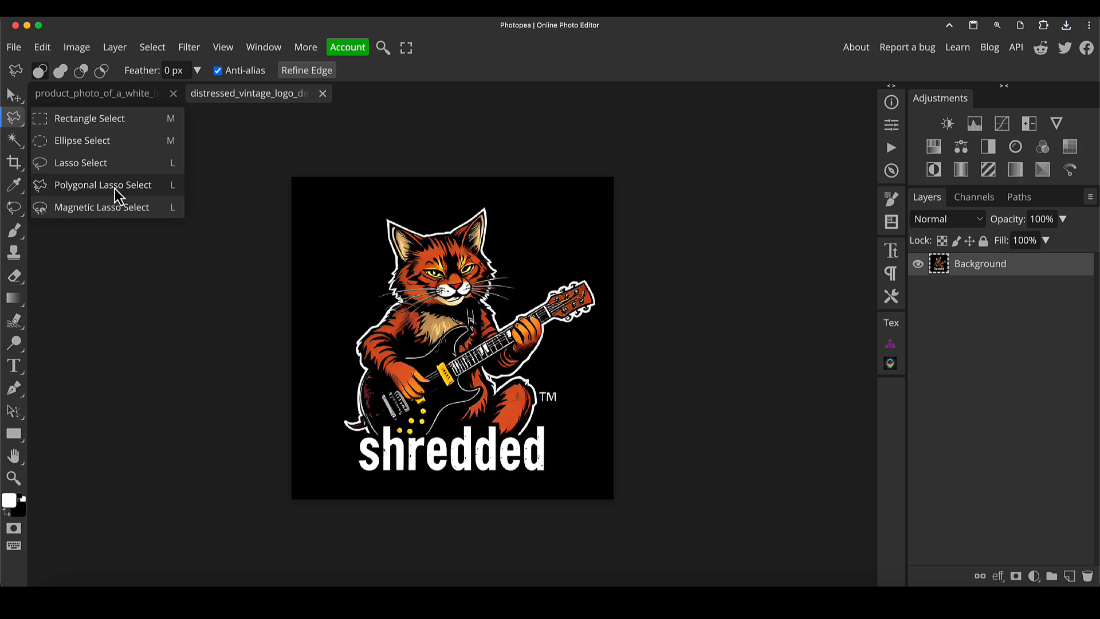
mouse_move(135, 200)
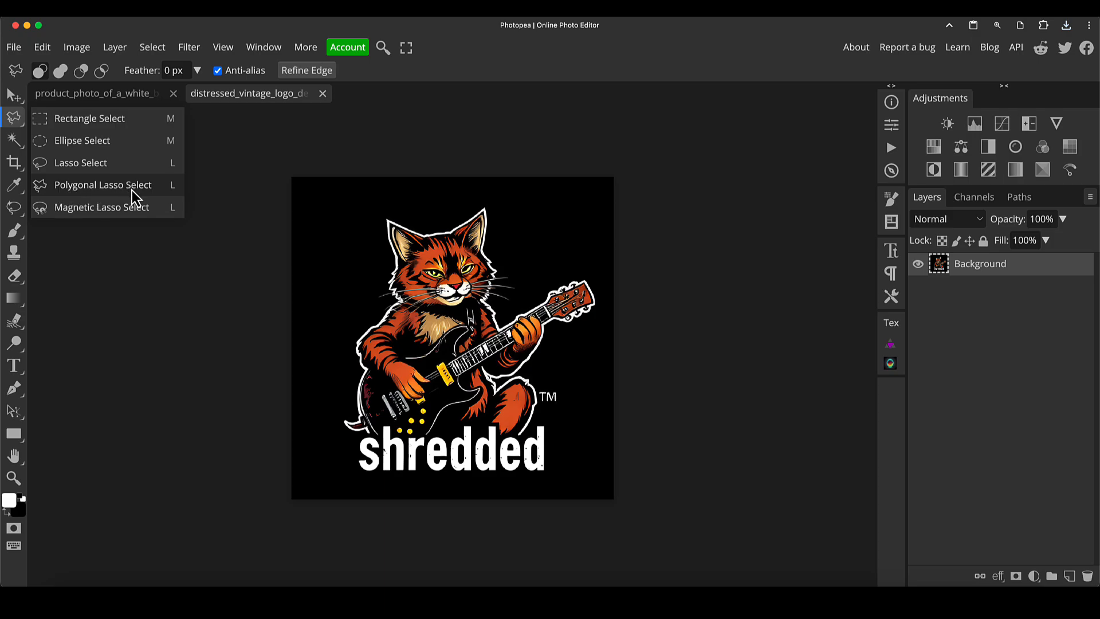
click(102, 185)
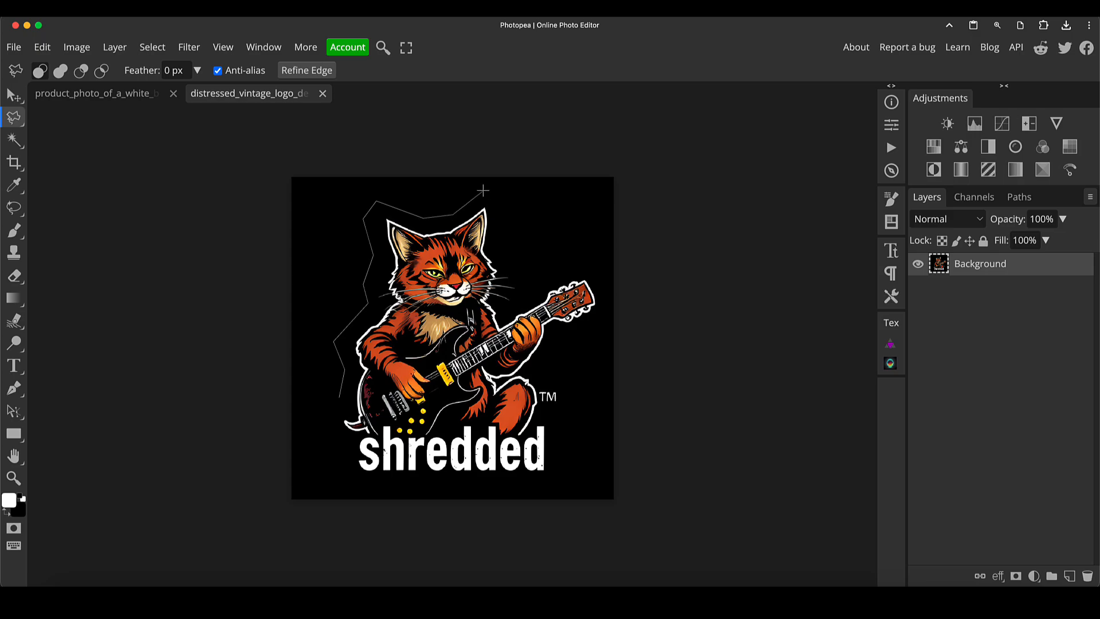
mouse_move(510, 196)
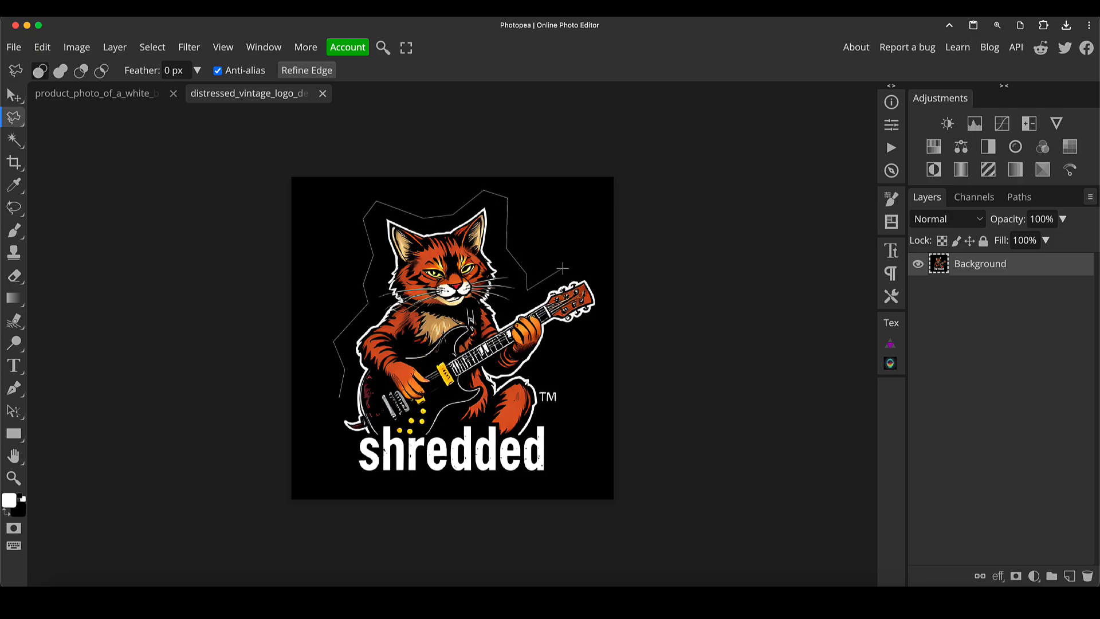
mouse_move(607, 296)
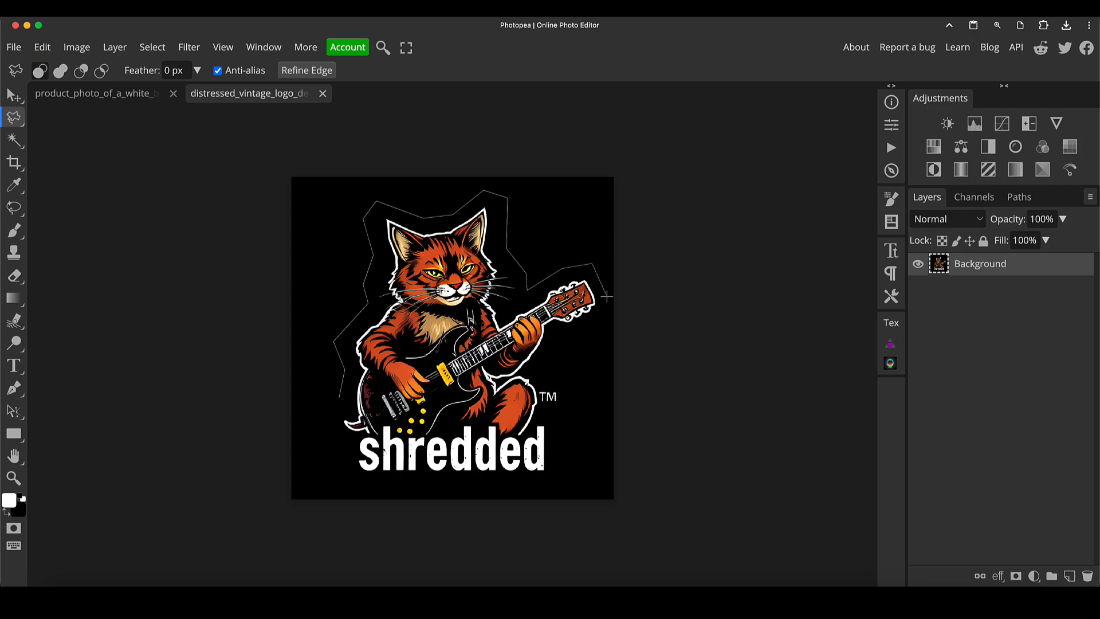
mouse_move(555, 346)
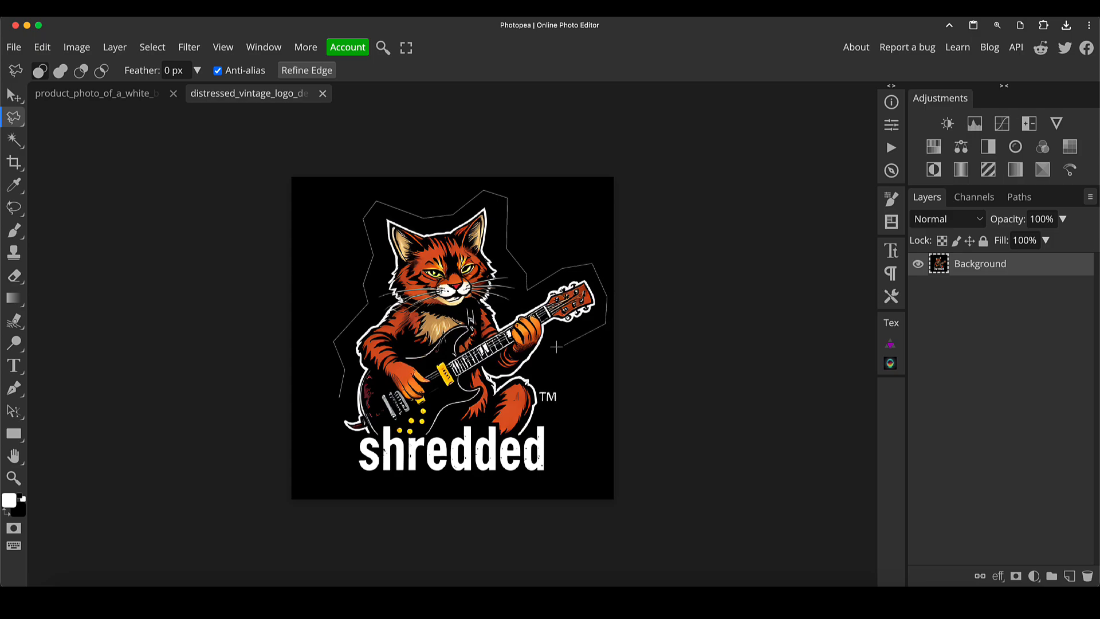
mouse_move(542, 372)
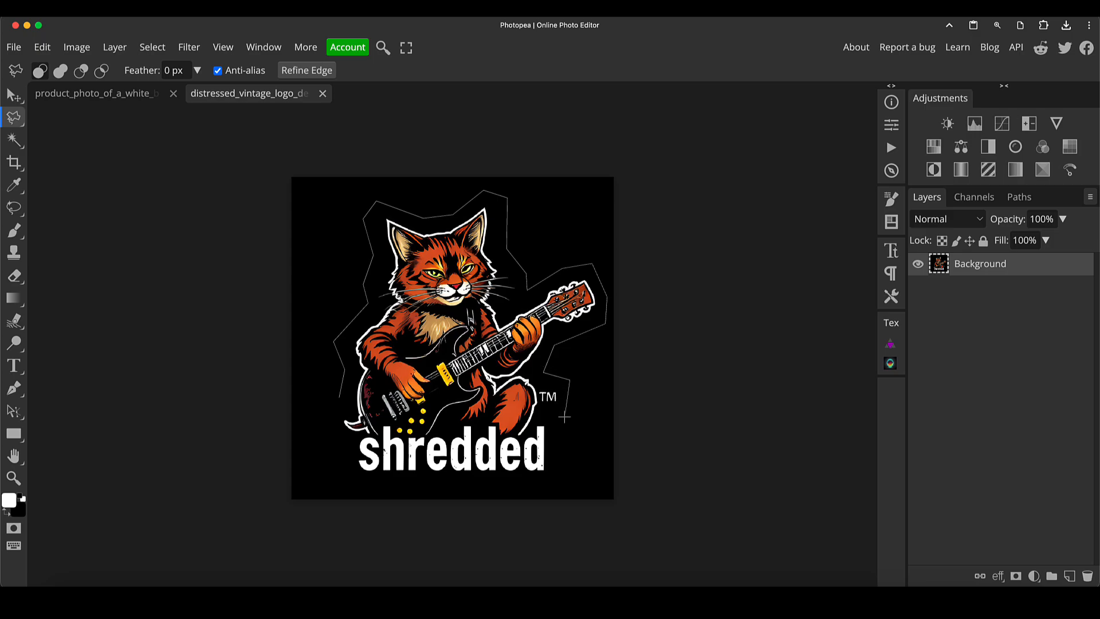
mouse_move(571, 467)
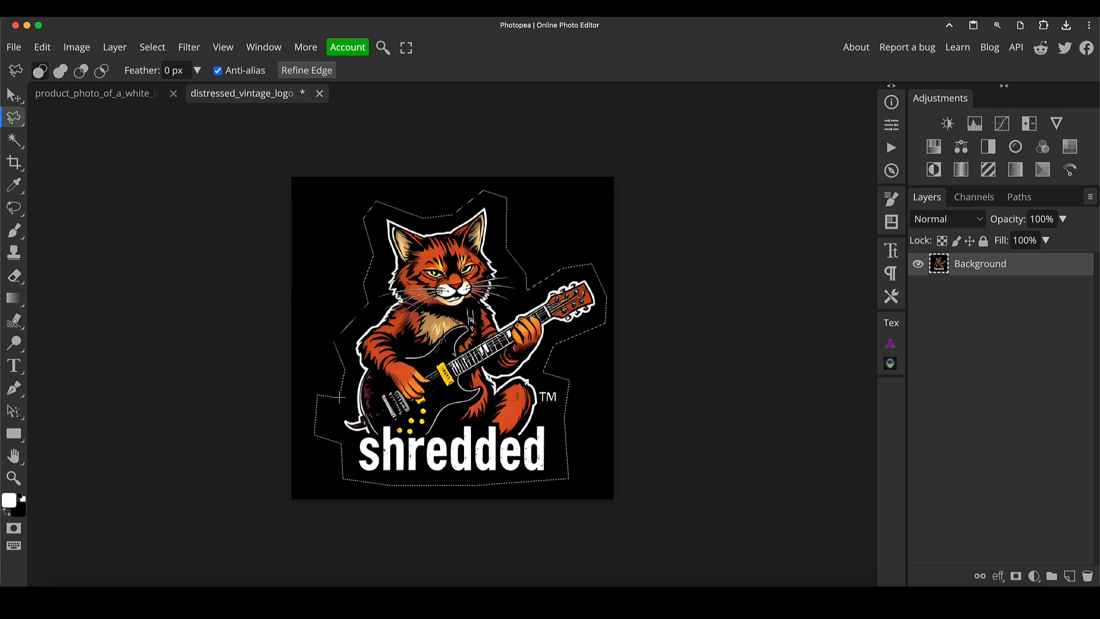
mouse_move(344, 395)
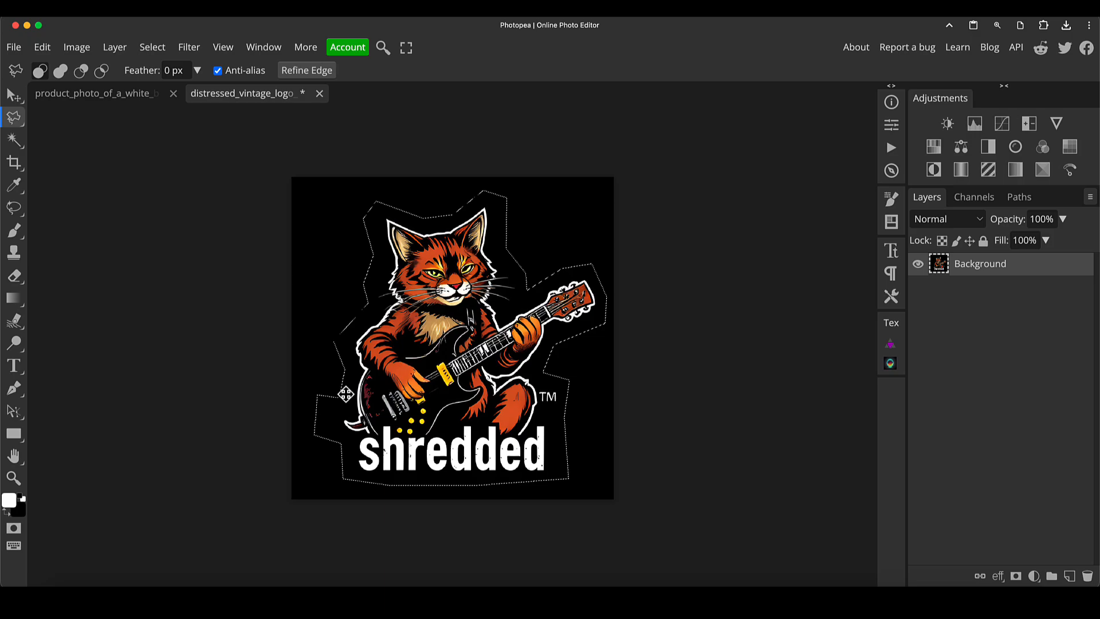
mouse_move(519, 277)
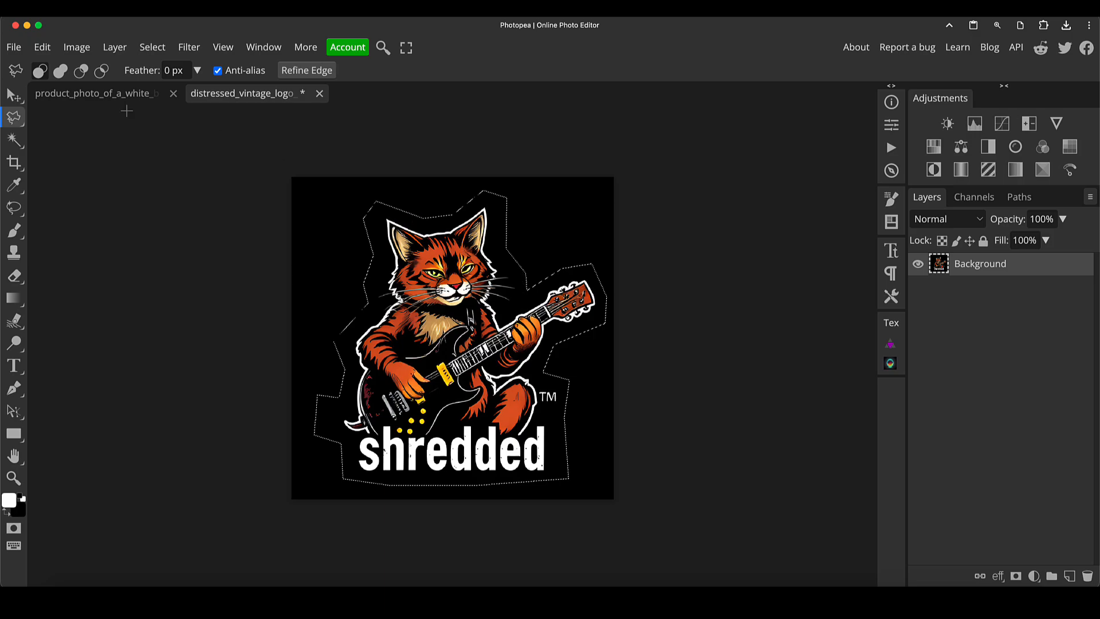
- Paste the logo into the cap document, move it onto the cap front and shrink it to fit
click(95, 93)
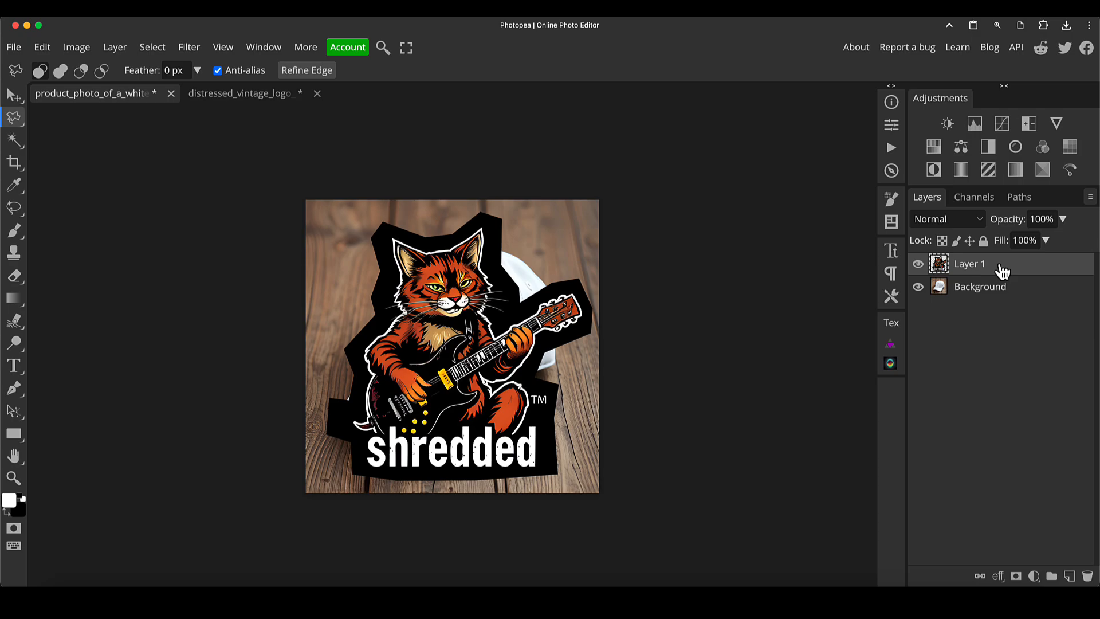
mouse_move(1004, 272)
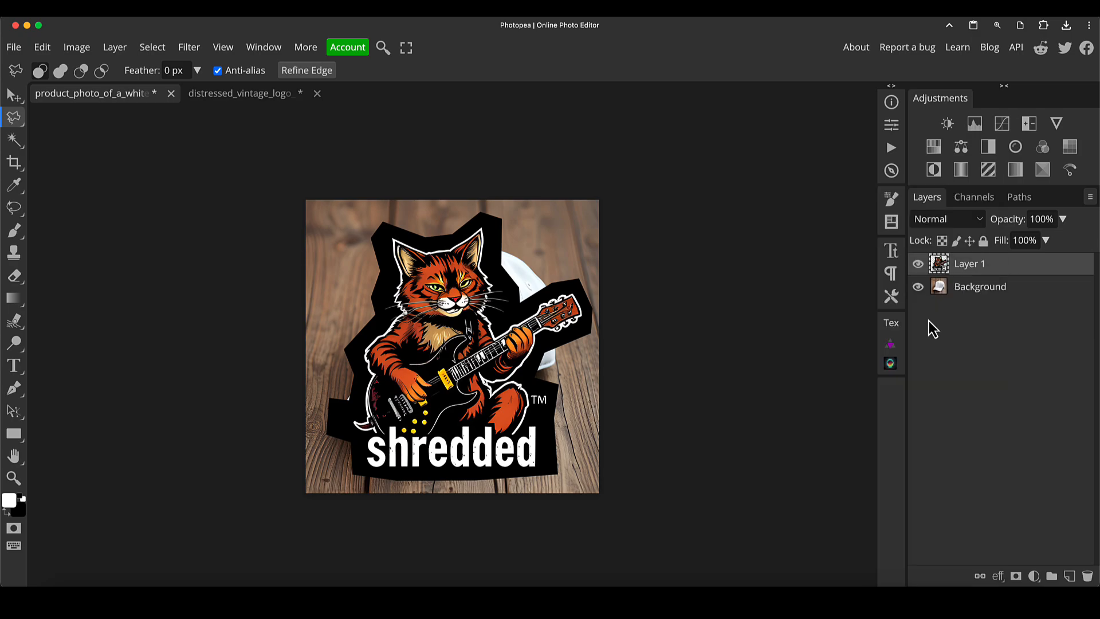
mouse_move(483, 264)
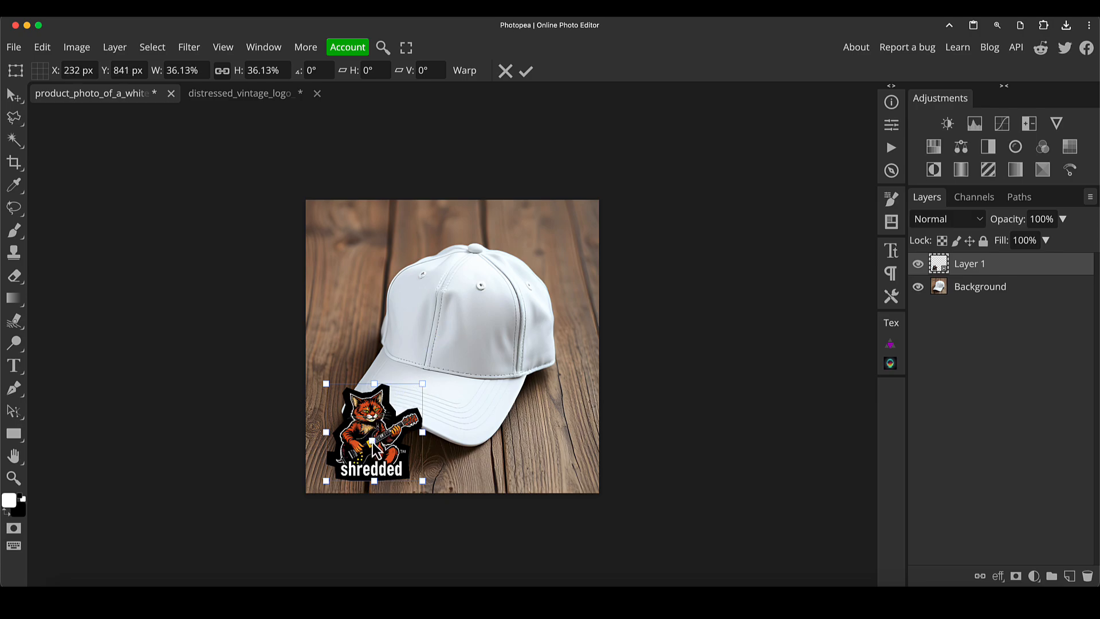
drag(376, 432, 456, 327)
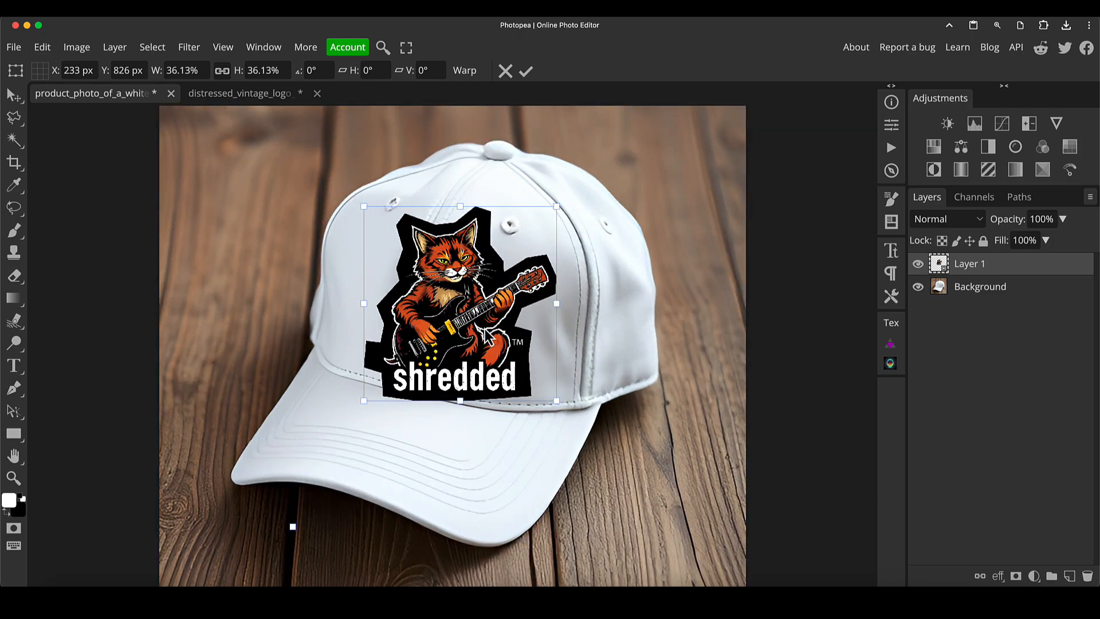
drag(460, 308, 446, 301)
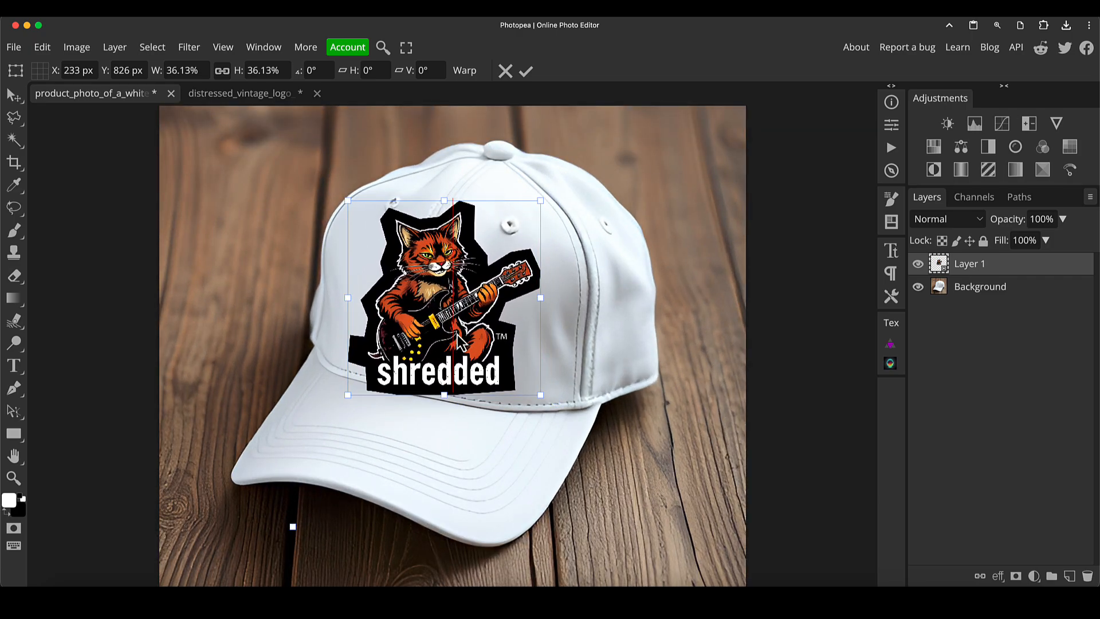
drag(541, 199, 510, 233)
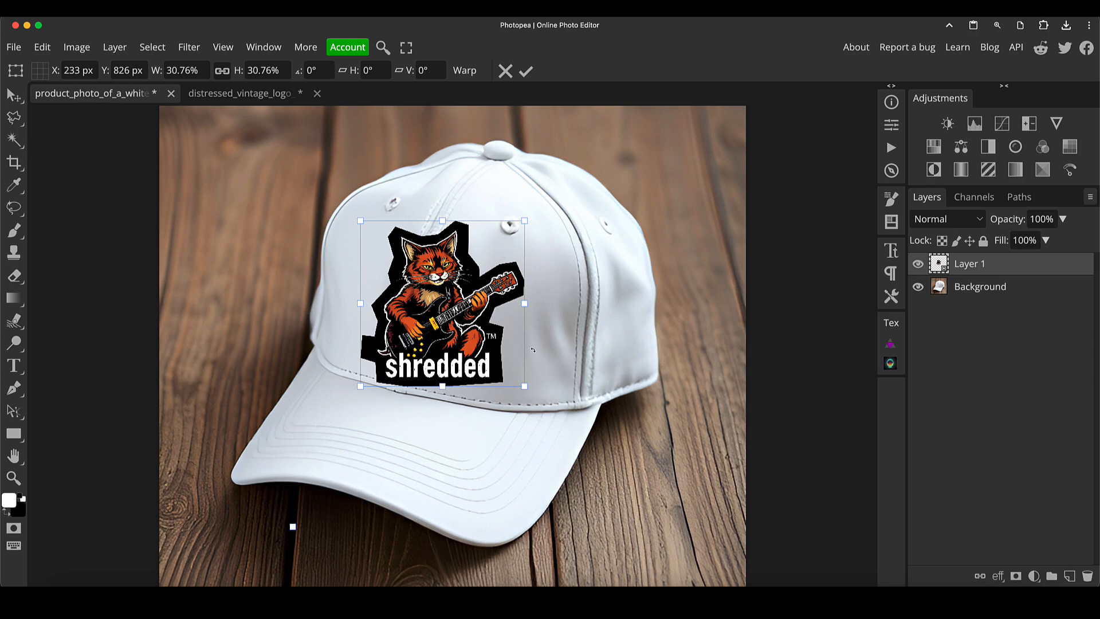
- Distort and rotate the logo to match the cap's slant, then confirm the transform
right_click(463, 308)
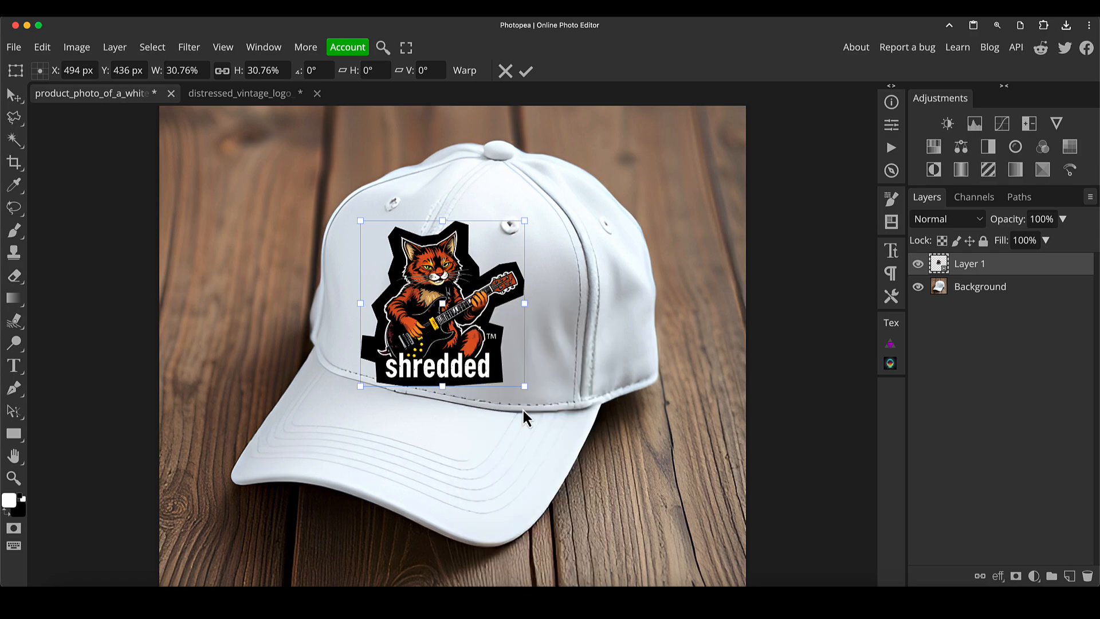
drag(526, 386, 505, 397)
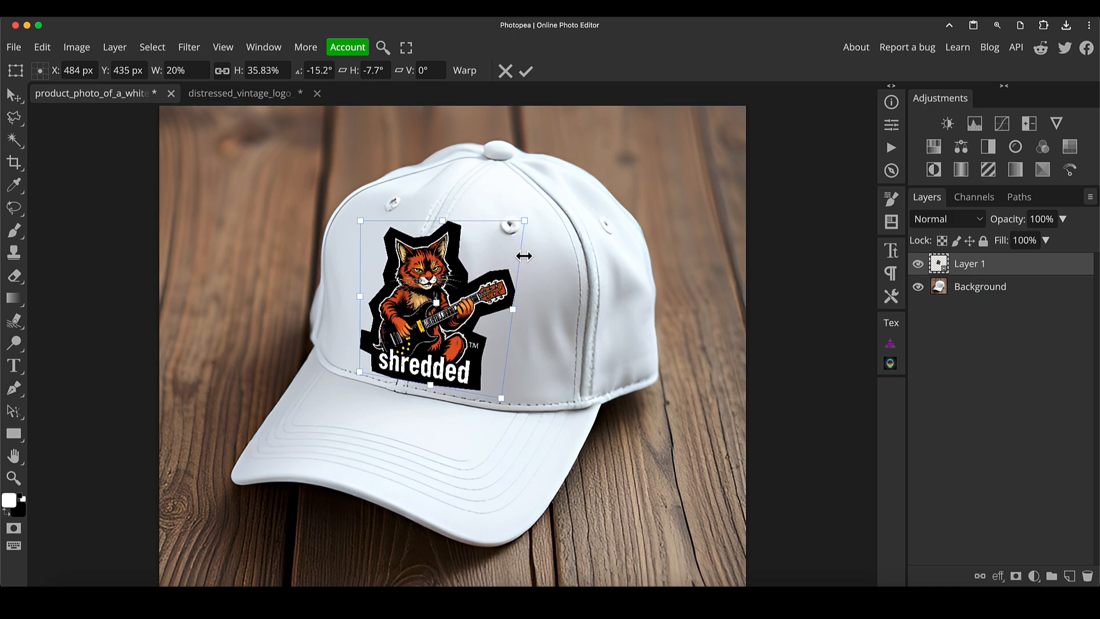
drag(523, 256, 512, 232)
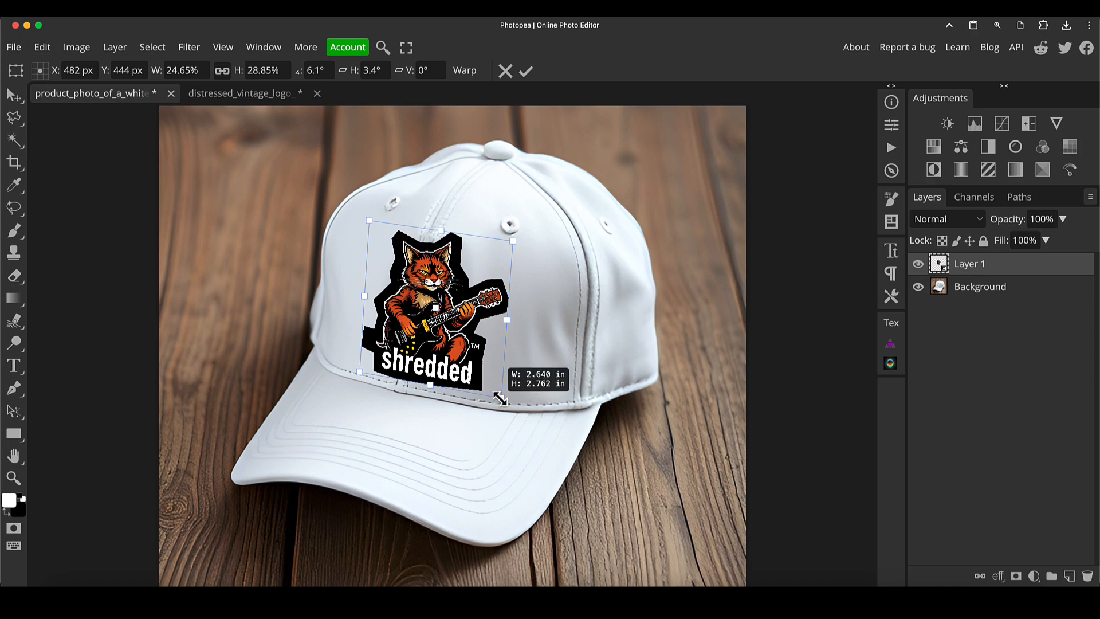
drag(500, 393, 497, 397)
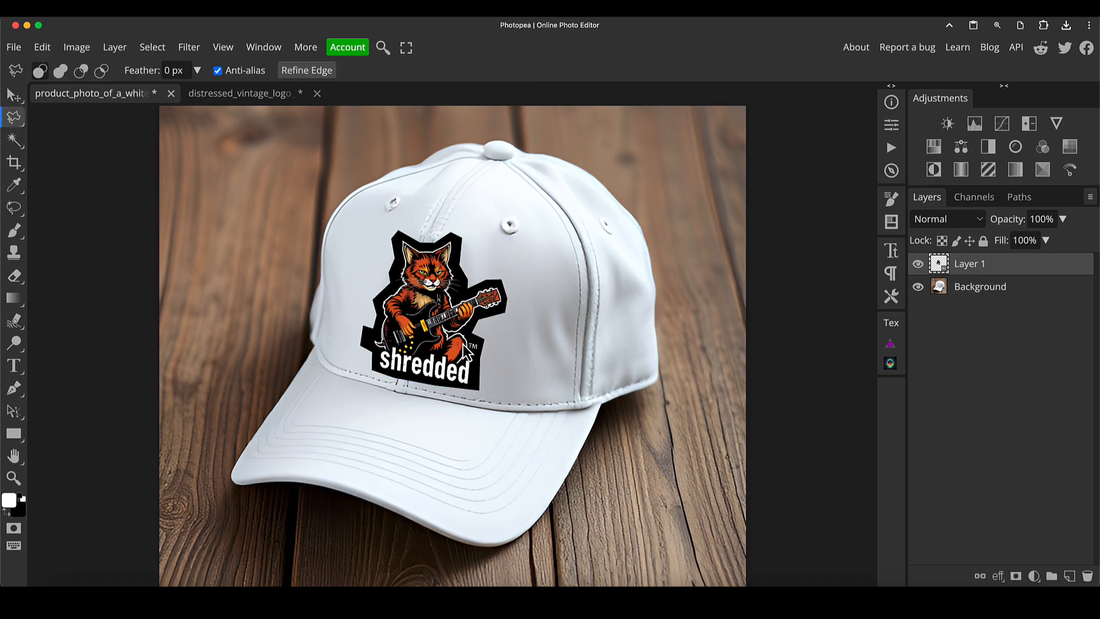
- Warp the logo's mesh so it curves along the cap's rounded front and commit it
right_click(420, 316)
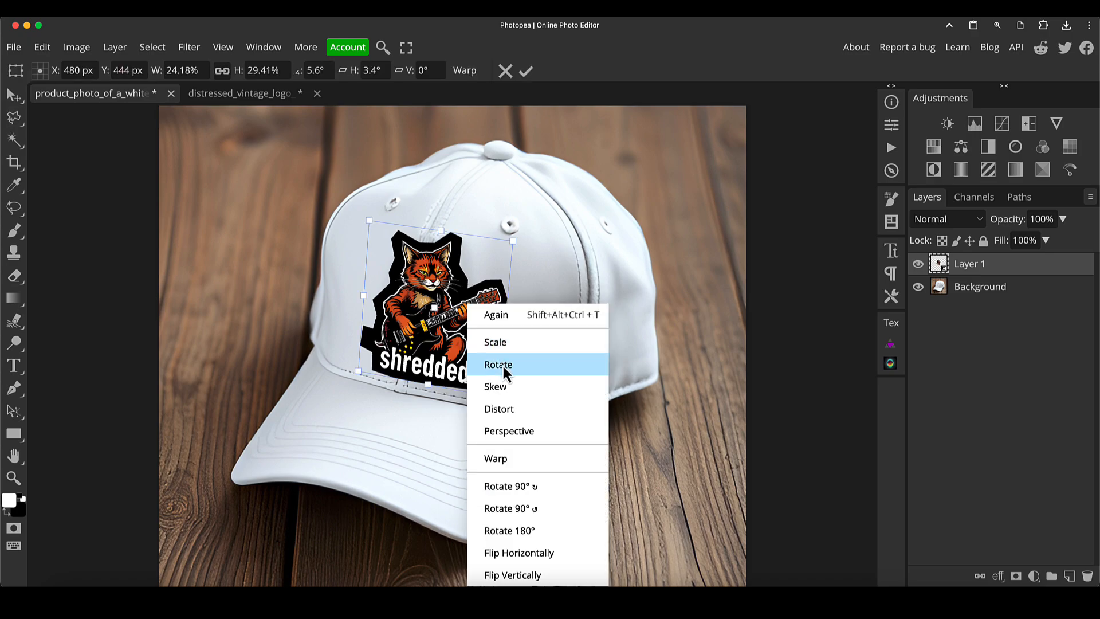
mouse_move(495, 458)
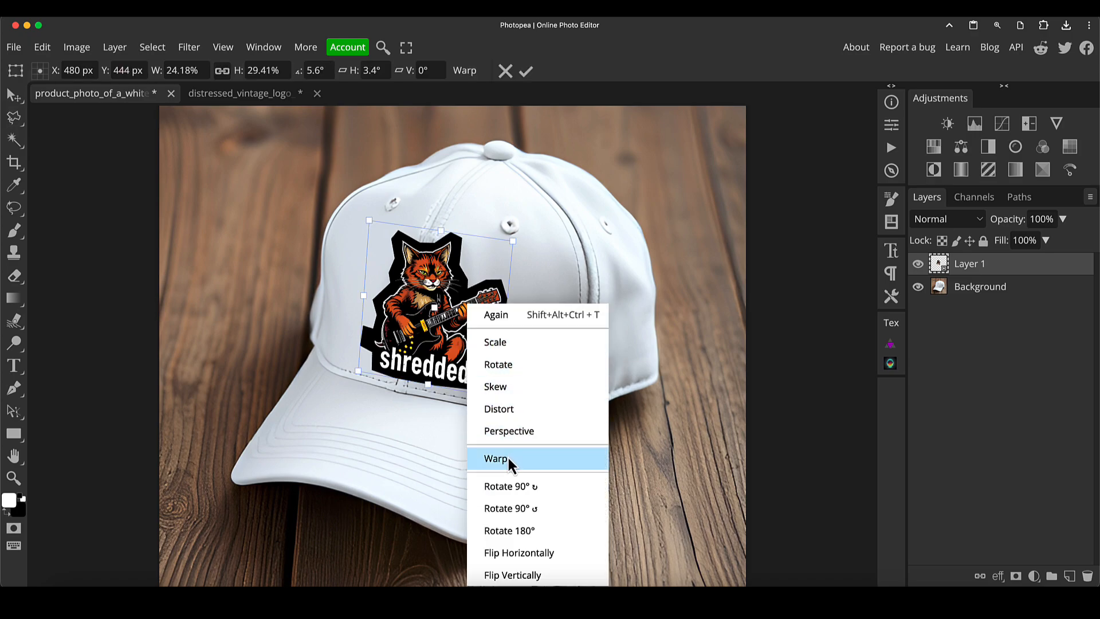
click(496, 458)
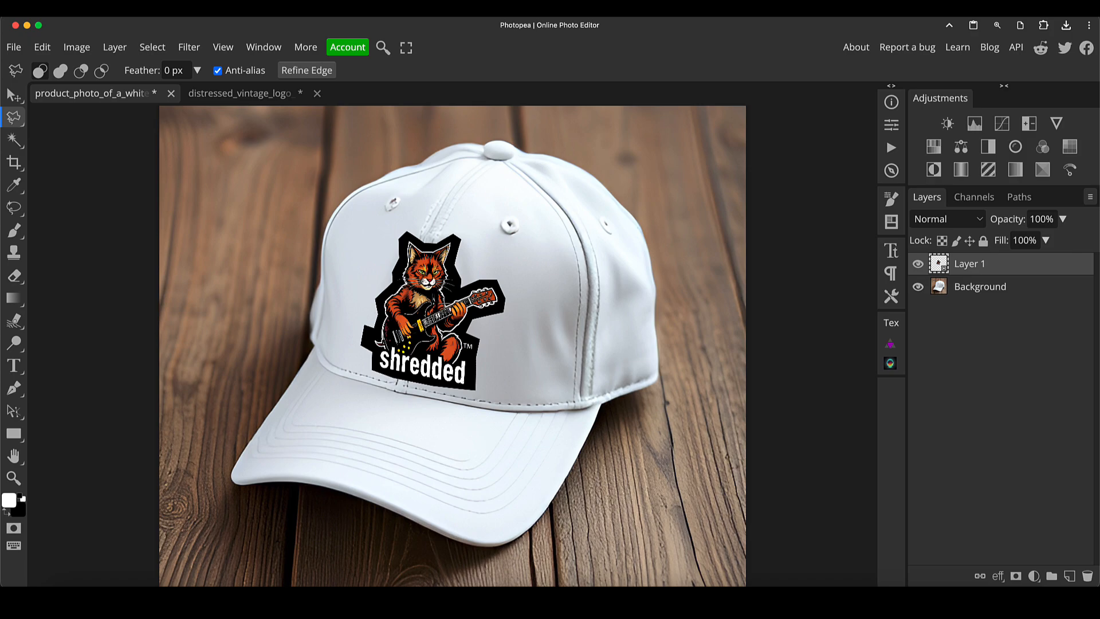
- Apply a light Blur smart filter to Layer 1 to soften the logo
click(13, 477)
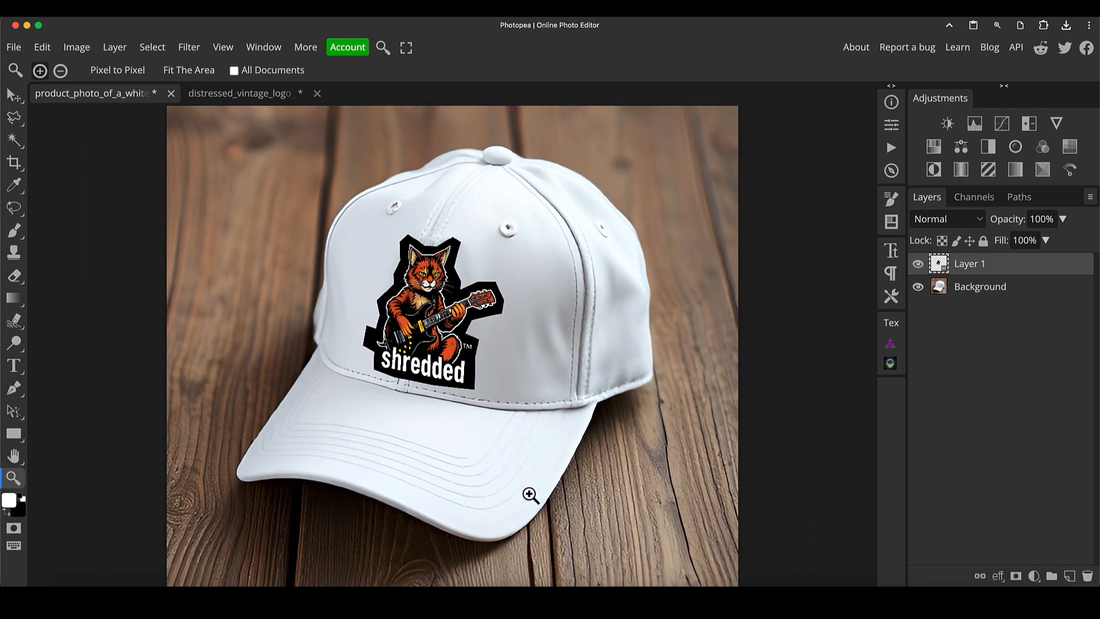
mouse_move(403, 437)
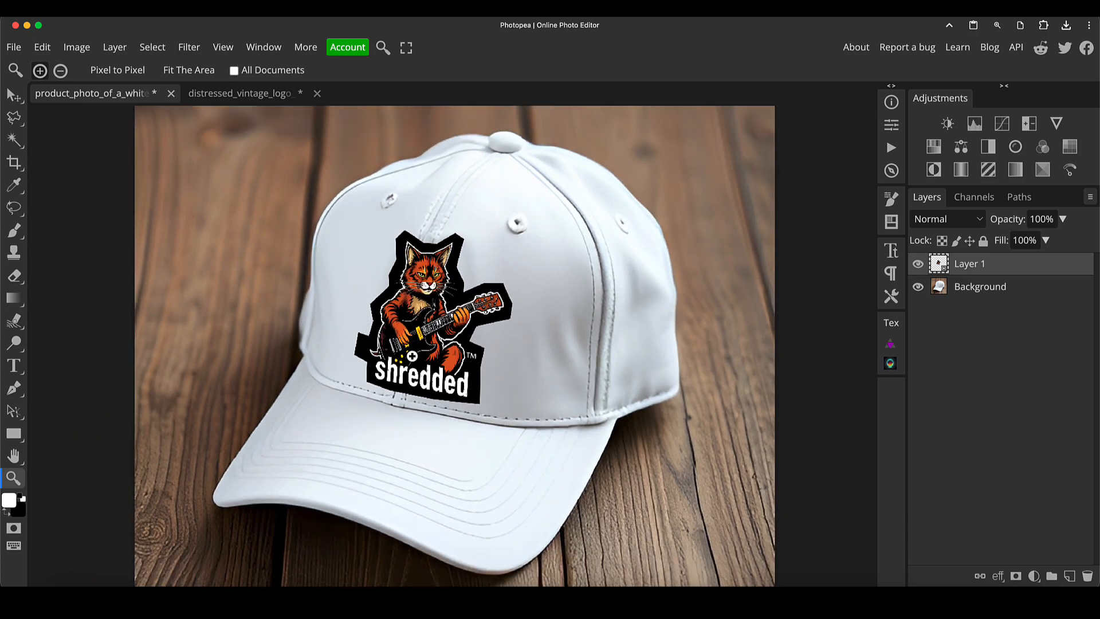
mouse_move(189, 47)
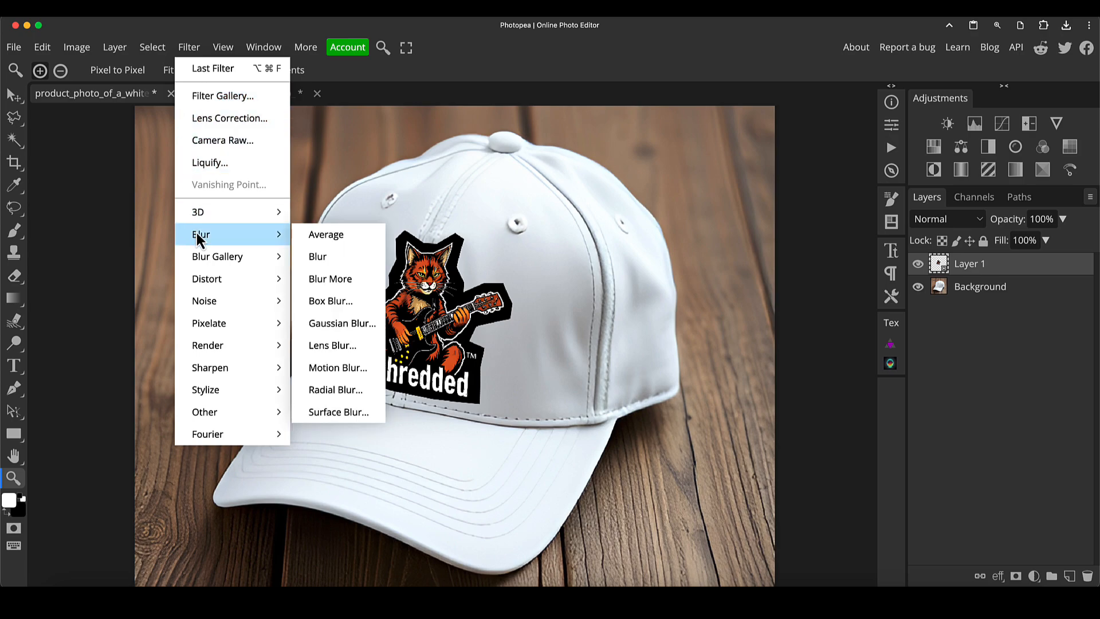
mouse_move(343, 323)
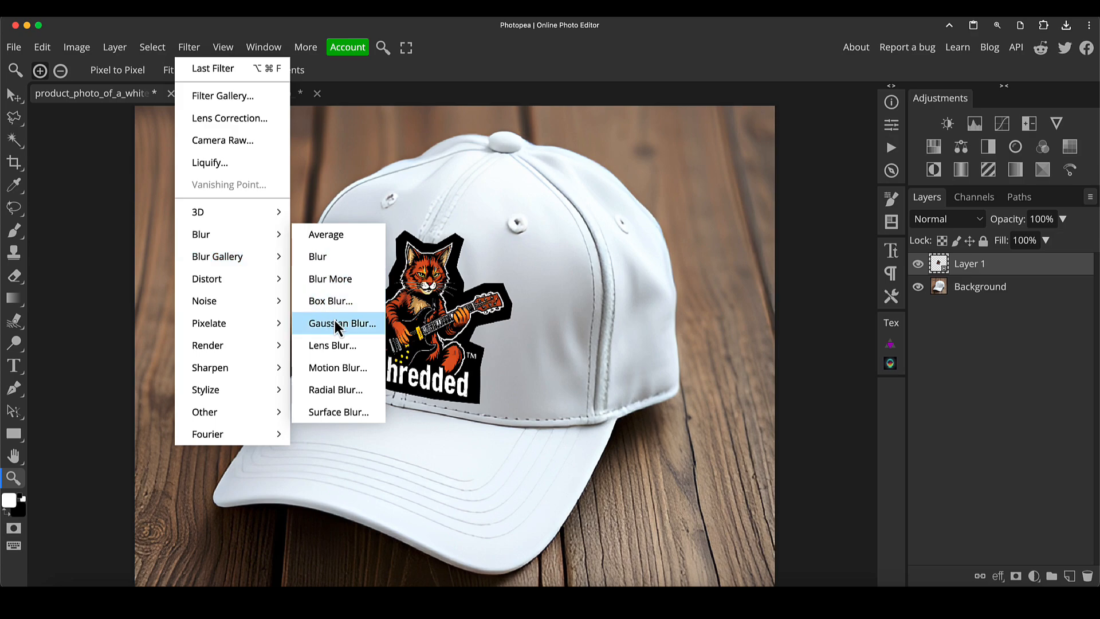
mouse_move(317, 257)
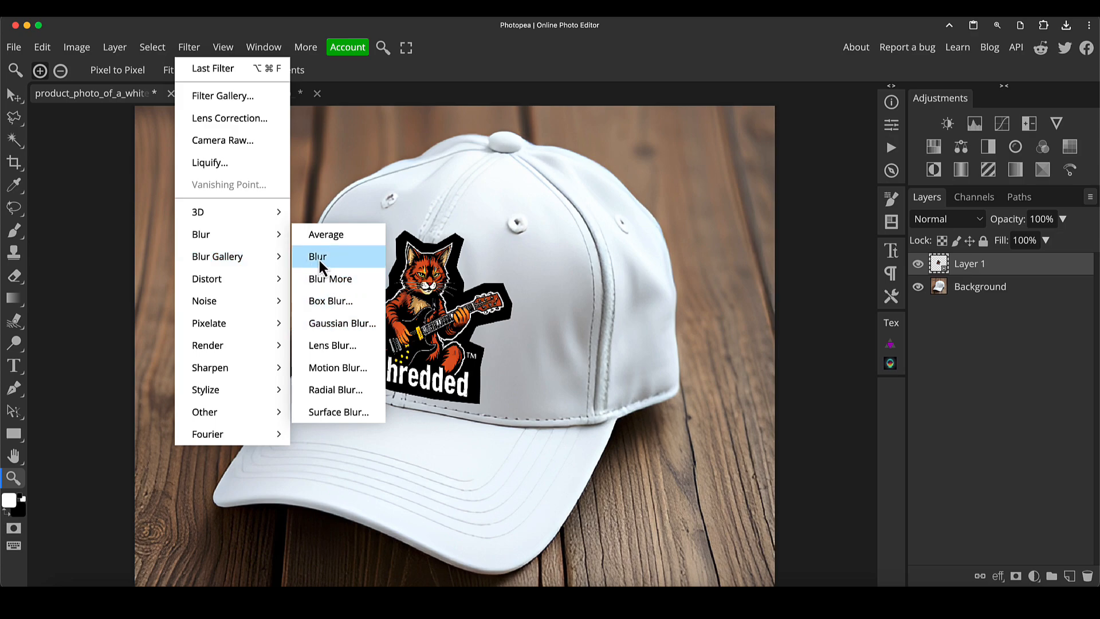
click(317, 256)
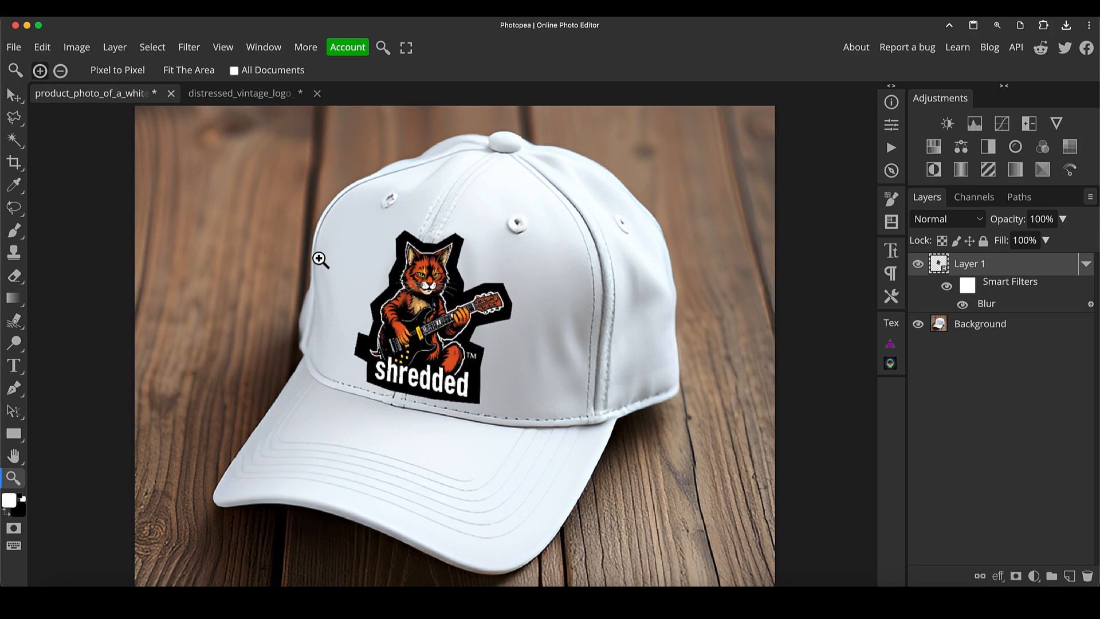
mouse_move(370, 391)
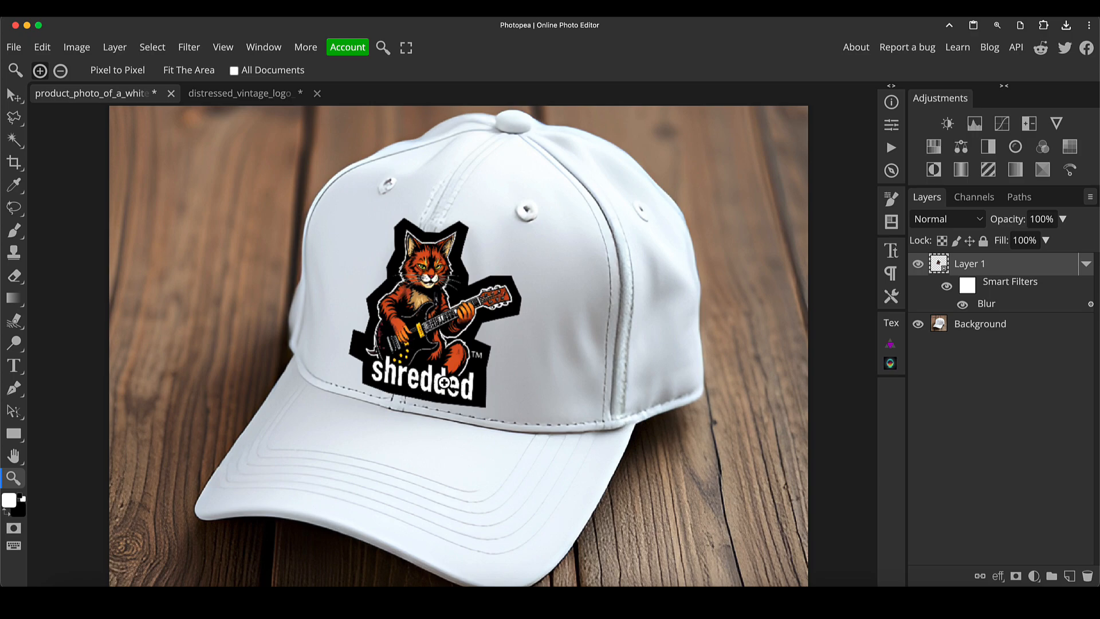
mouse_move(545, 354)
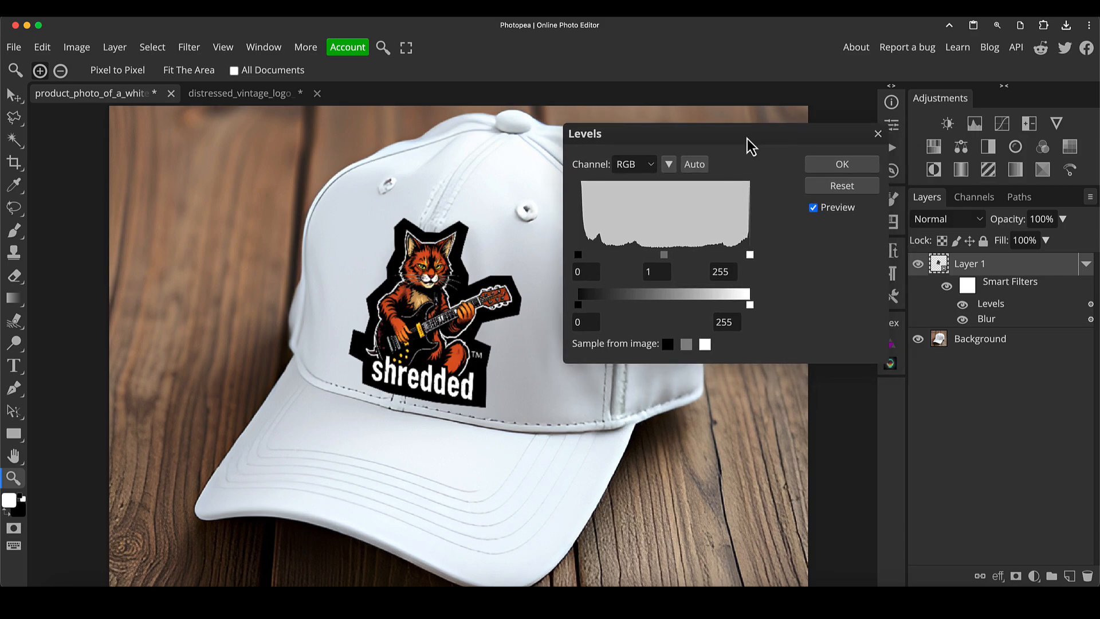
mouse_move(736, 196)
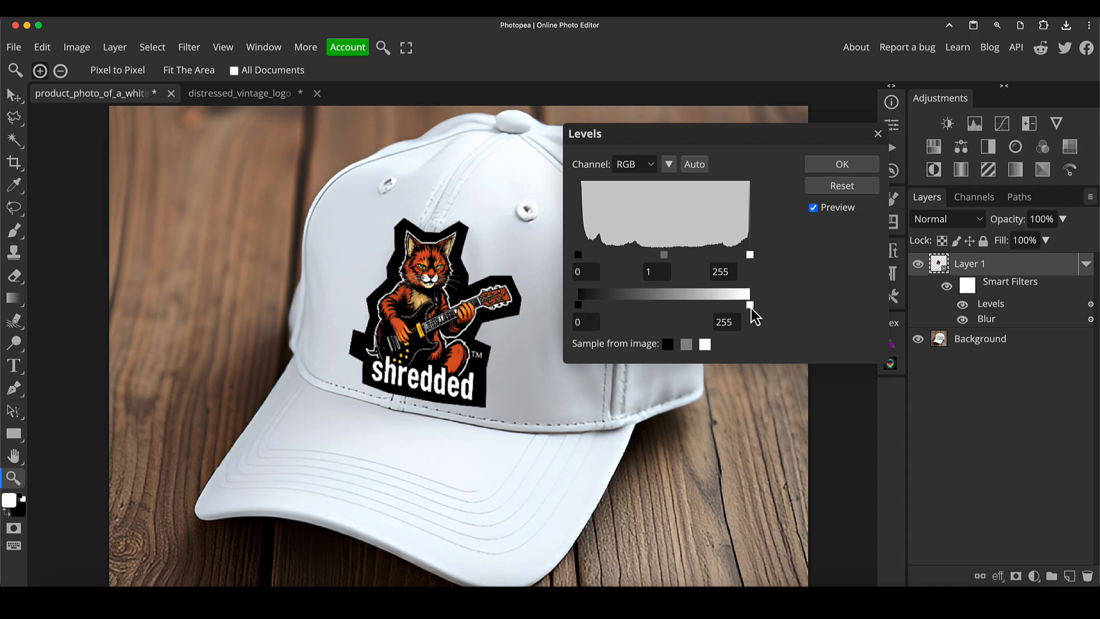
- Experiment with the Levels output white slider on the logo, from 253 down to ~122 and back
drag(751, 305, 748, 305)
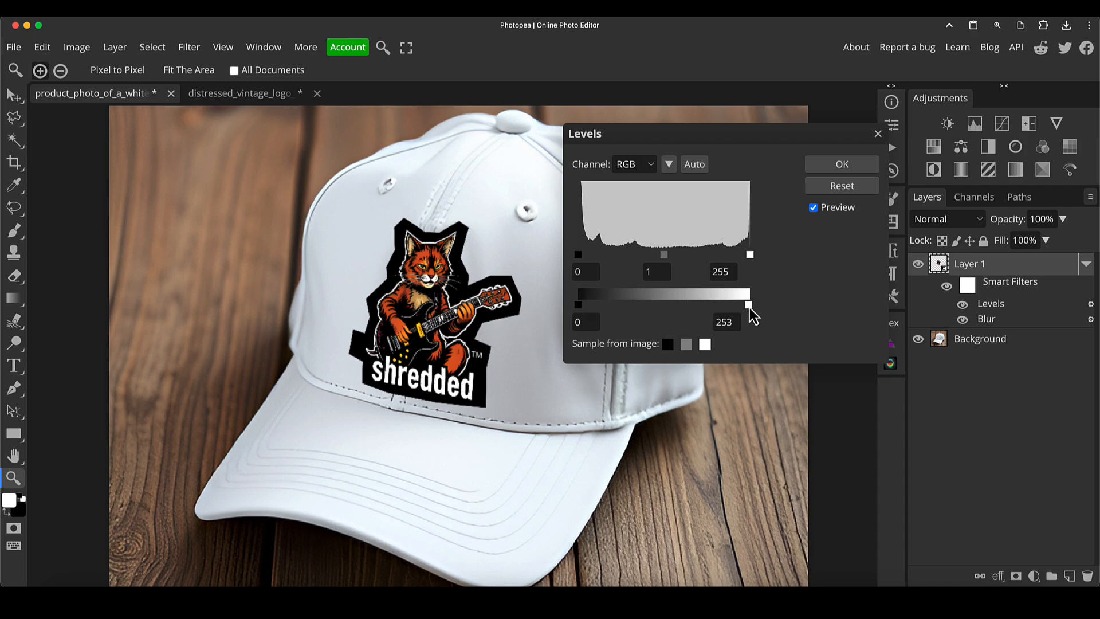
drag(748, 304, 746, 305)
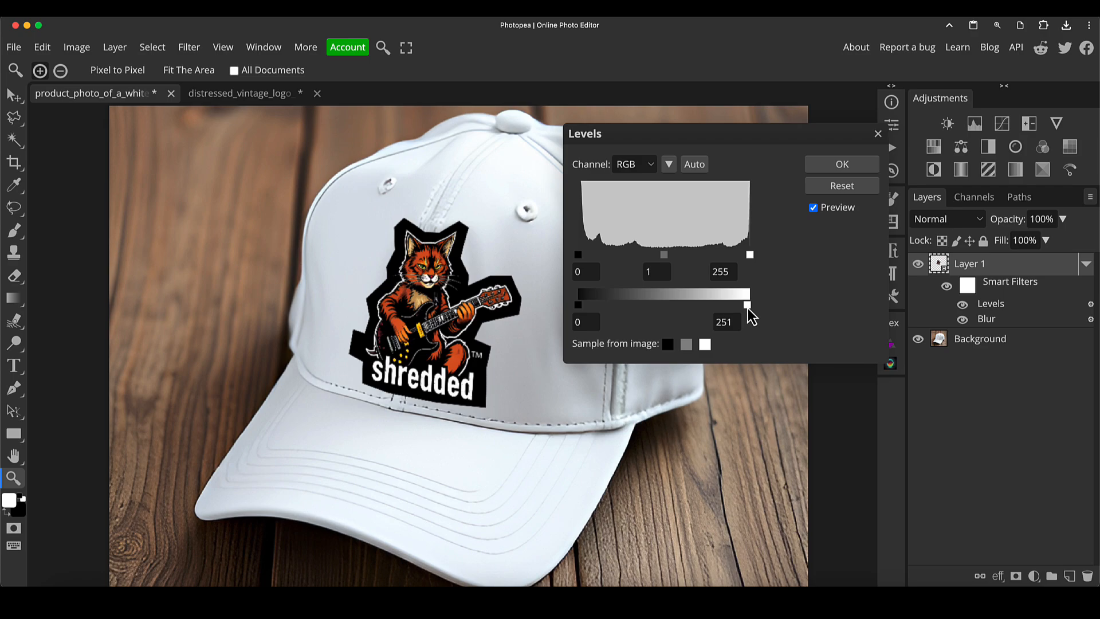
drag(748, 305, 739, 305)
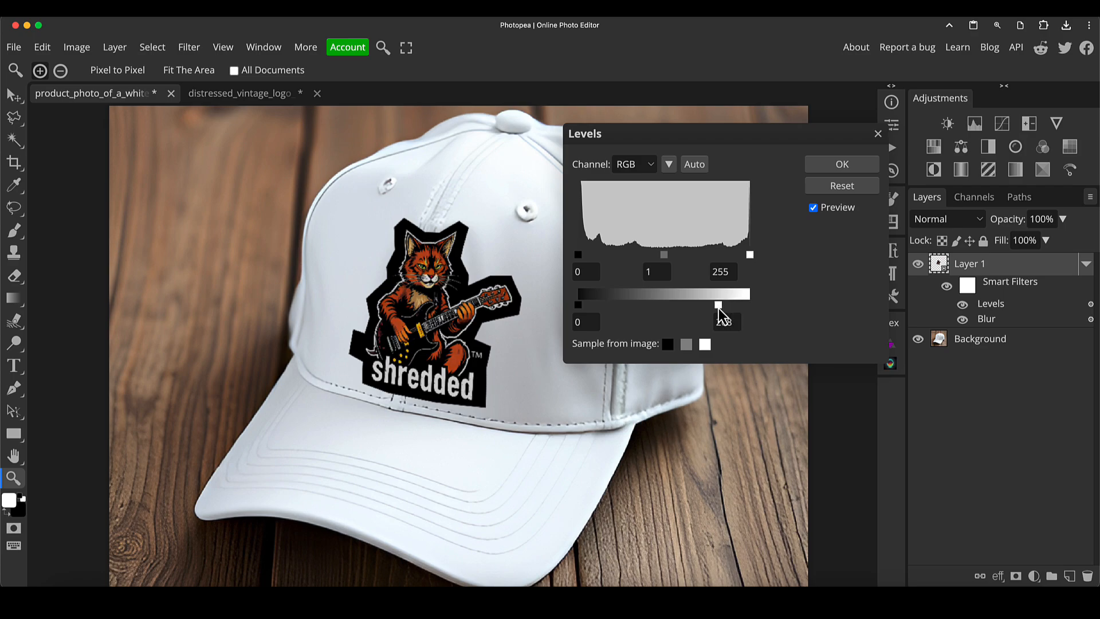
drag(717, 305, 658, 305)
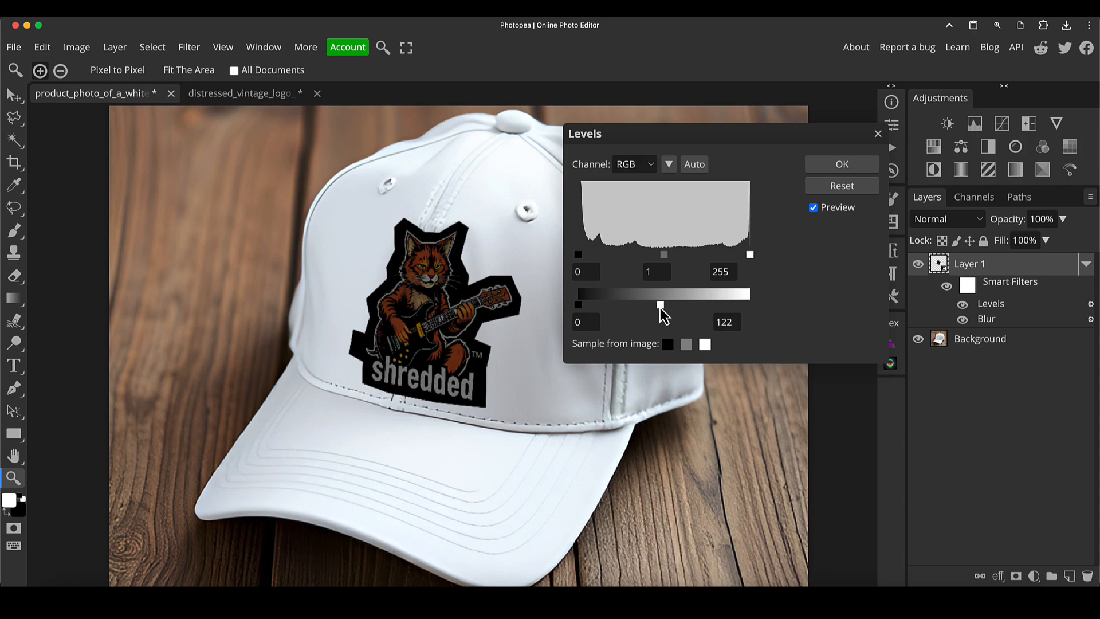
drag(661, 305, 649, 304)
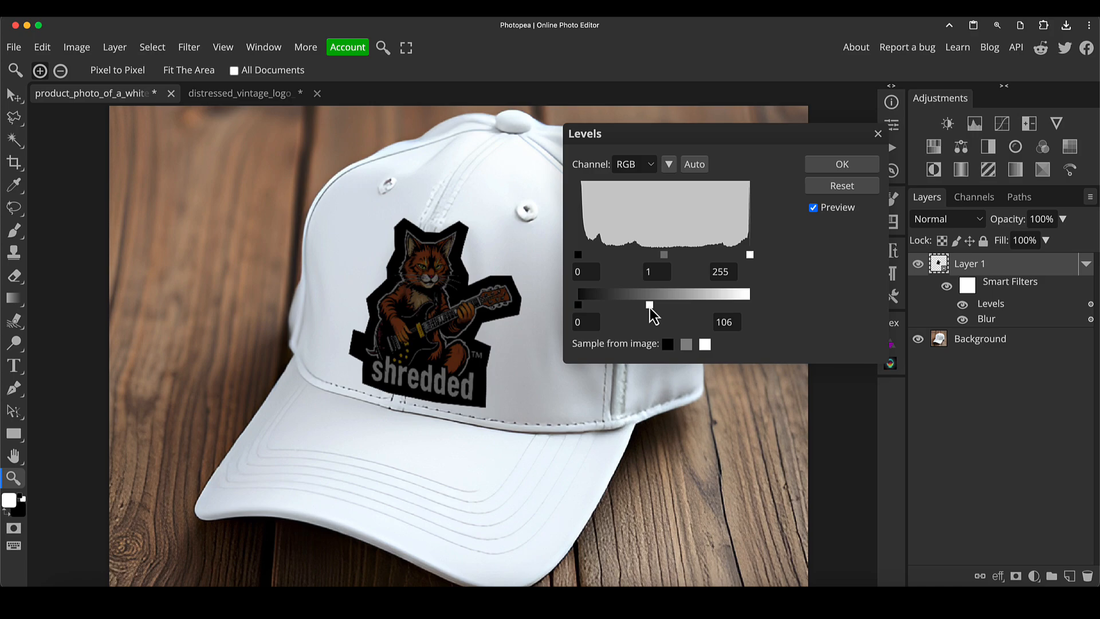
drag(649, 305, 731, 305)
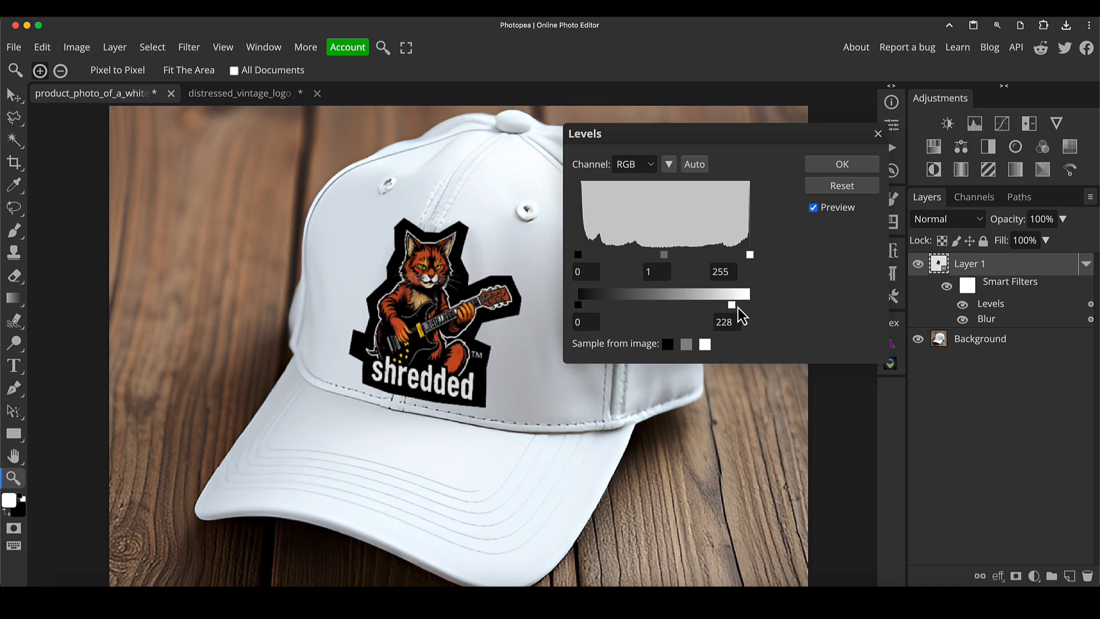
drag(731, 305, 749, 304)
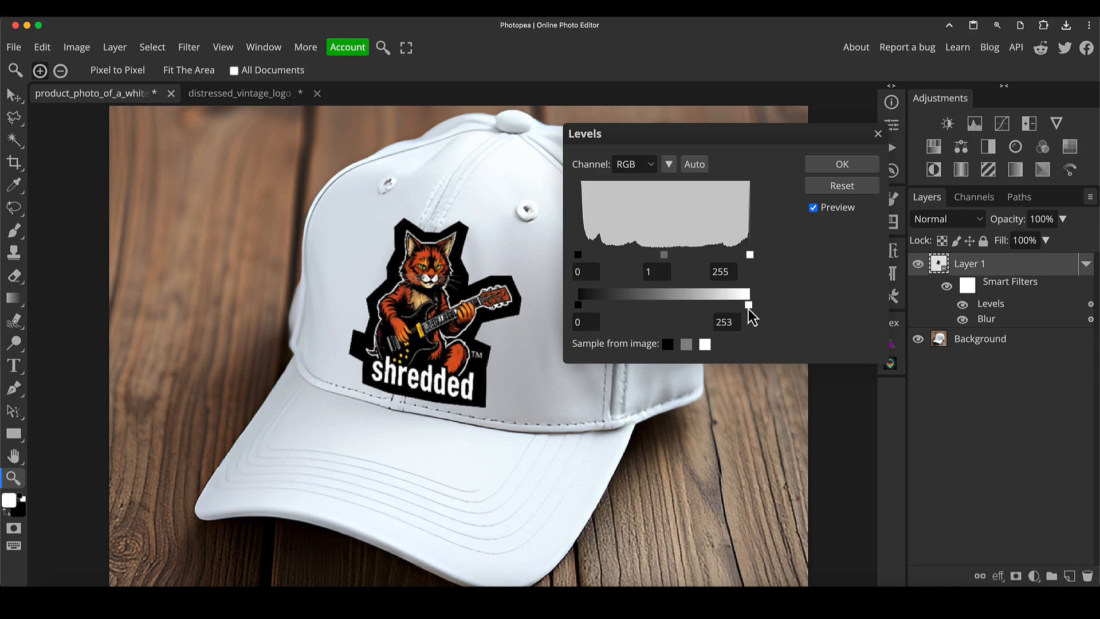
- Settle the Levels output white at 226 to dull the logo's whites
drag(748, 304, 739, 305)
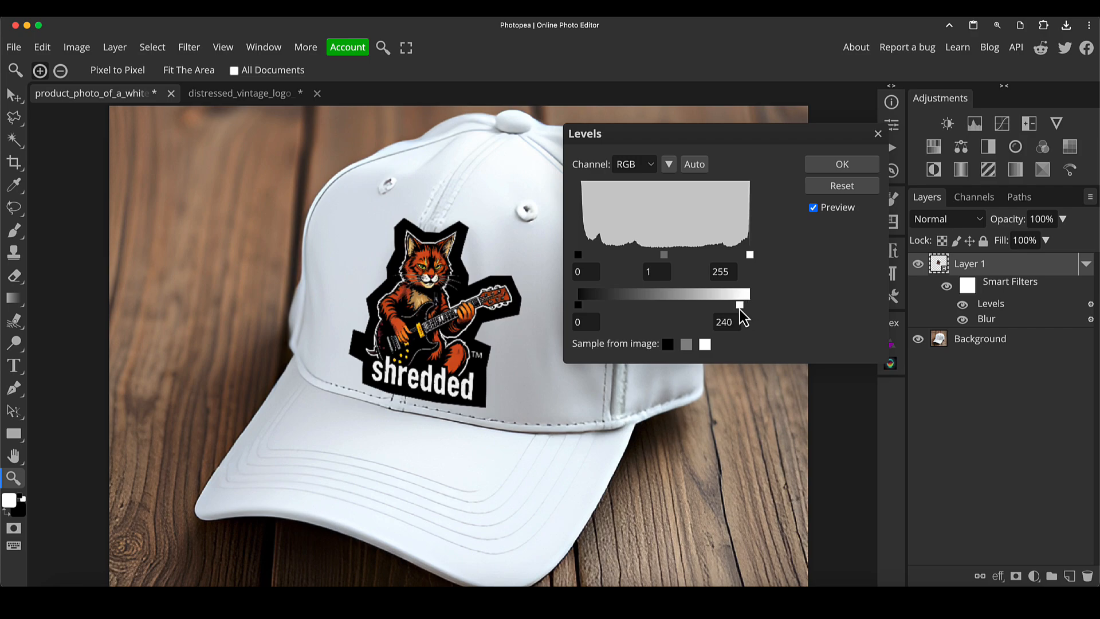
drag(740, 305, 728, 305)
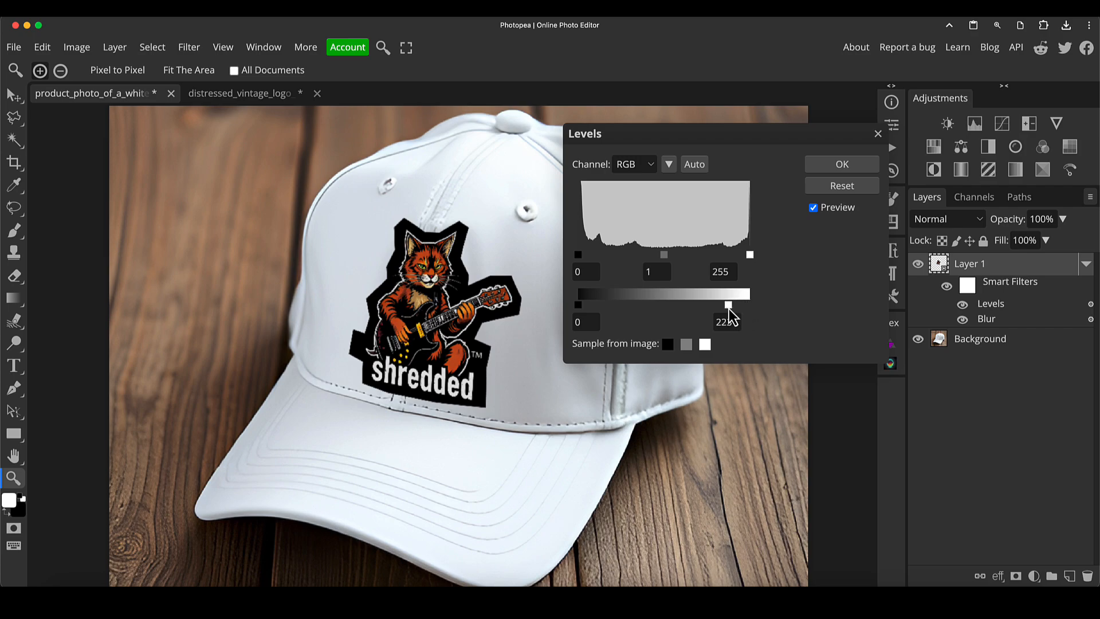
drag(729, 304, 726, 303)
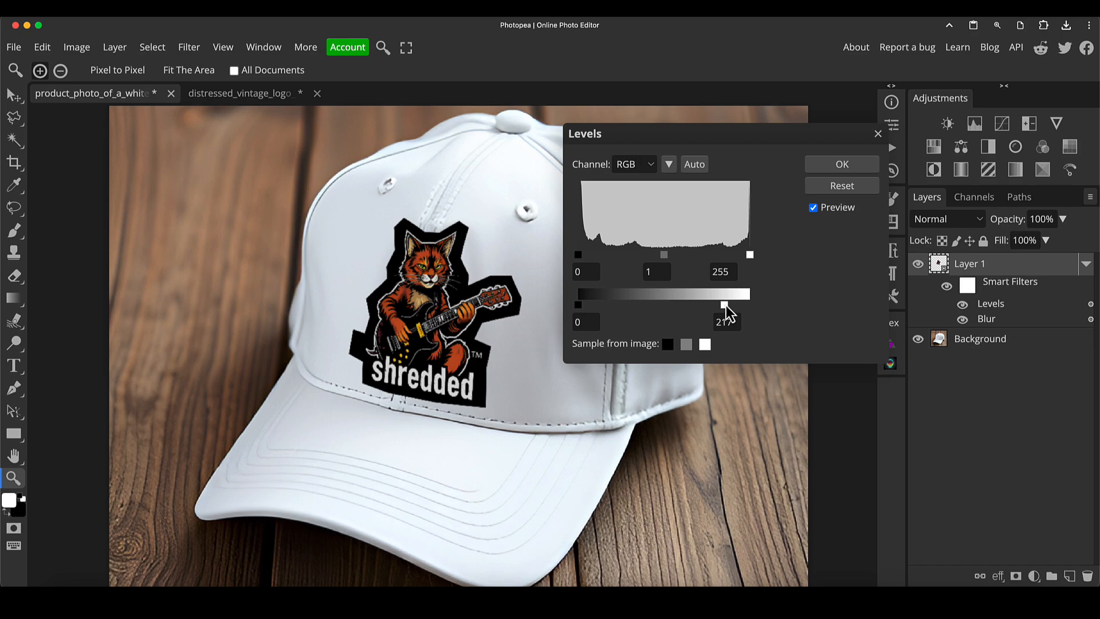
drag(727, 304, 750, 305)
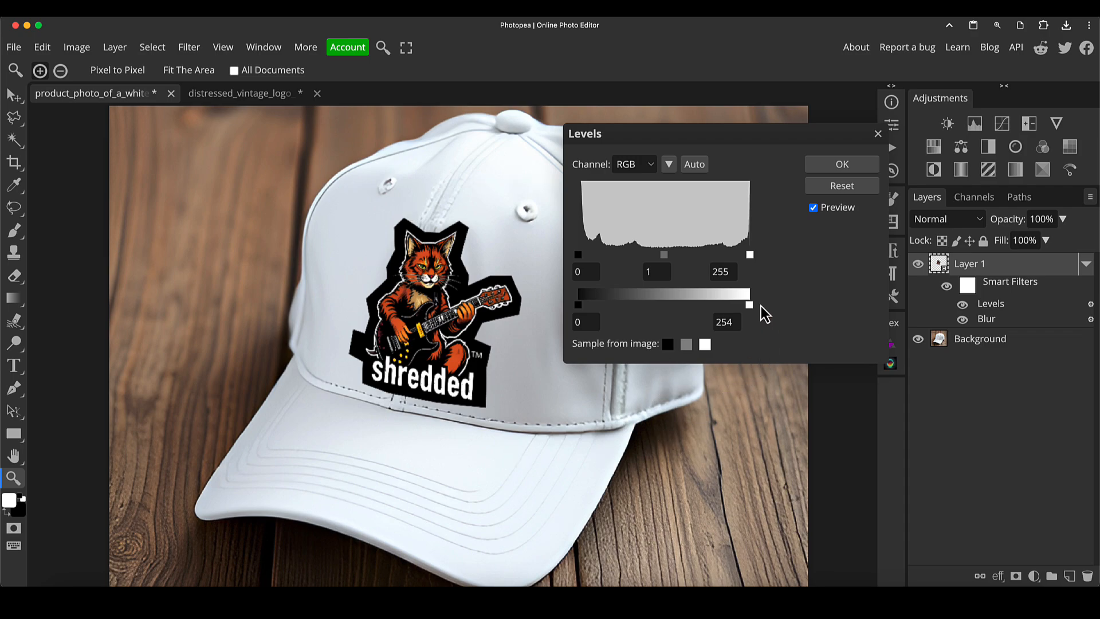
drag(749, 305, 739, 305)
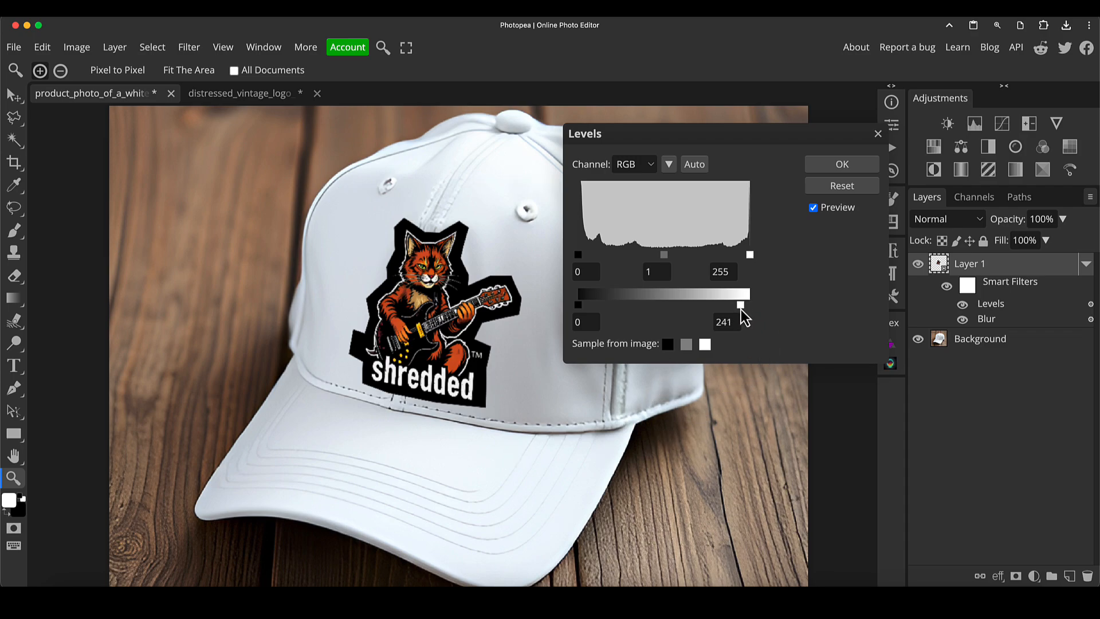
text(226)
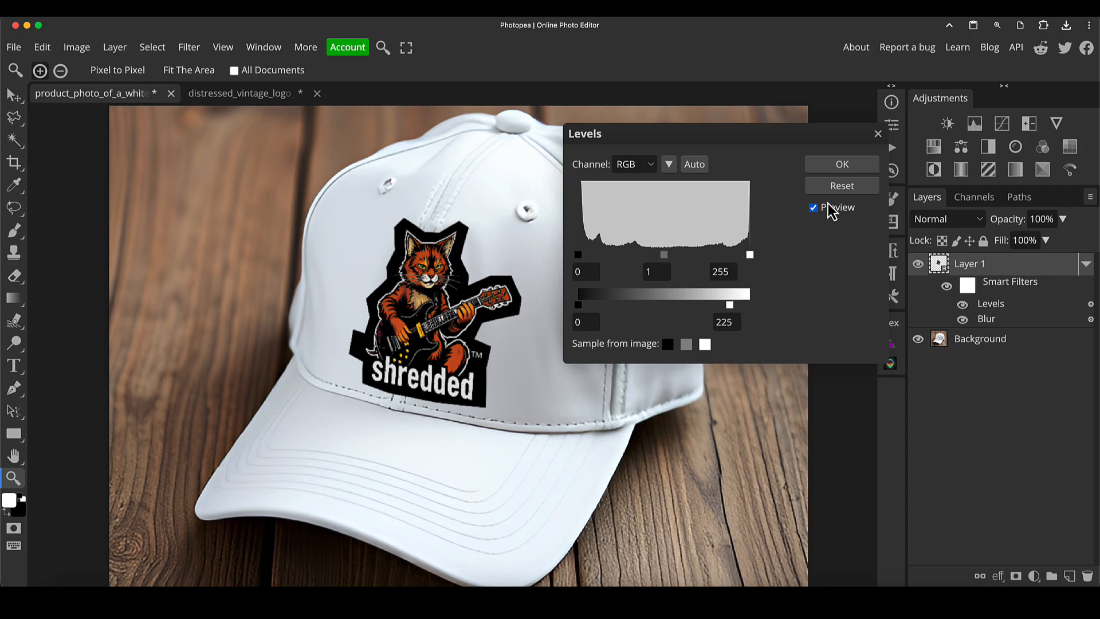
- Add a Bevel and Emboss layer style to the logo, trying Emboss with the highlight at 73% opacity
click(841, 164)
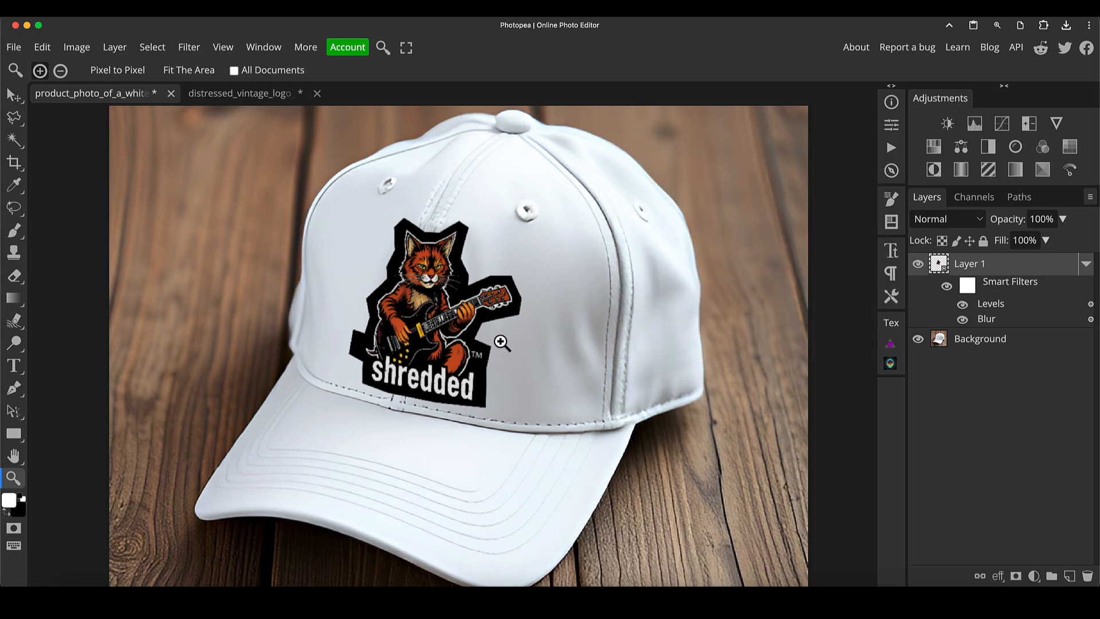
mouse_move(461, 229)
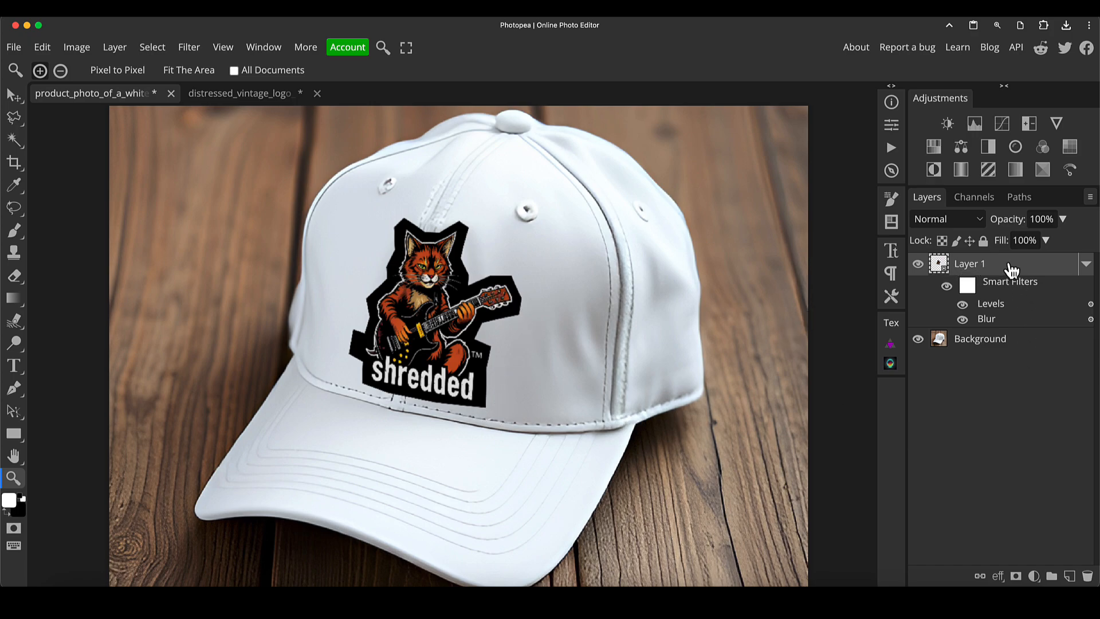
double_click(971, 264)
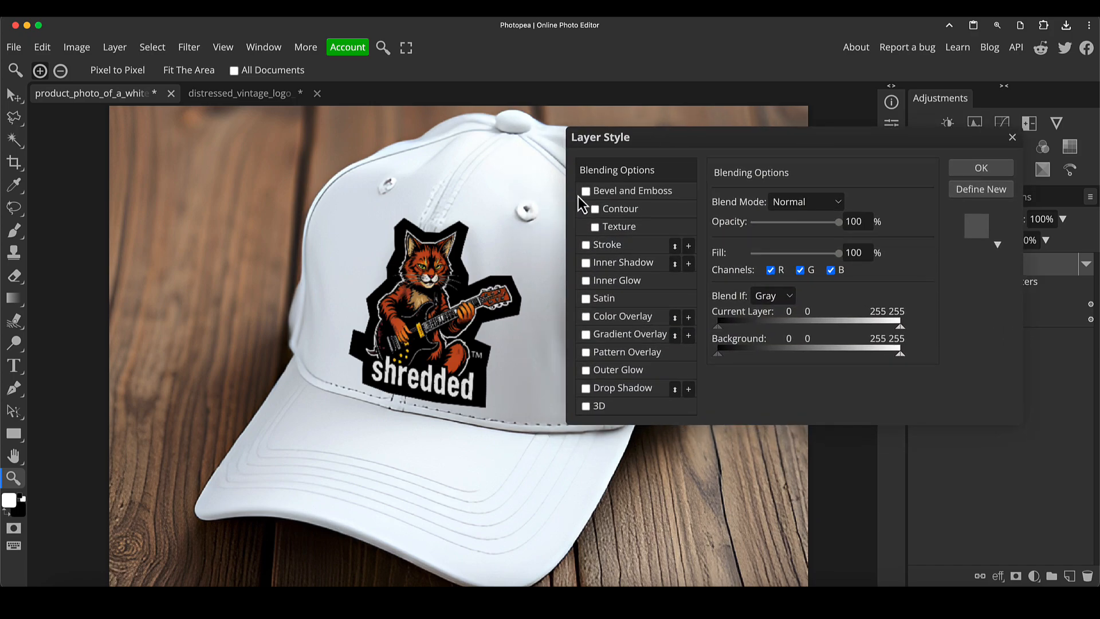
click(585, 191)
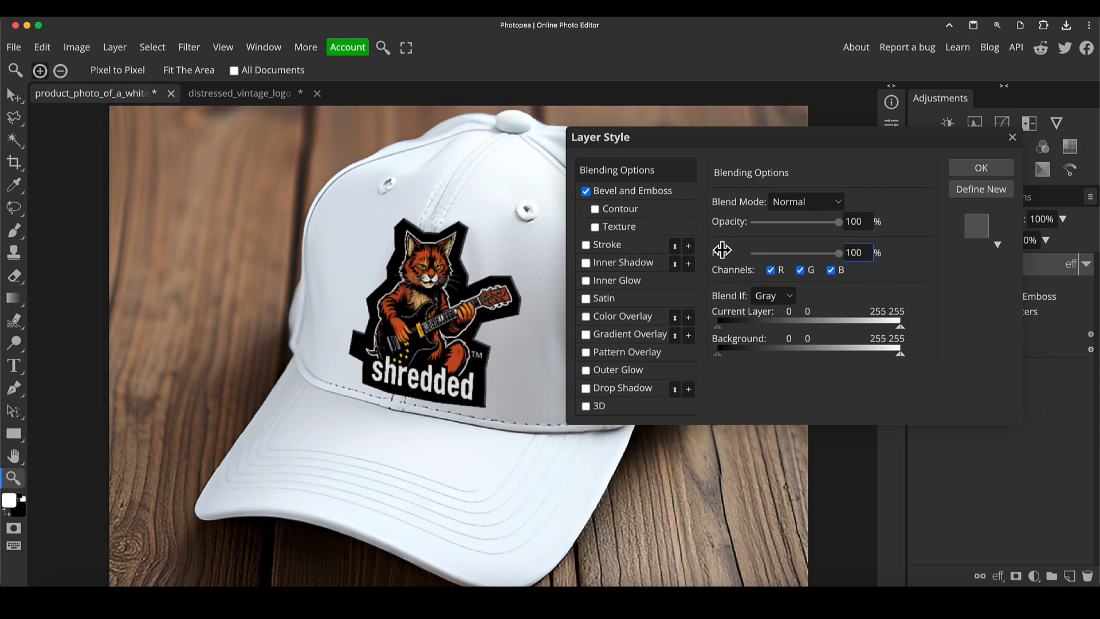
click(633, 190)
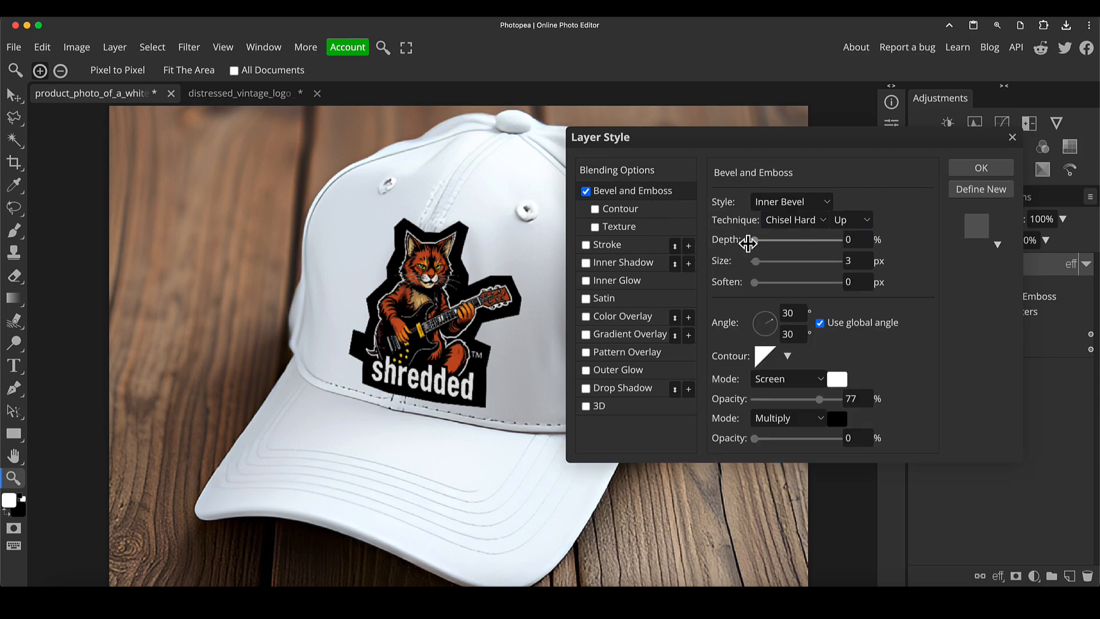
click(791, 201)
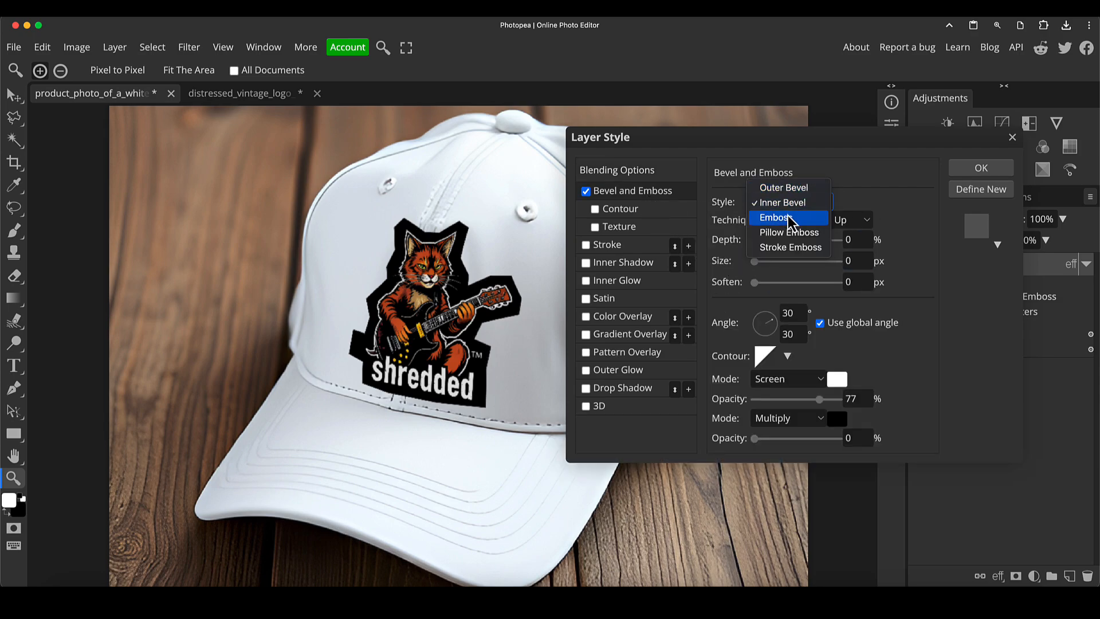
click(784, 187)
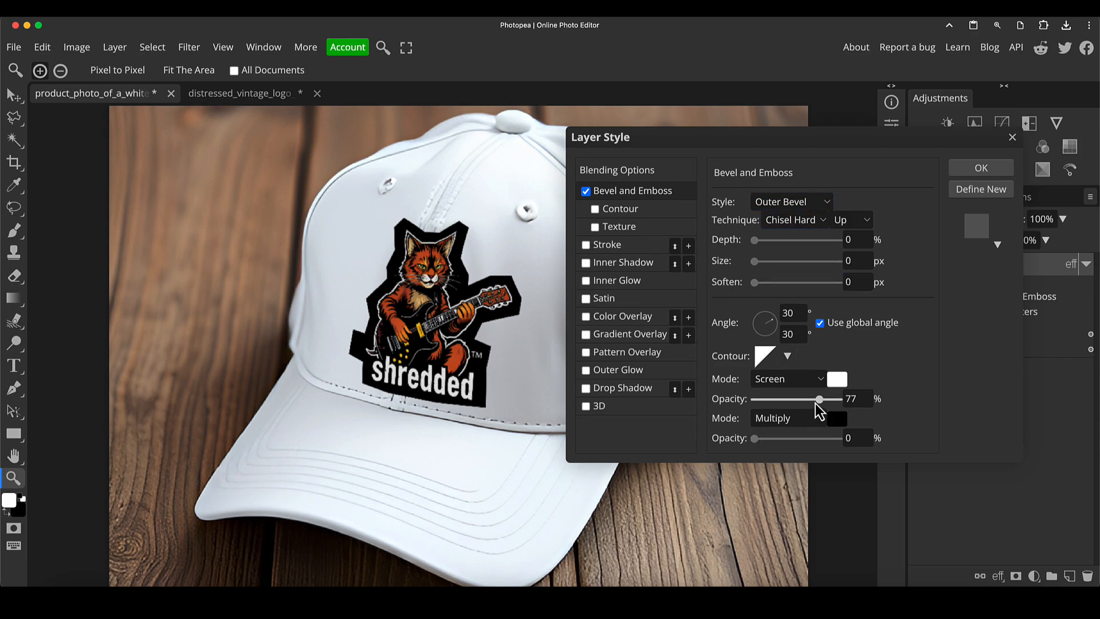
drag(820, 399, 812, 399)
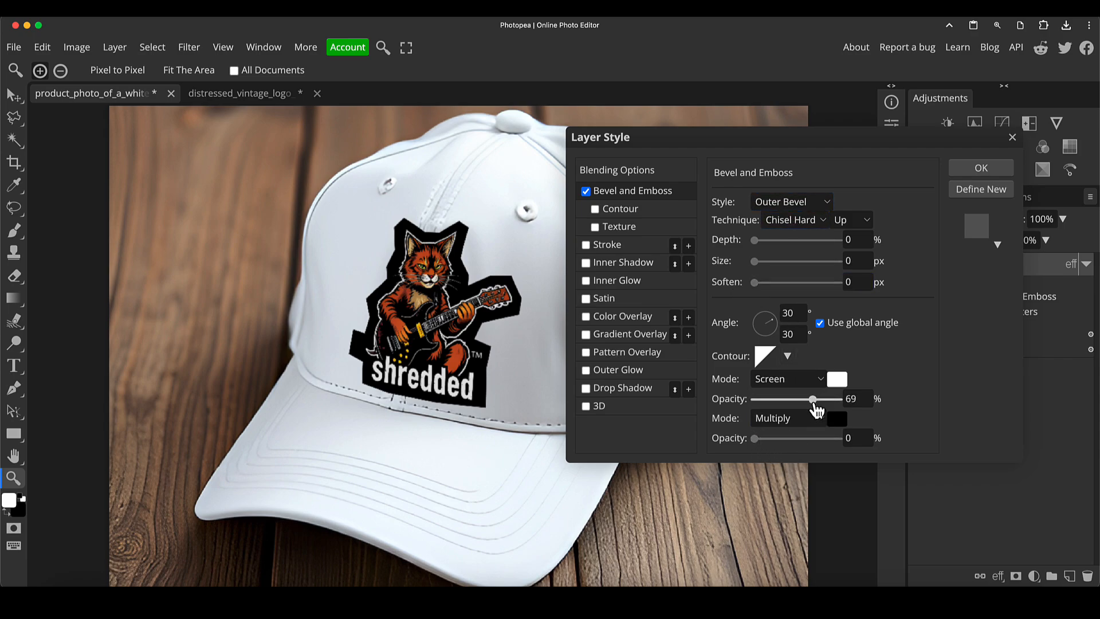
drag(814, 399, 817, 399)
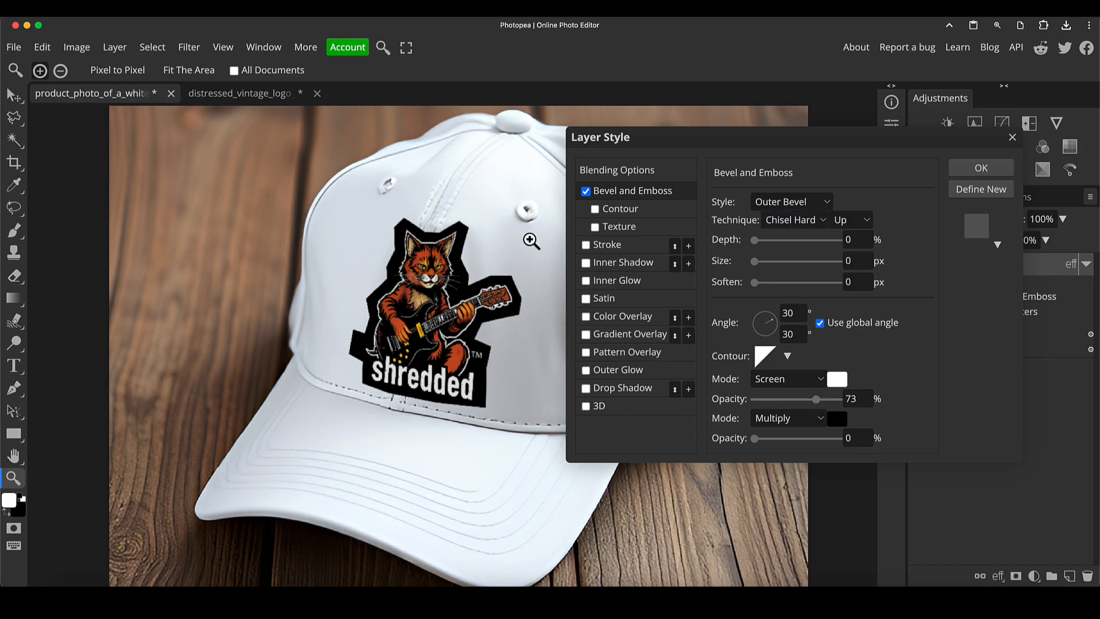
- Switch to a smooth Inner Bevel with size 3 px and depth about 125%
click(791, 202)
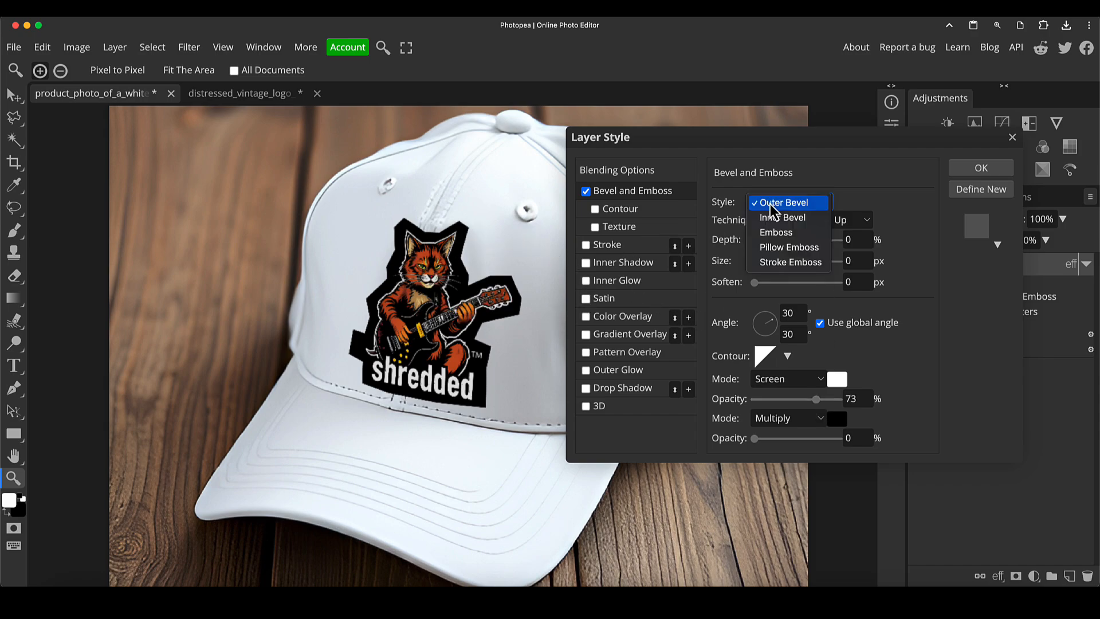
mouse_move(776, 218)
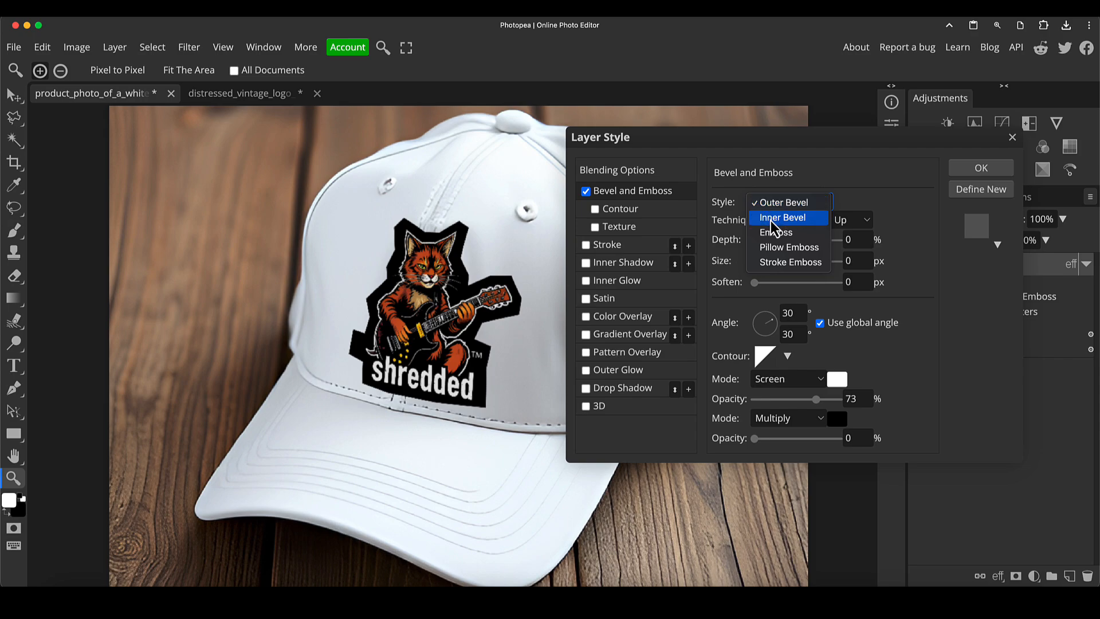
click(784, 217)
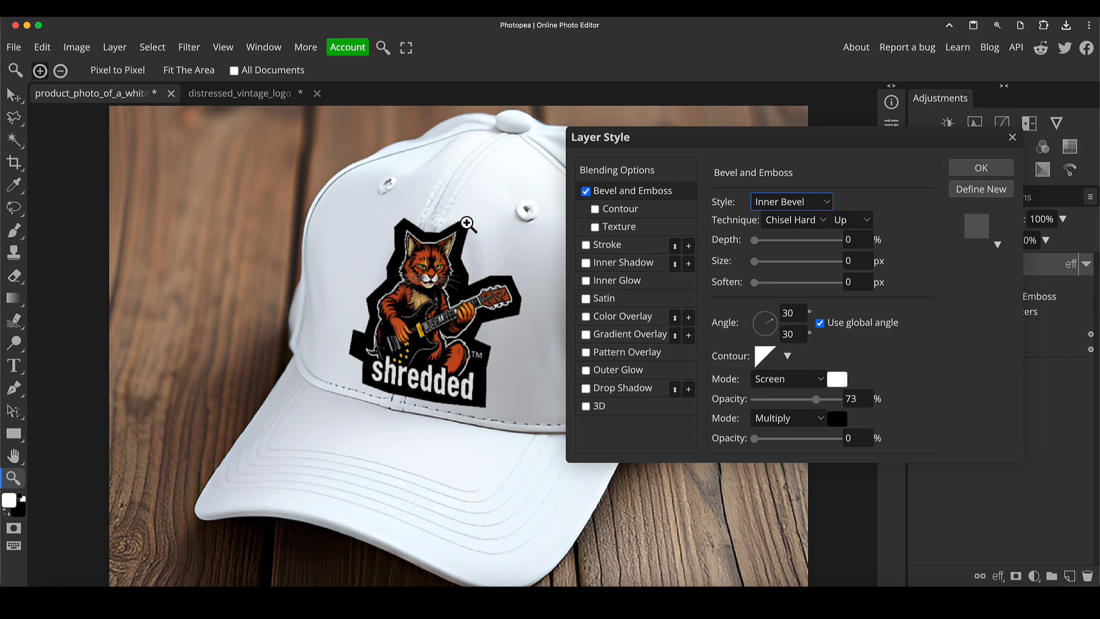
click(790, 202)
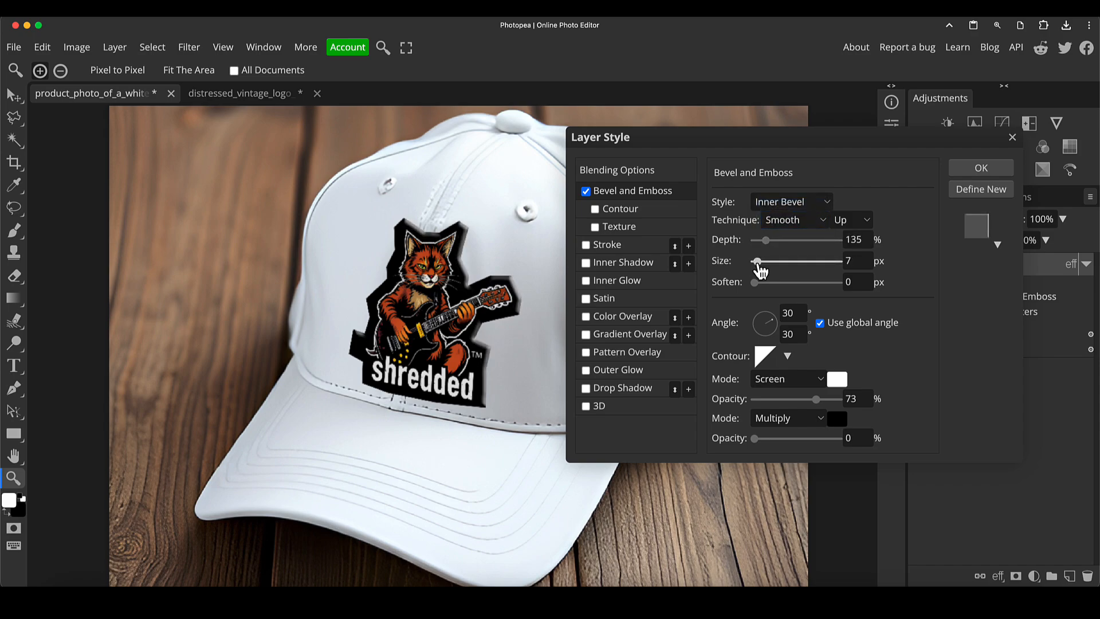
drag(761, 261, 757, 261)
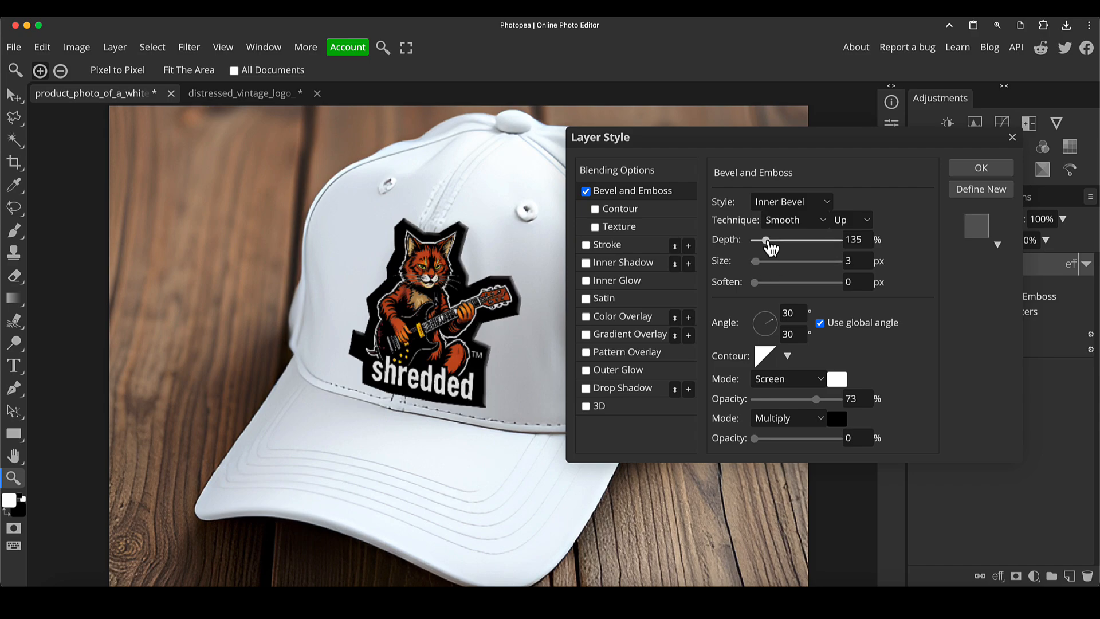
drag(764, 241, 771, 240)
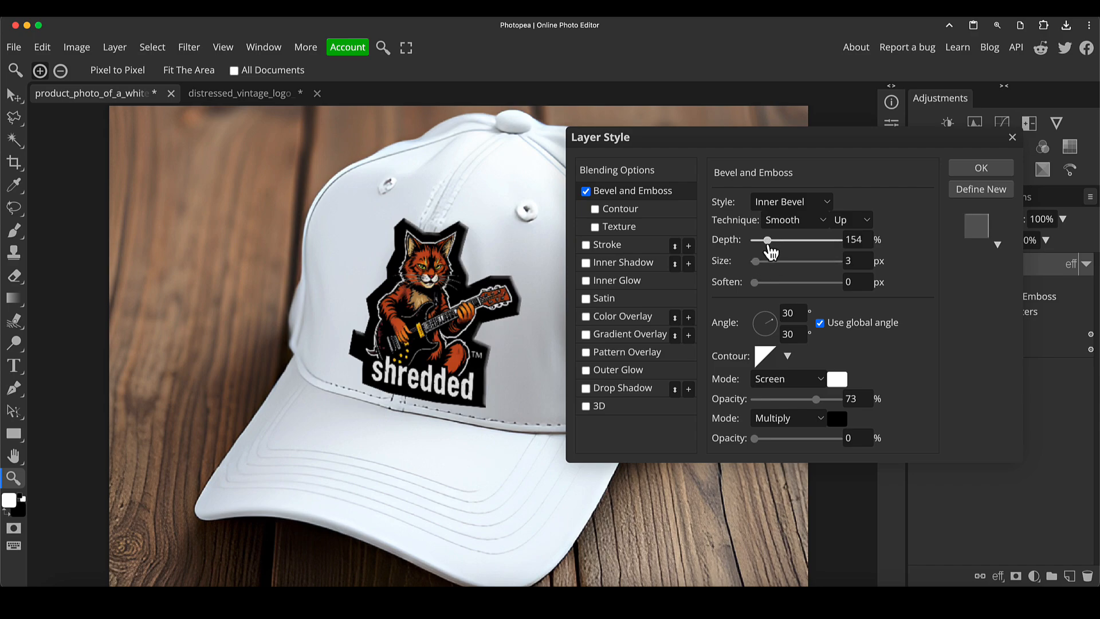
drag(772, 239, 760, 239)
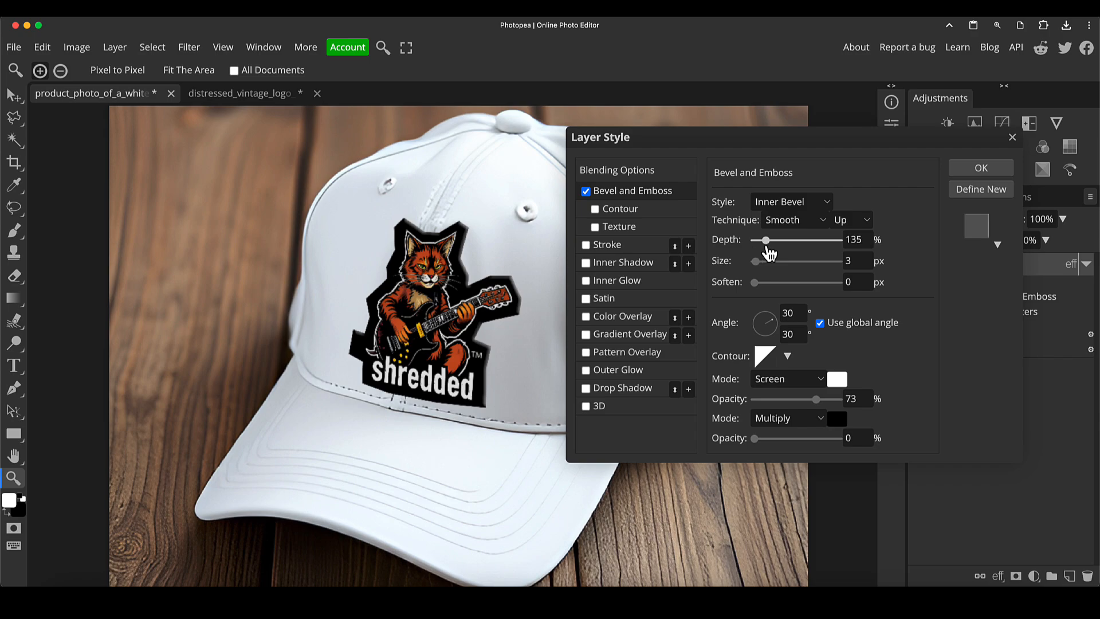
drag(767, 239, 759, 239)
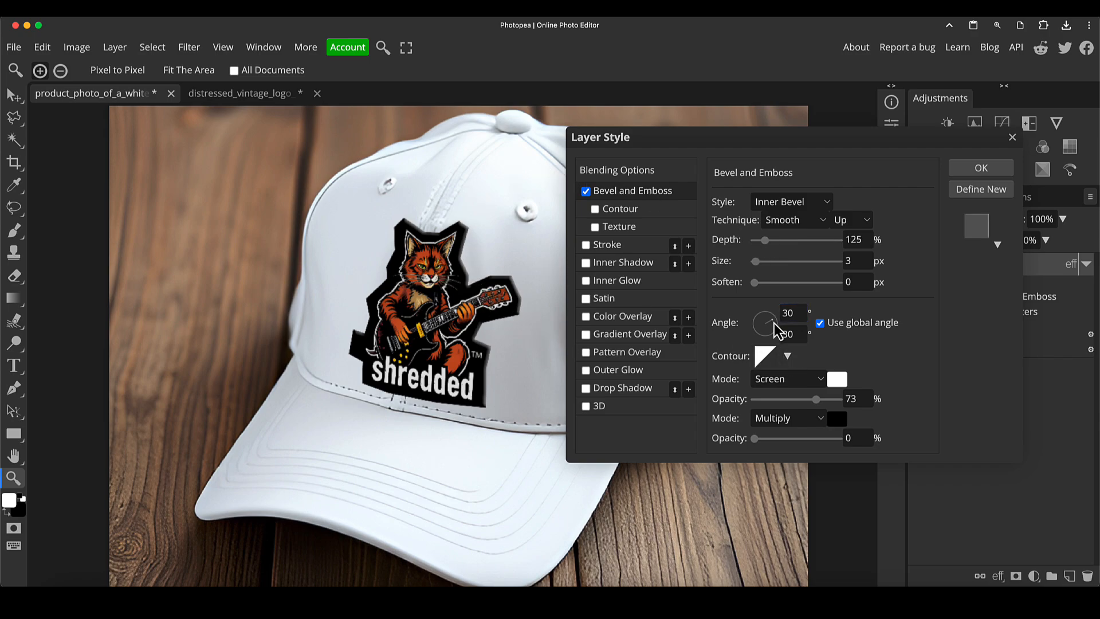
- Move the style dialog aside and set the bevel light to 9° angle, 76° altitude
drag(599, 136, 746, 147)
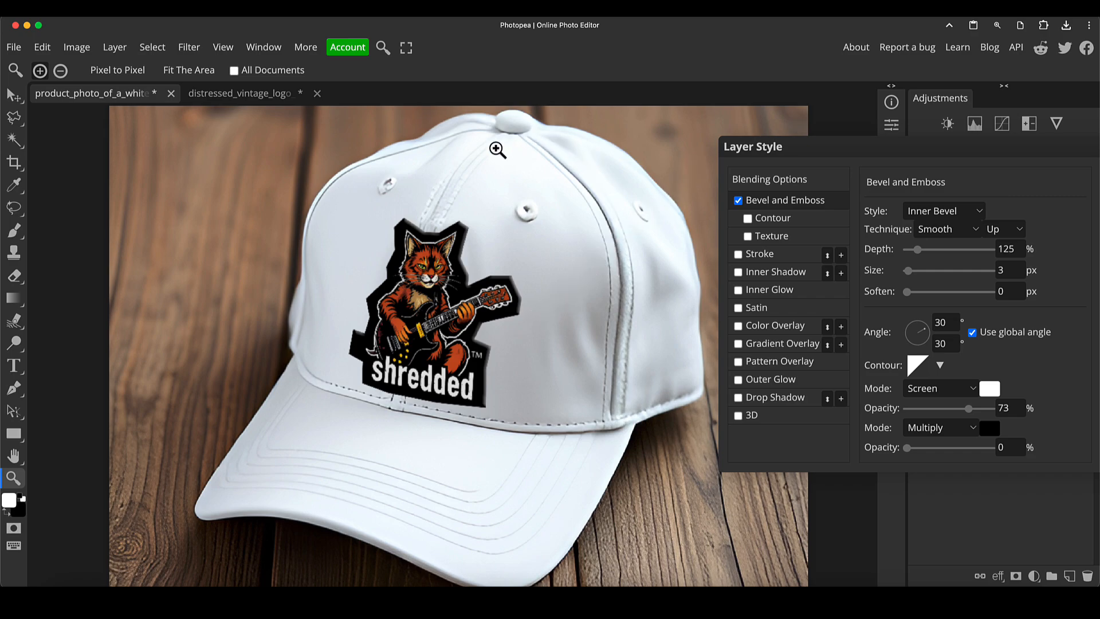
mouse_move(684, 236)
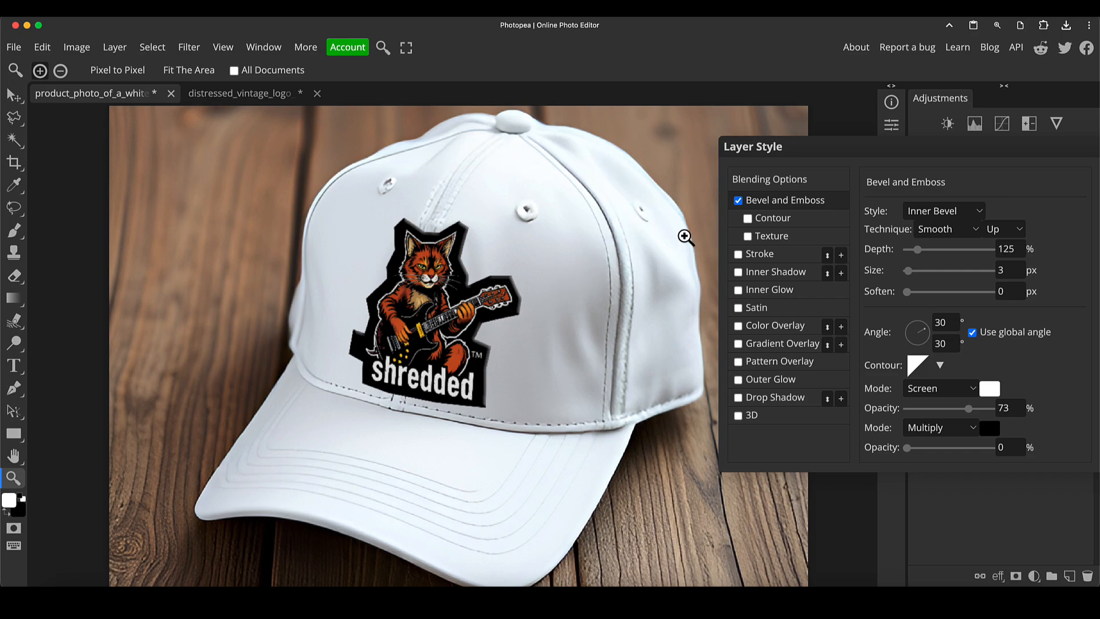
mouse_move(648, 195)
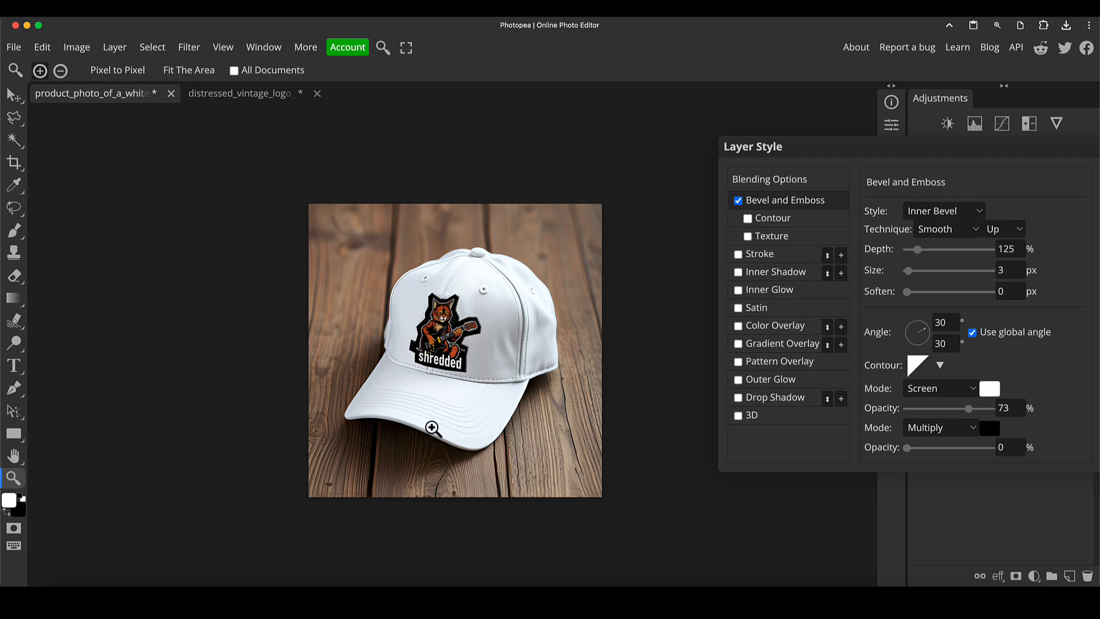
mouse_move(514, 314)
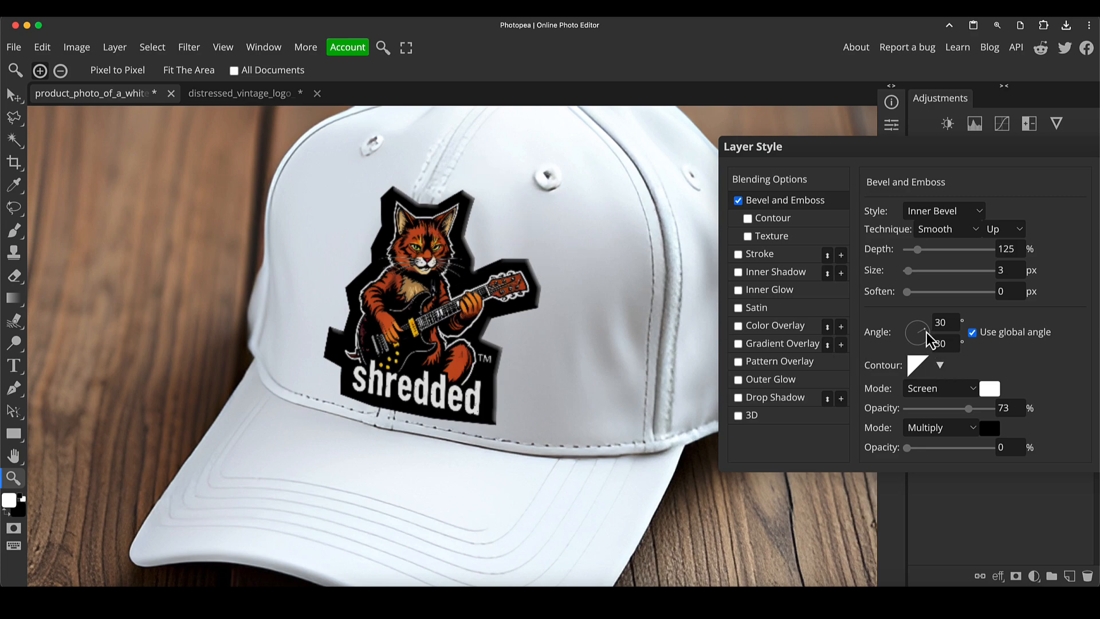
drag(917, 332, 919, 330)
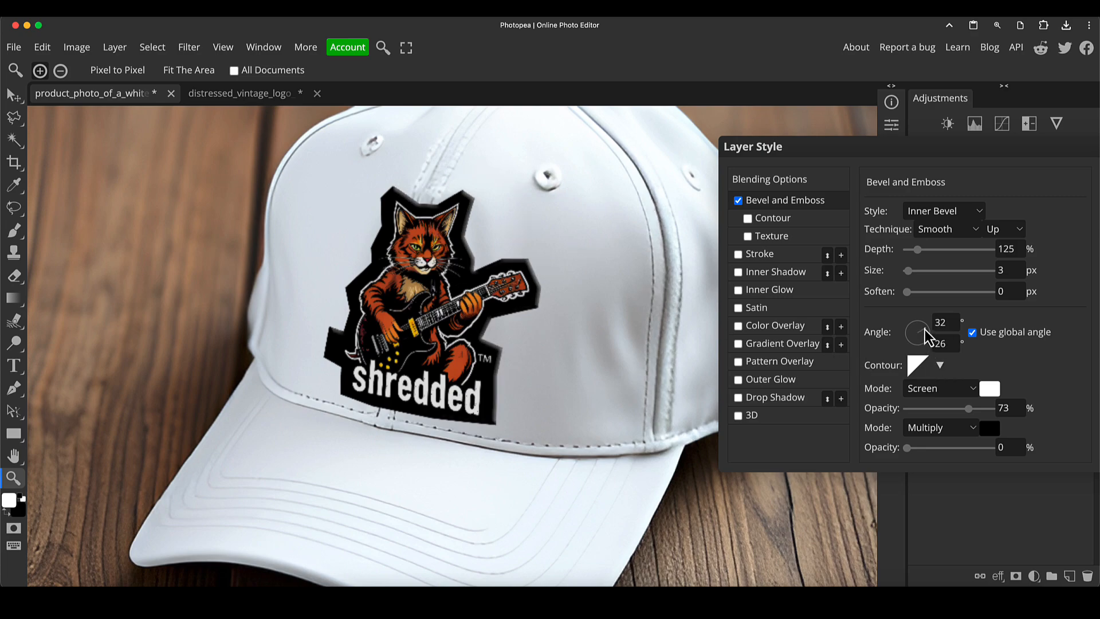
drag(916, 332, 923, 330)
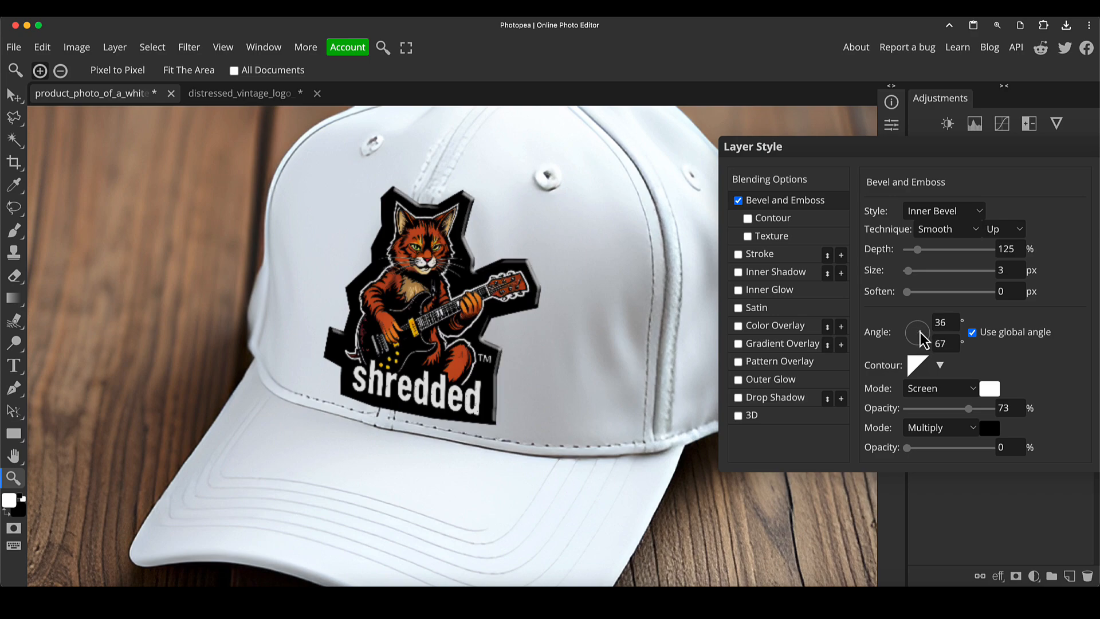
drag(916, 333, 921, 336)
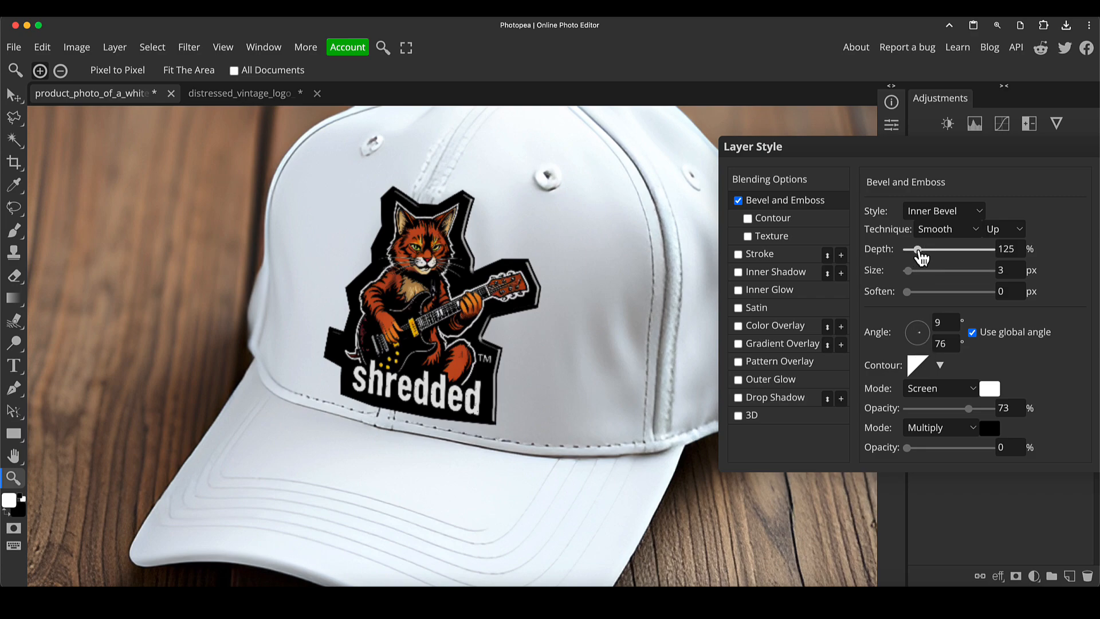
- Compare depths and sizes, settling on depth 137% and size 3 px
drag(939, 249, 912, 249)
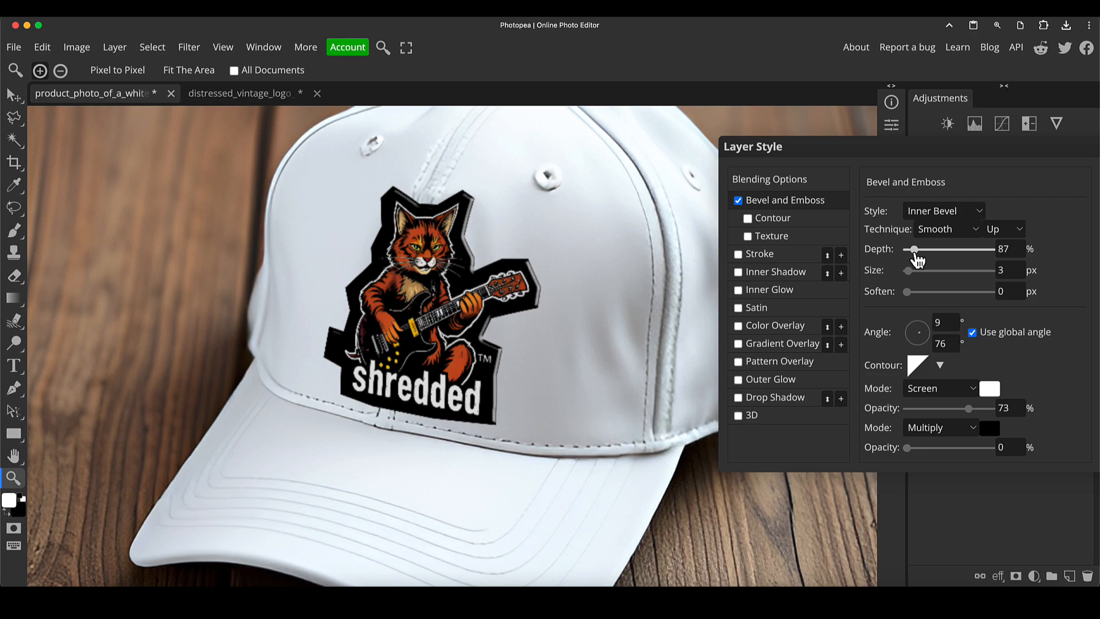
drag(915, 249, 936, 248)
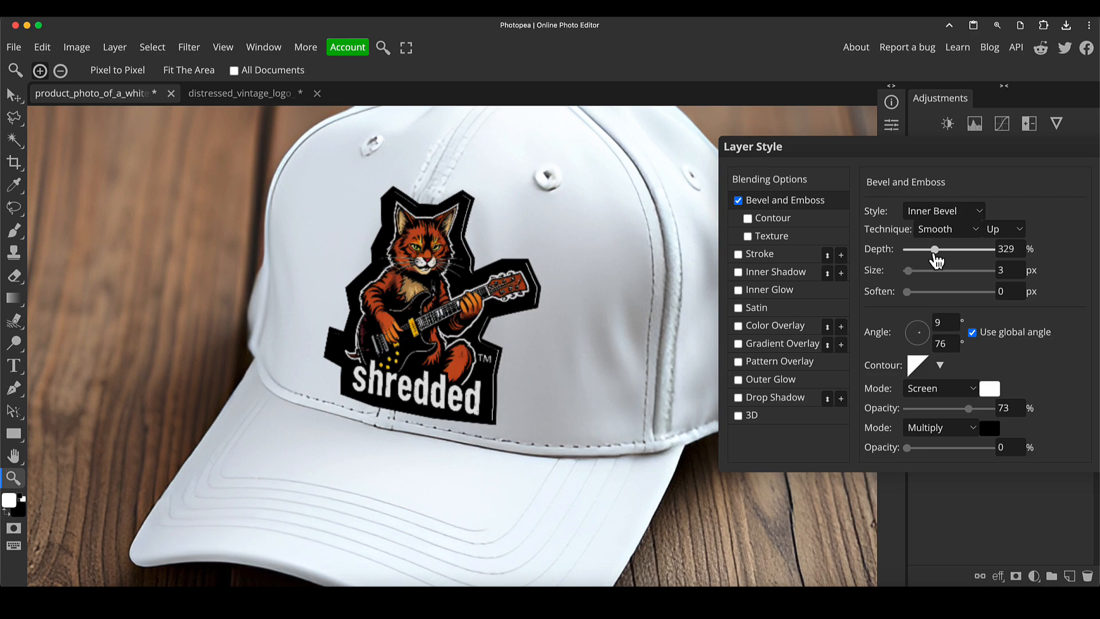
drag(951, 248, 923, 249)
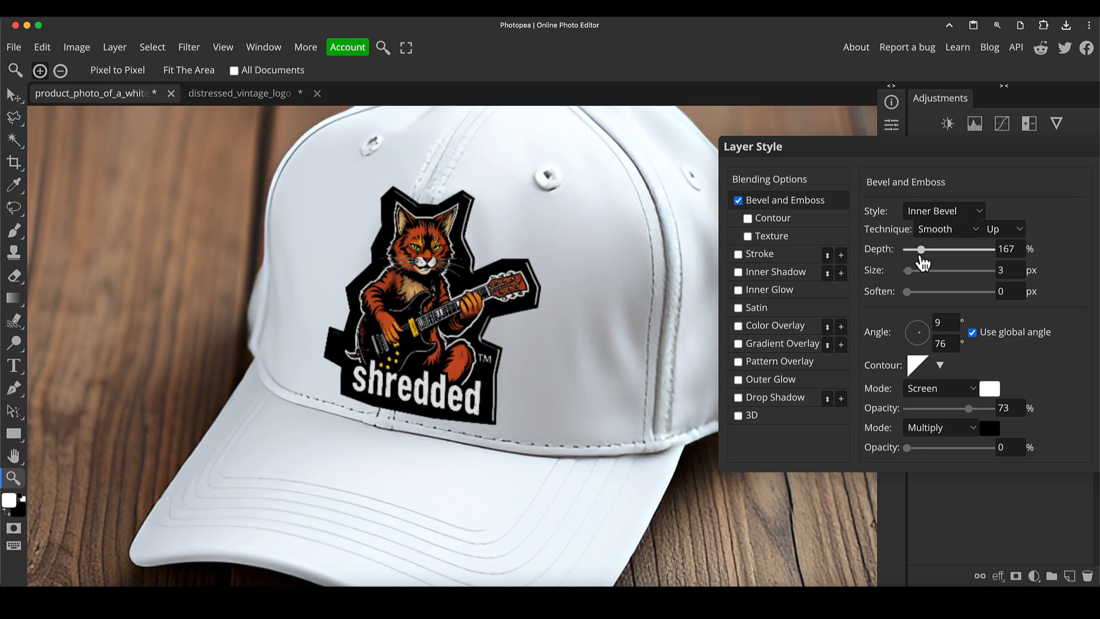
drag(923, 248, 915, 248)
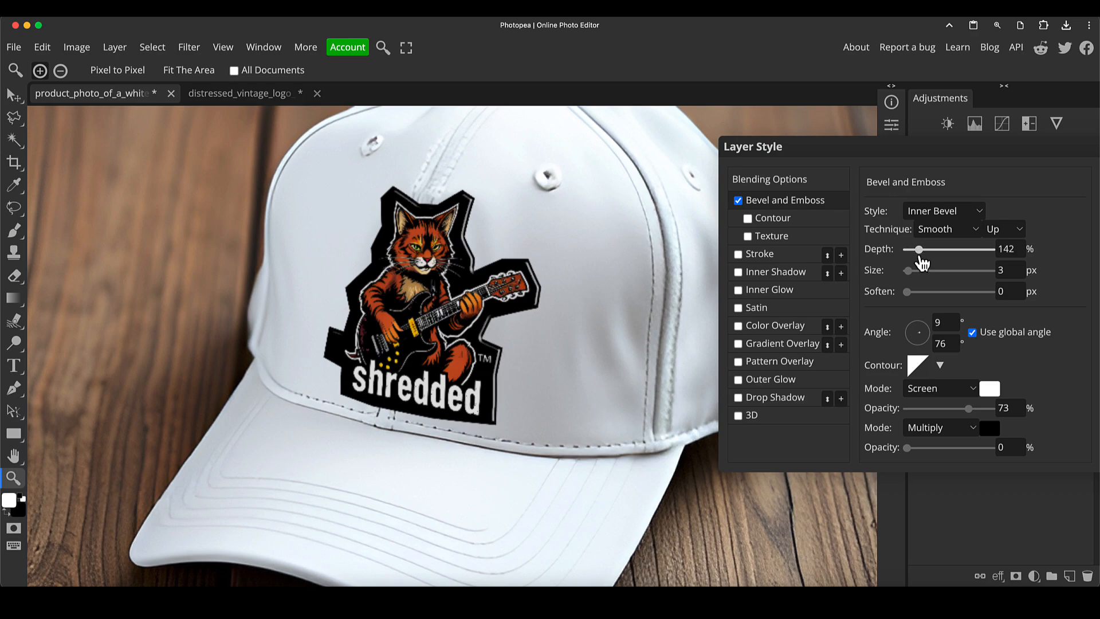
drag(916, 248, 903, 249)
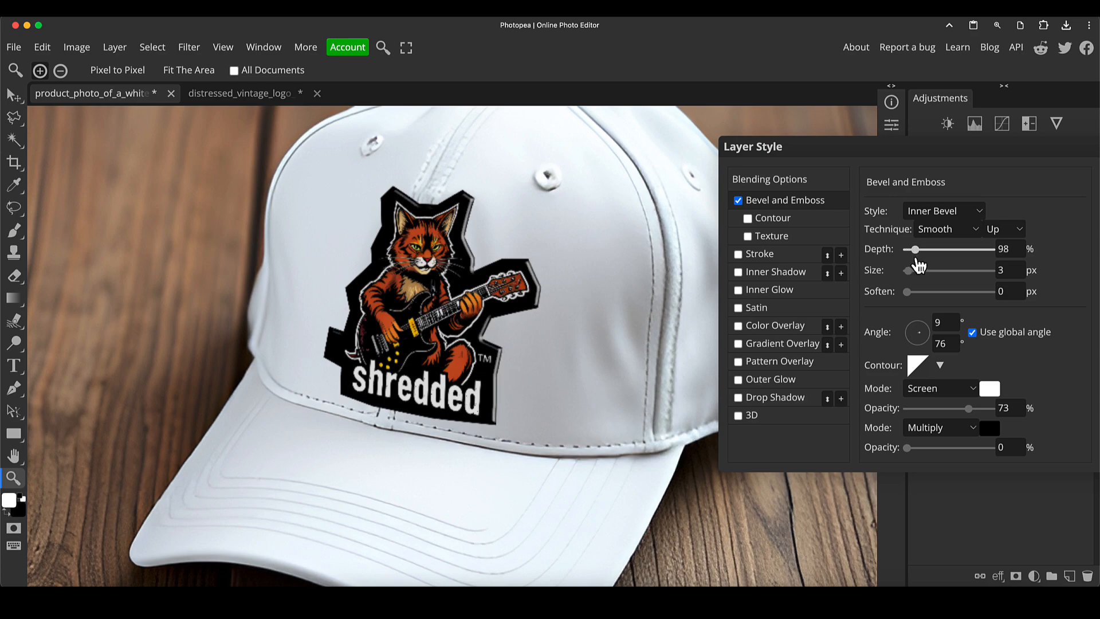
drag(916, 270, 909, 270)
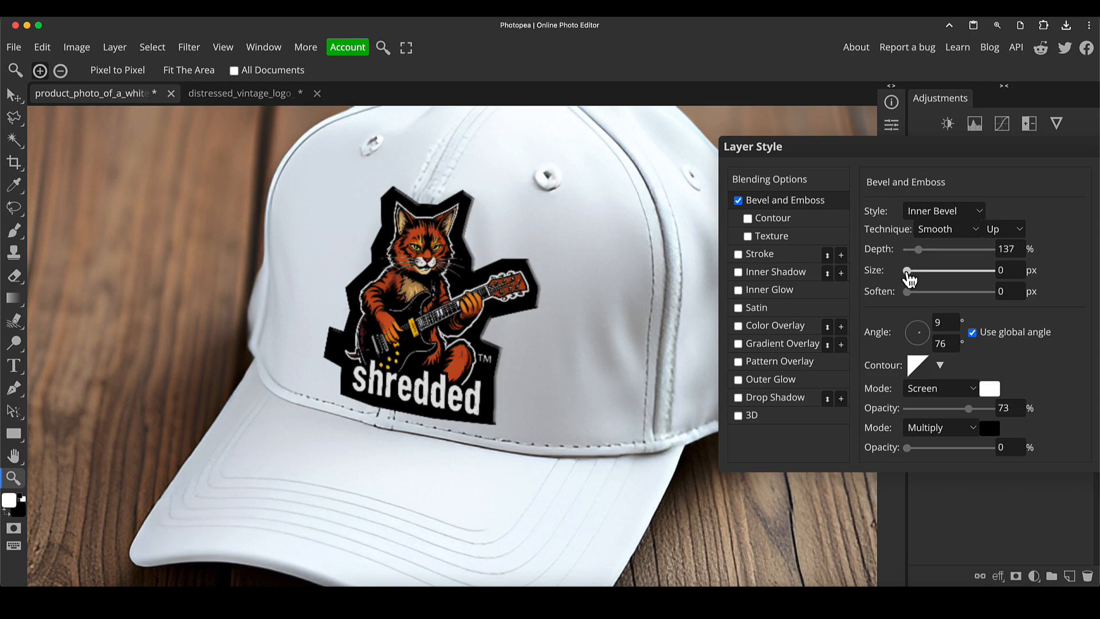
drag(907, 270, 912, 270)
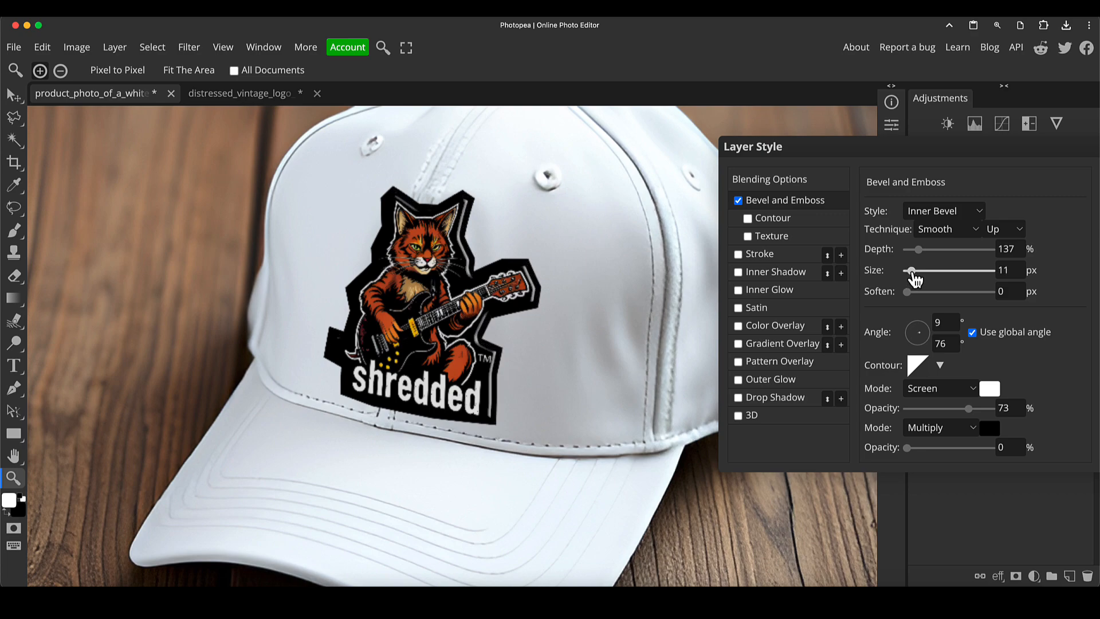
drag(912, 270, 908, 269)
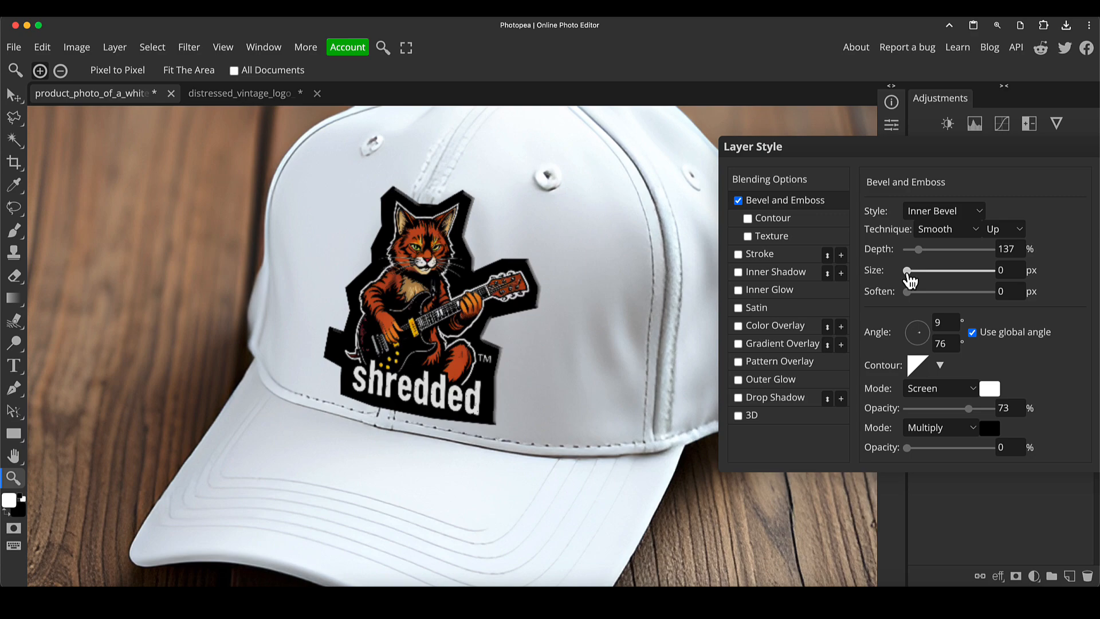
drag(906, 271, 915, 270)
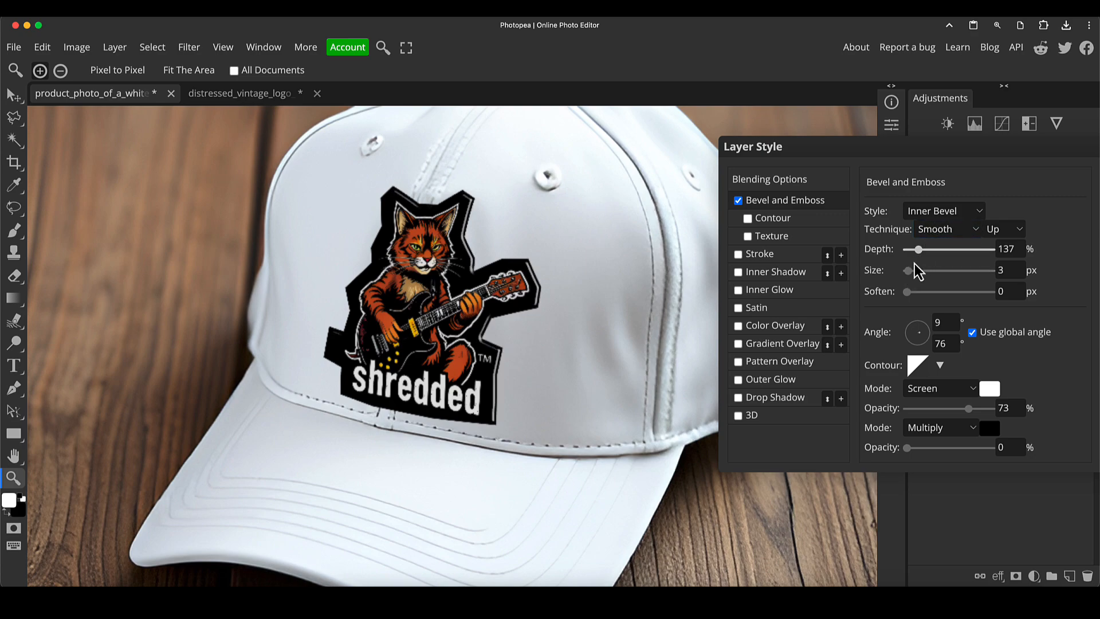
- Fade the bevel highlight to 33% opacity and commit the style
drag(972, 408, 935, 408)
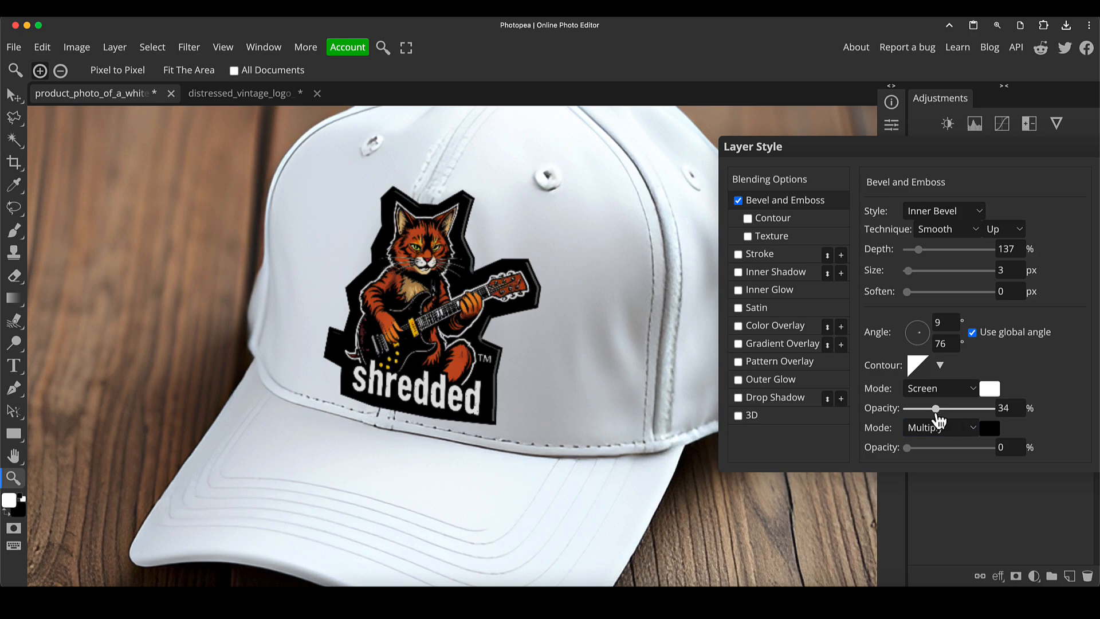
drag(938, 408, 935, 408)
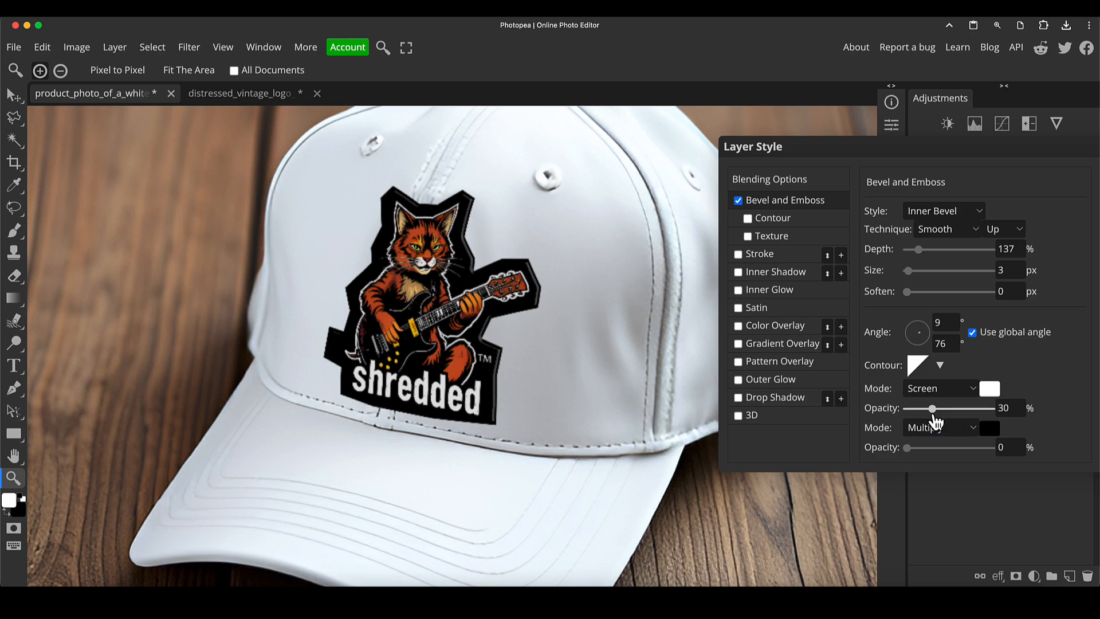
drag(933, 408, 935, 408)
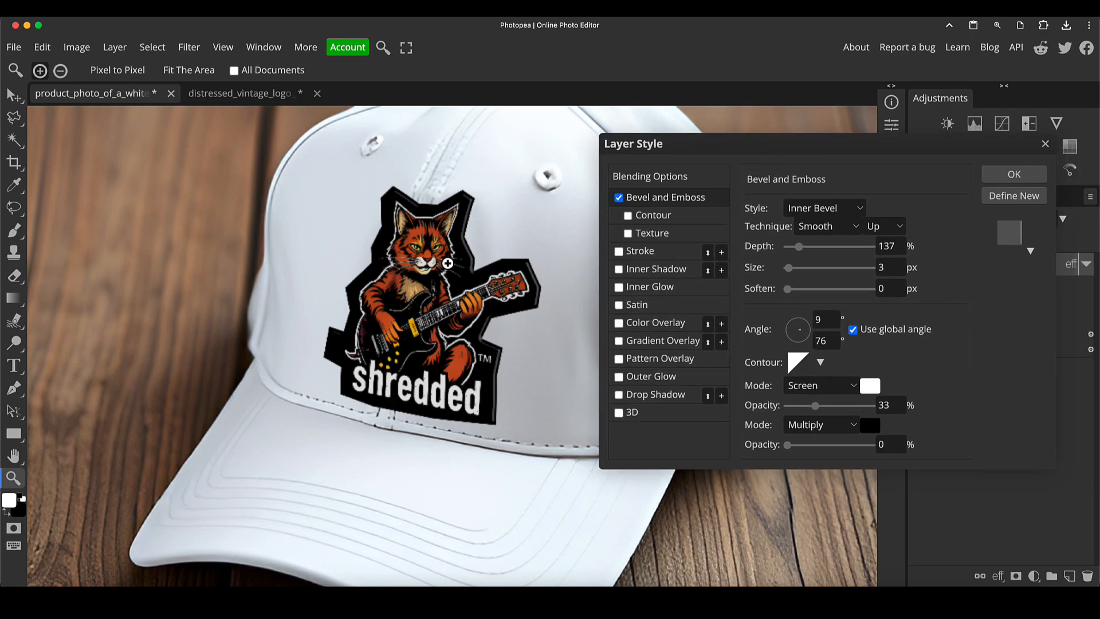
click(1013, 173)
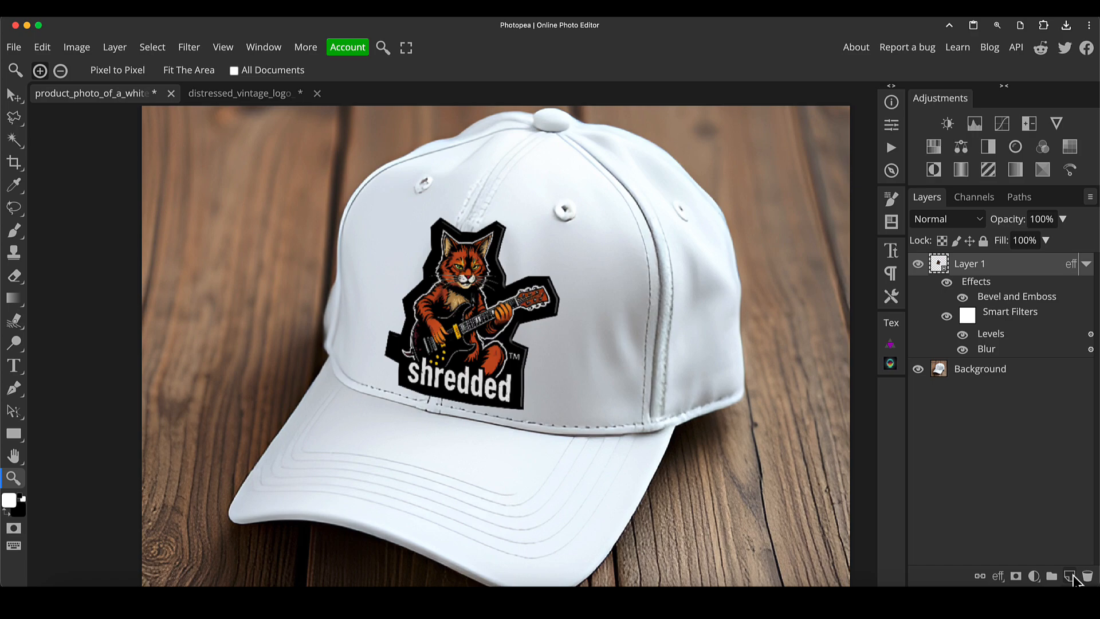
- Create a new layer above the logo, fill it with gray and set its blend mode to Soft Light
click(1069, 576)
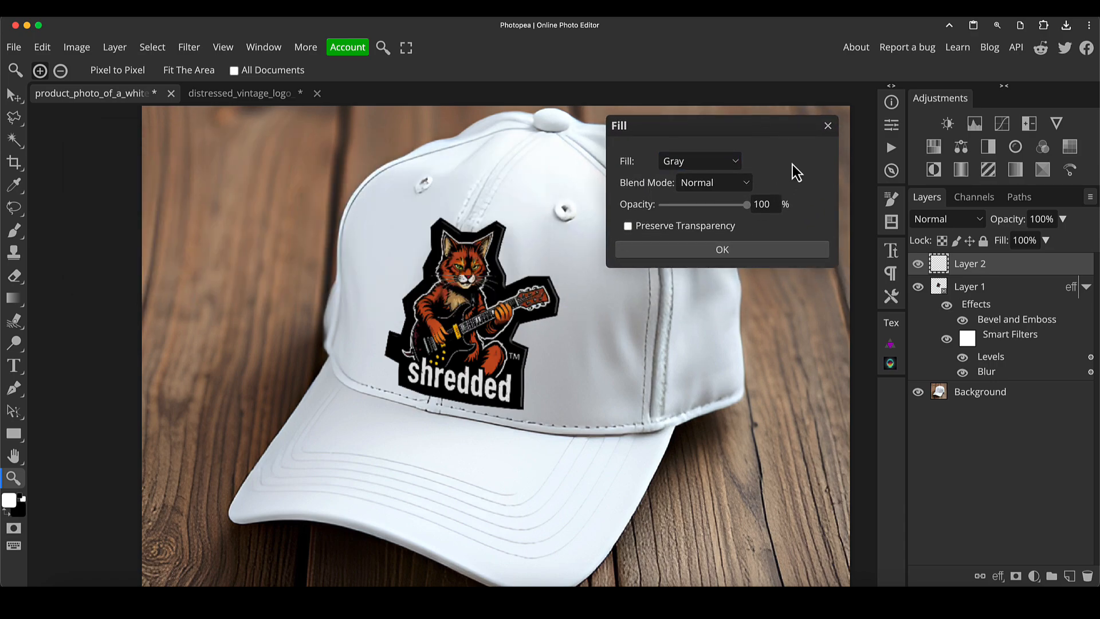
click(697, 161)
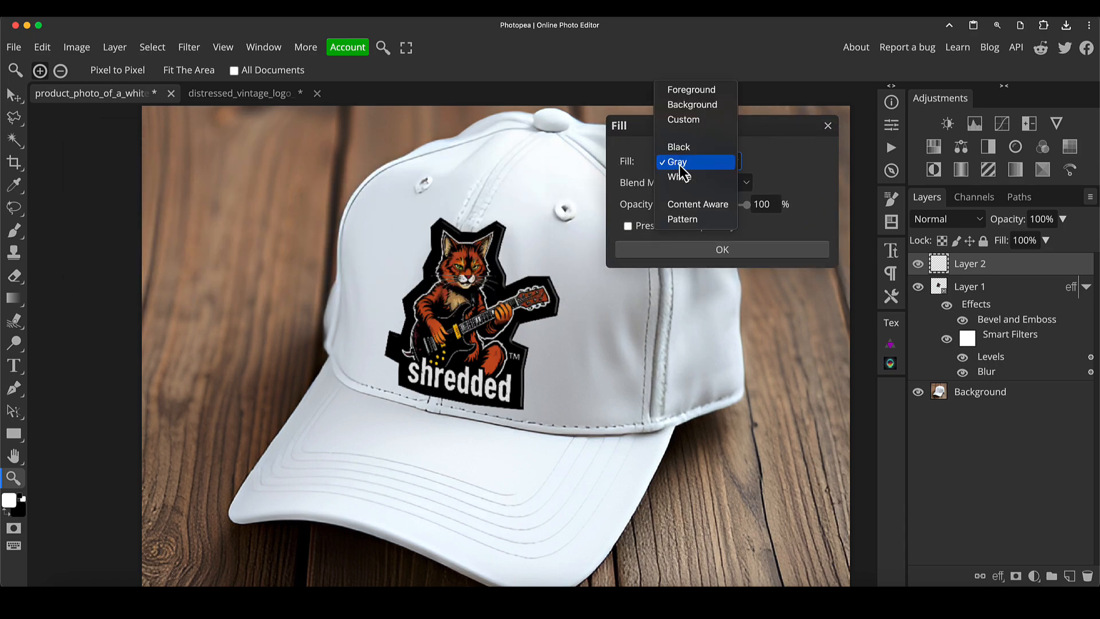
click(673, 162)
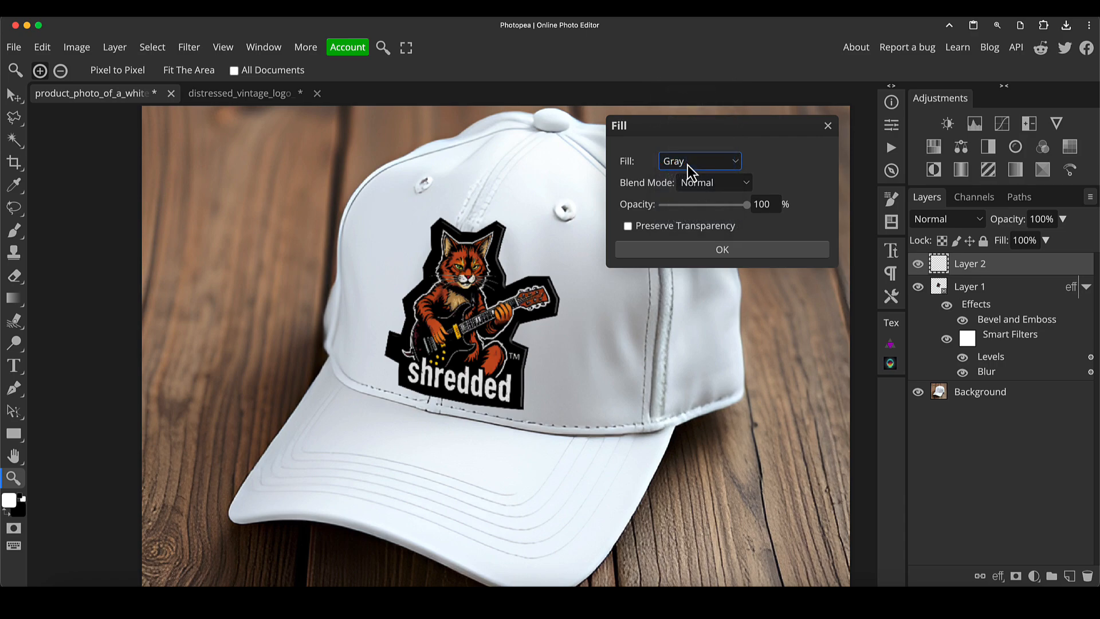
click(721, 248)
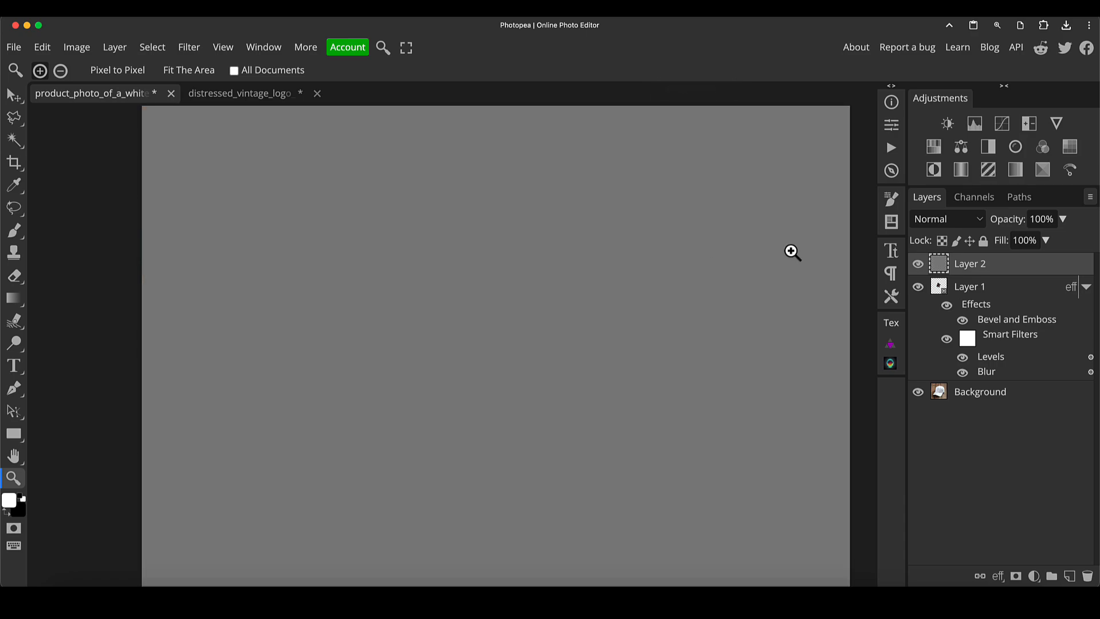
click(946, 219)
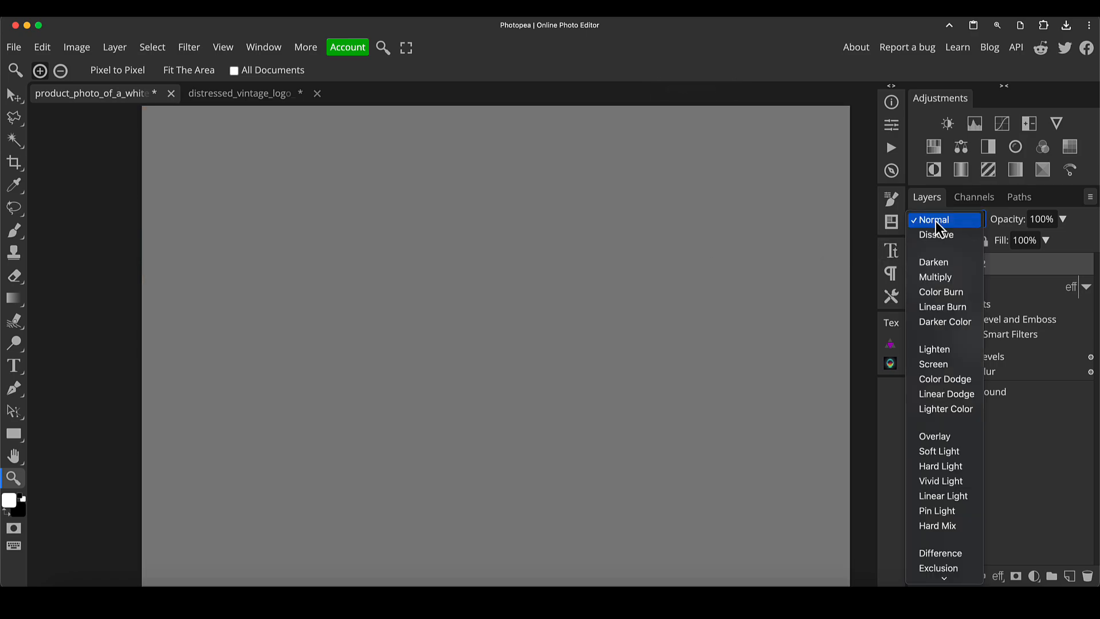
mouse_move(938, 452)
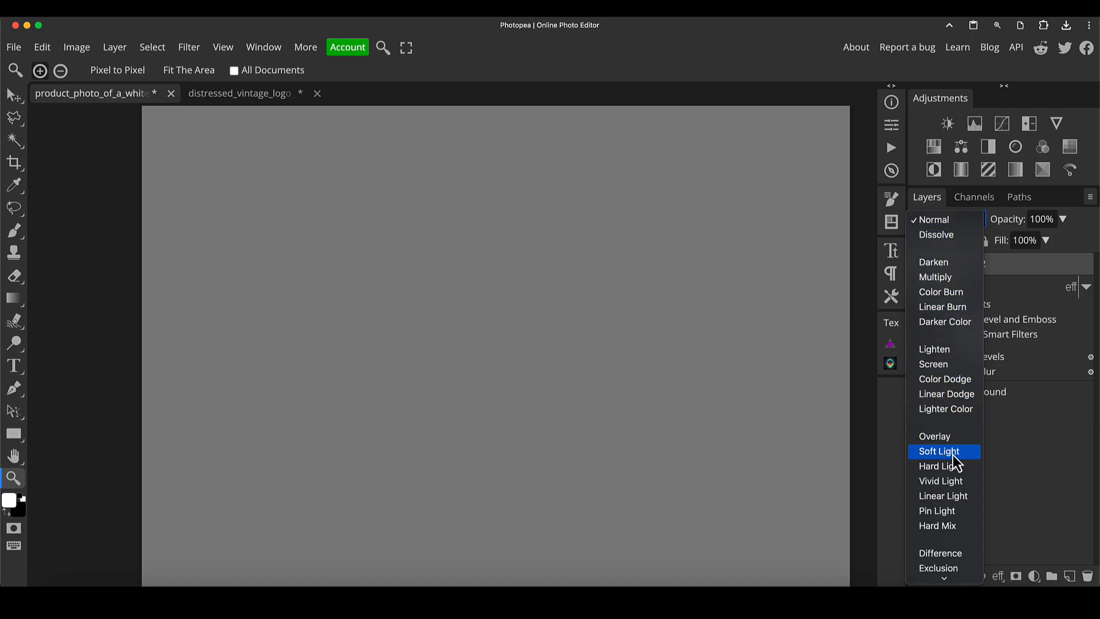
click(938, 452)
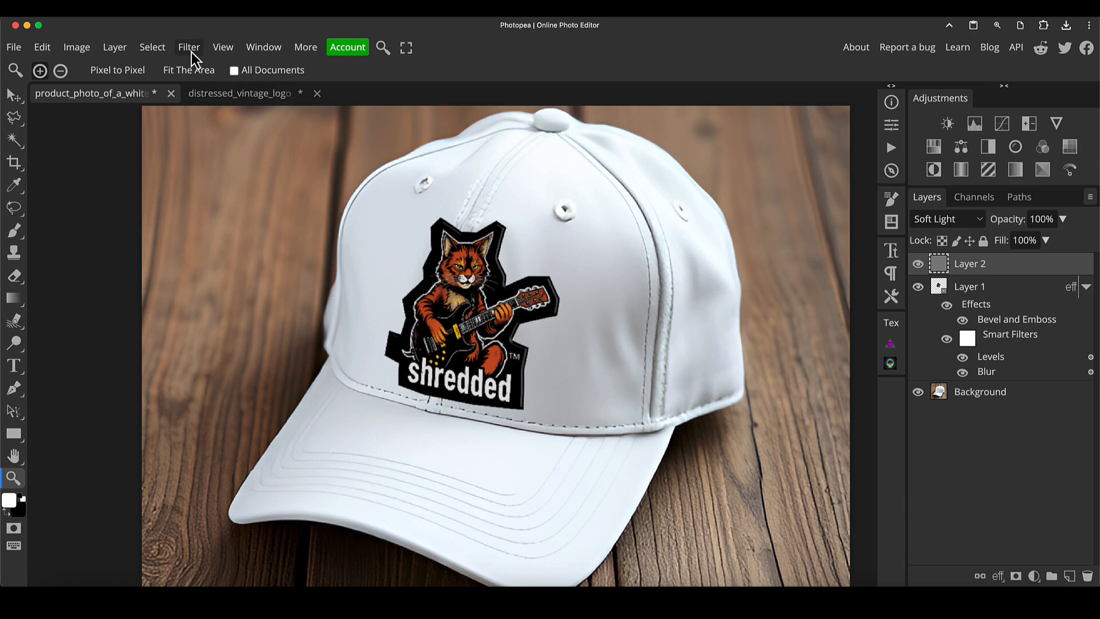
- Apply Add Noise to the gray layer: monochromatic, amount about 7-8%
click(189, 47)
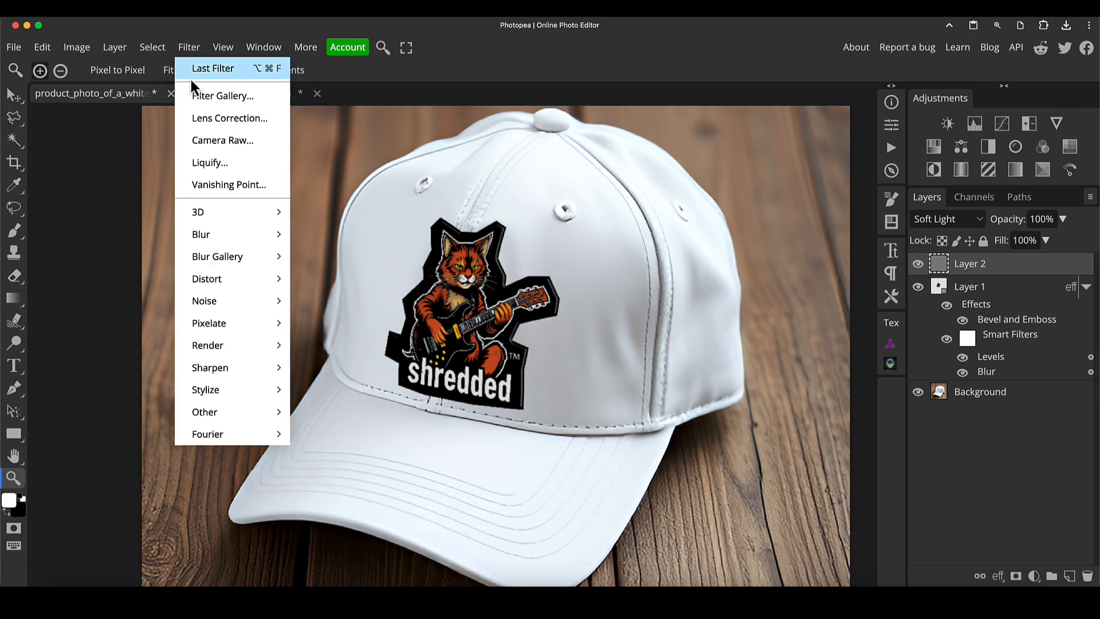
mouse_move(204, 300)
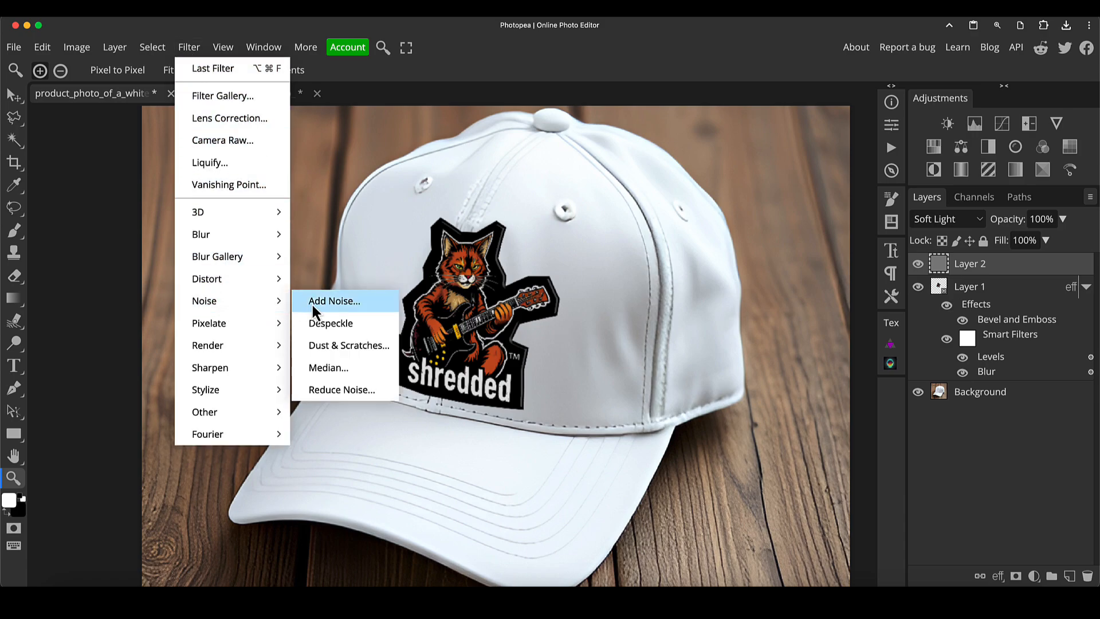
click(333, 300)
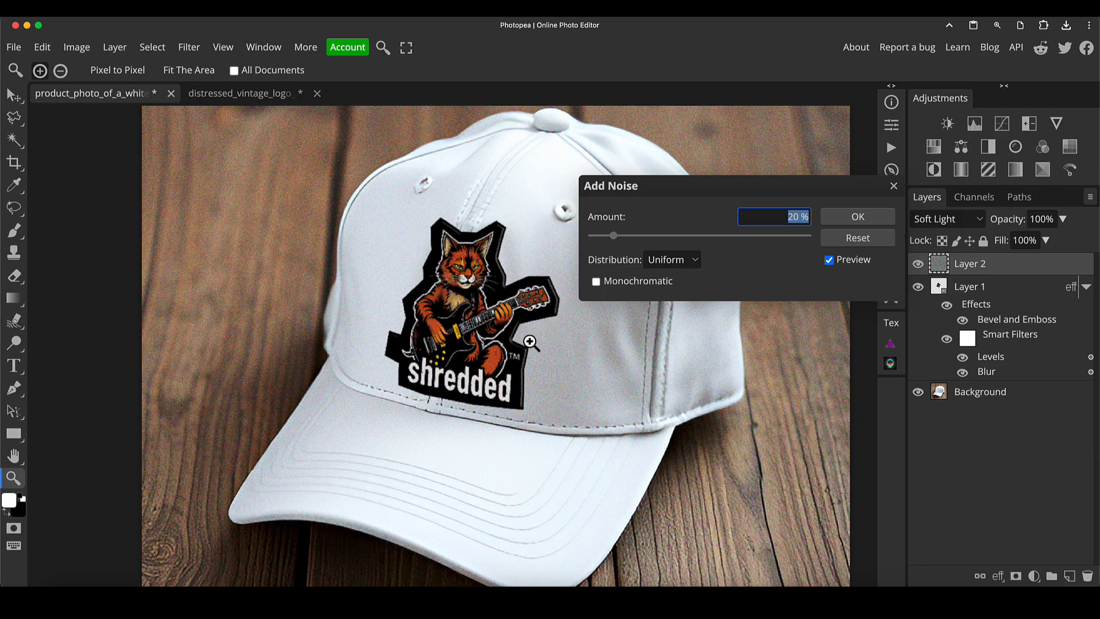
mouse_move(948, 267)
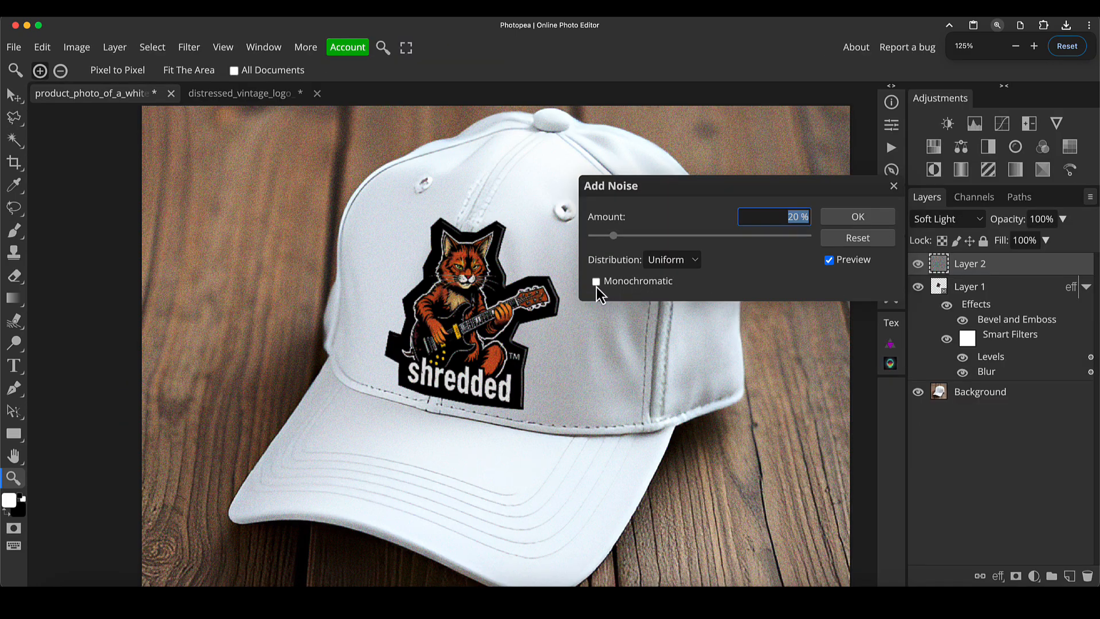
click(595, 282)
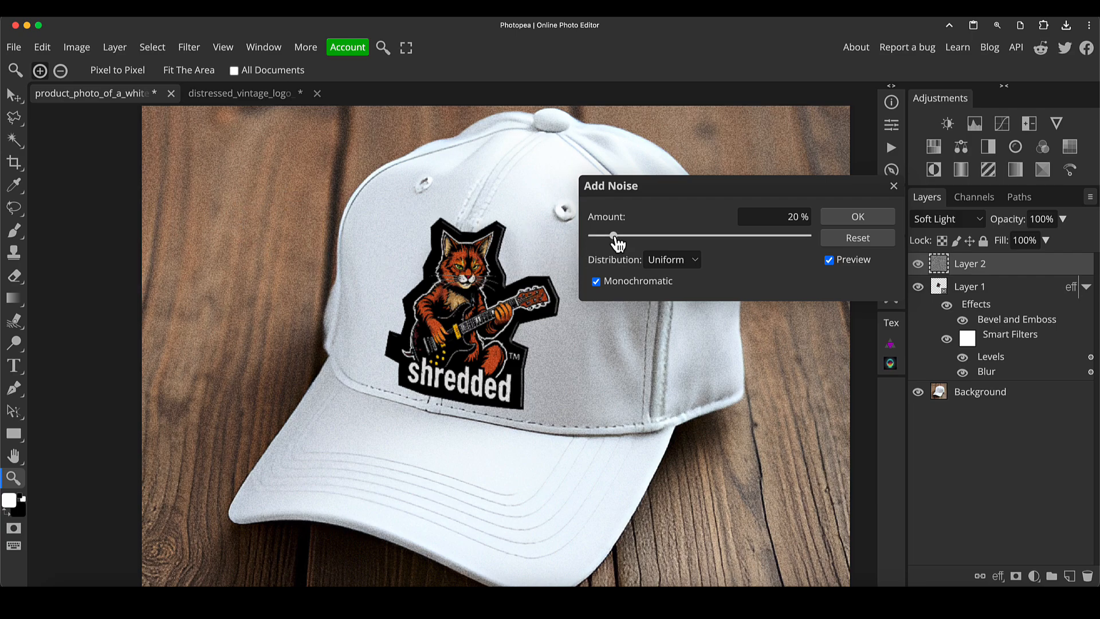
drag(615, 235, 596, 235)
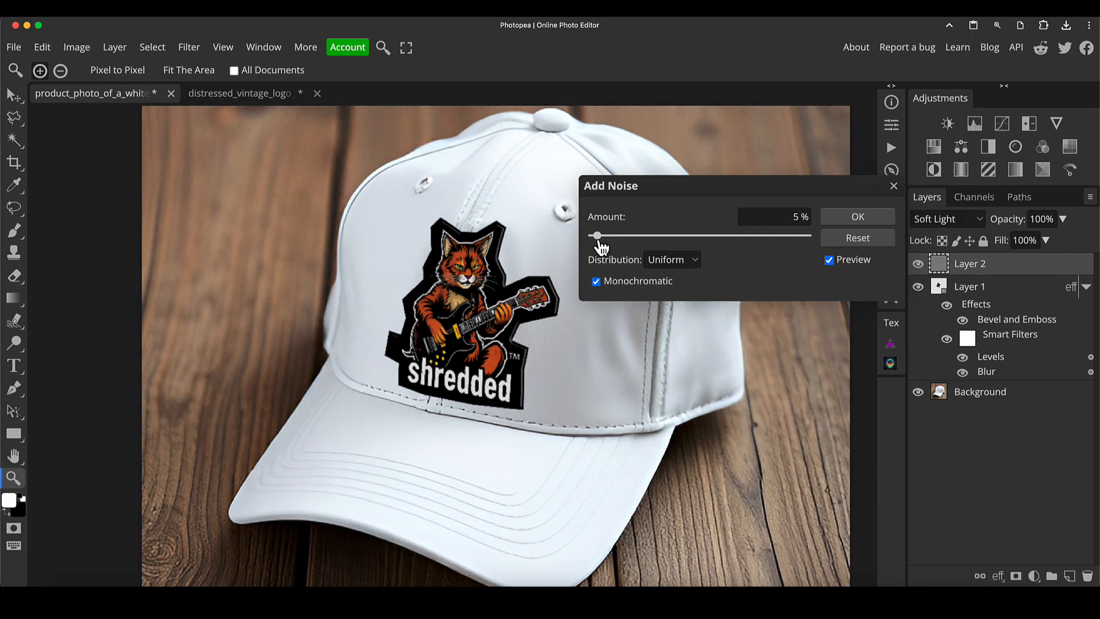
drag(595, 236, 601, 236)
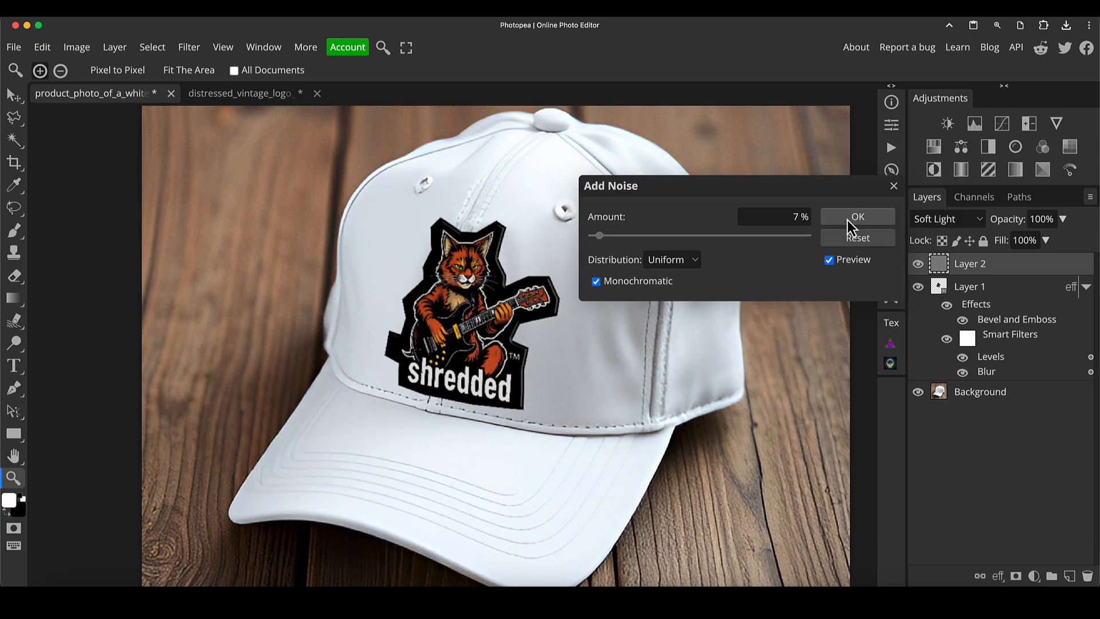
mouse_move(779, 256)
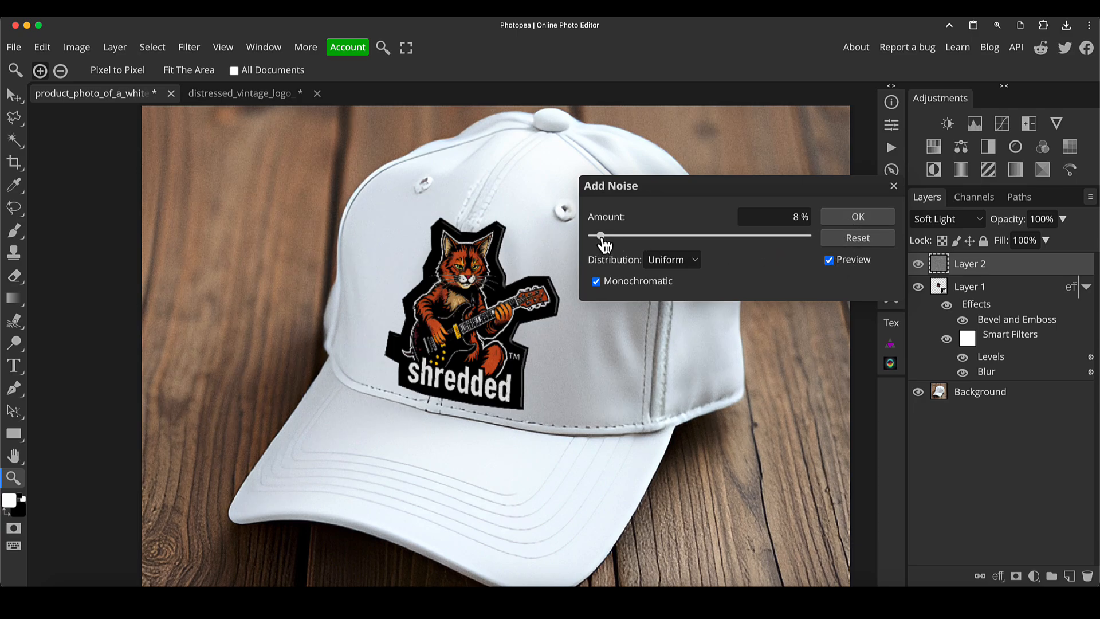
click(857, 216)
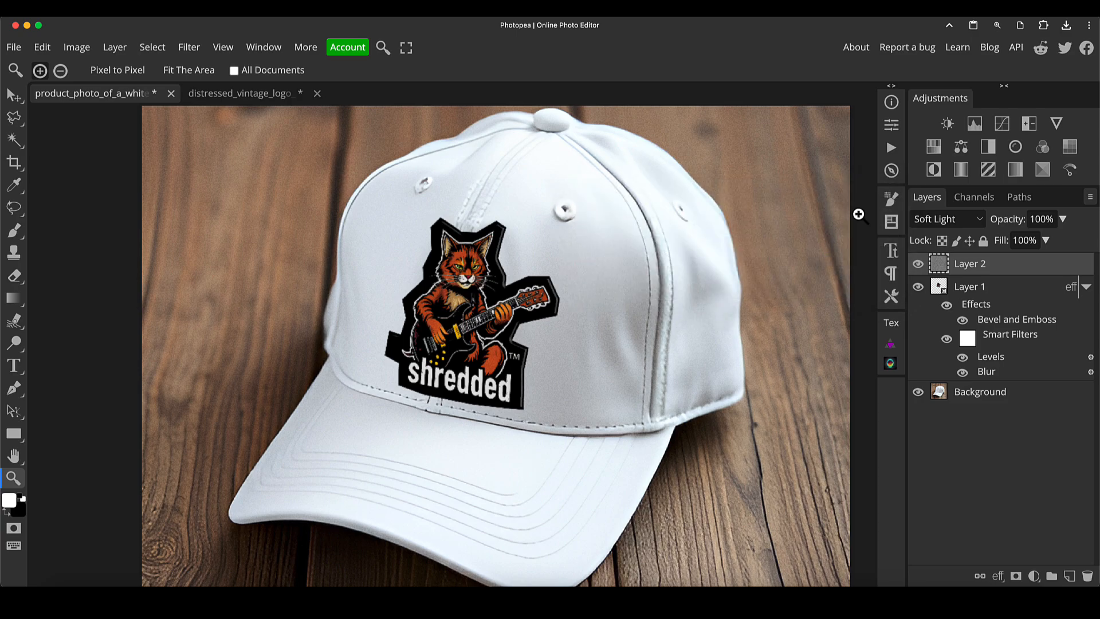
mouse_move(643, 240)
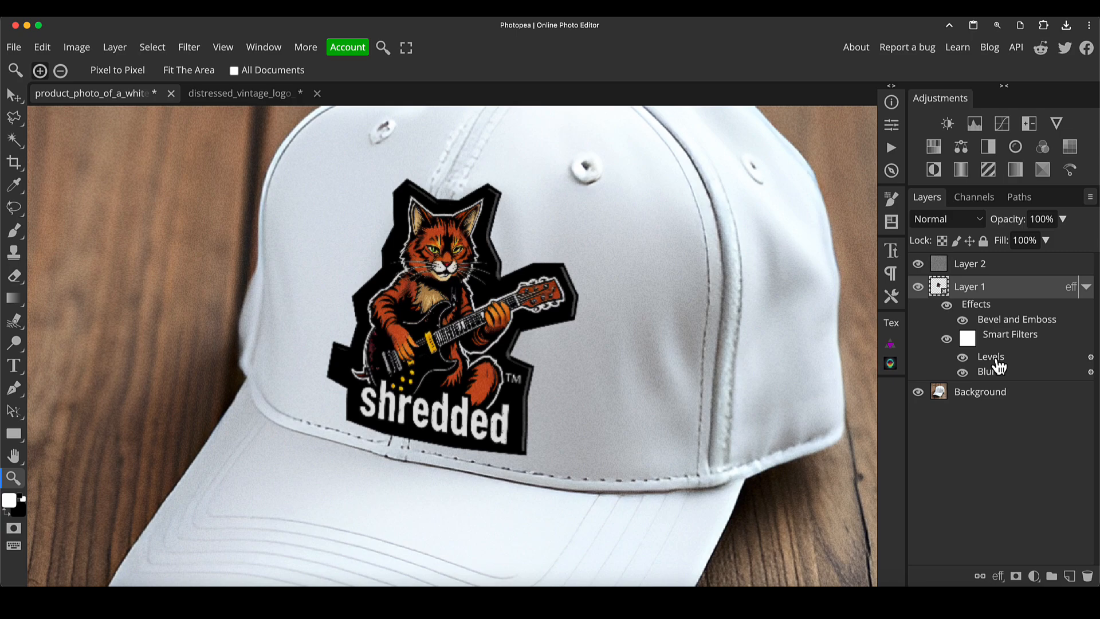
mouse_move(996, 274)
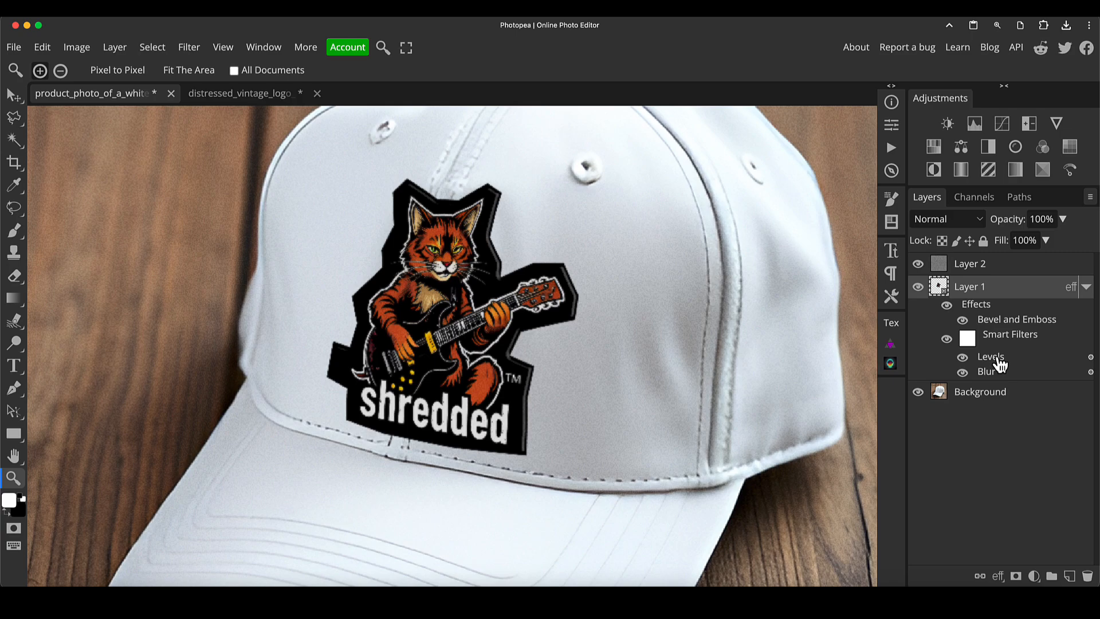
- Reopen the logo's Levels filter and raise the output black point to about 27
double_click(990, 356)
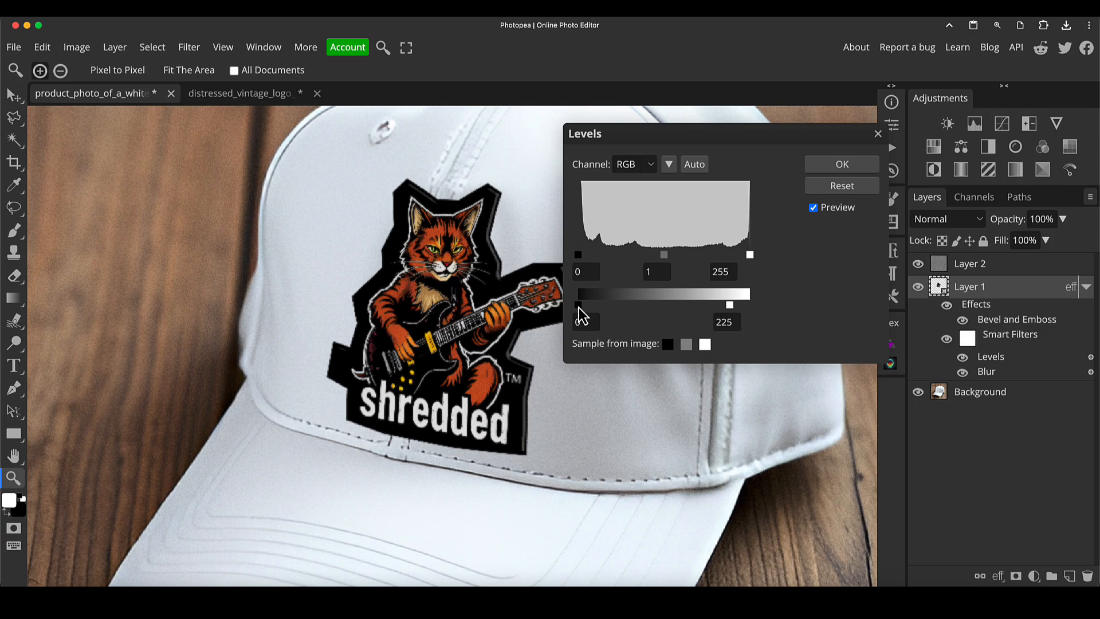
drag(577, 305, 586, 305)
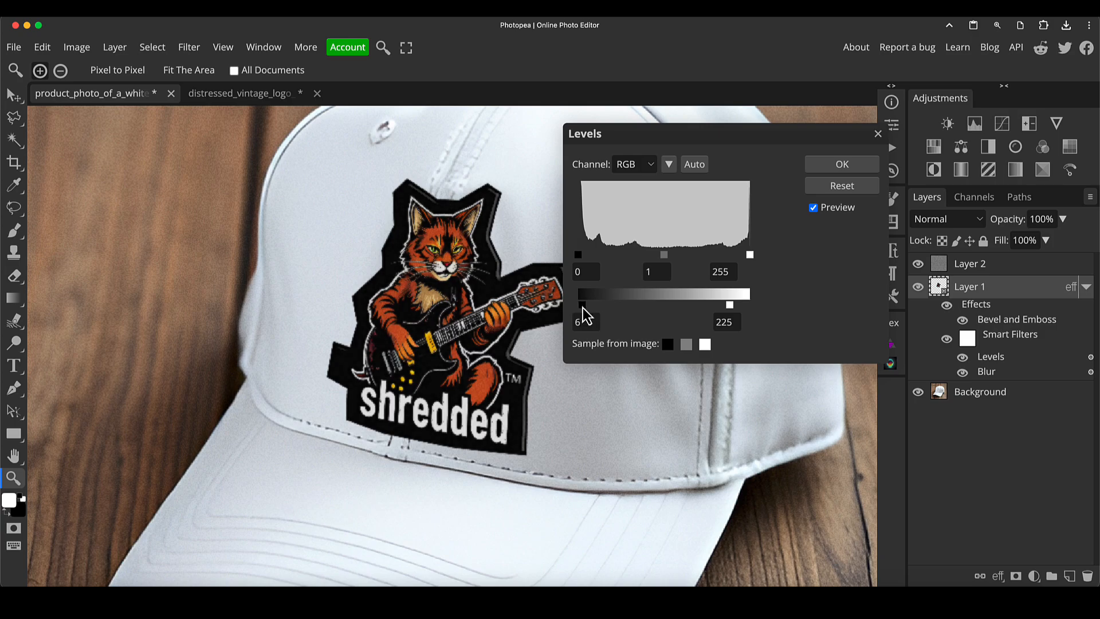
drag(581, 305, 598, 305)
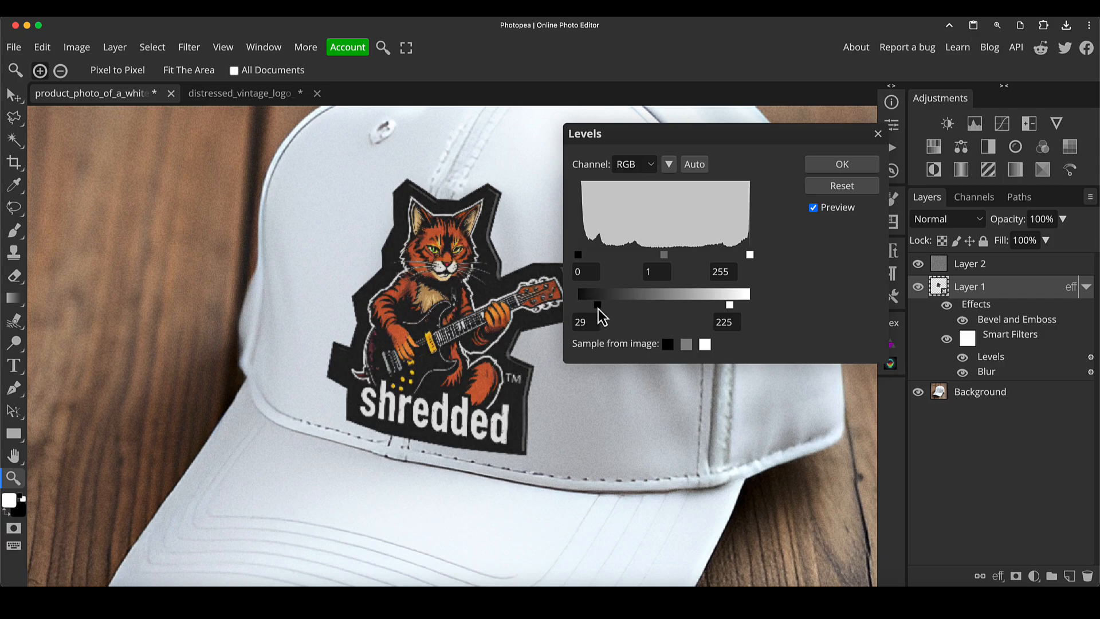
drag(598, 305, 596, 305)
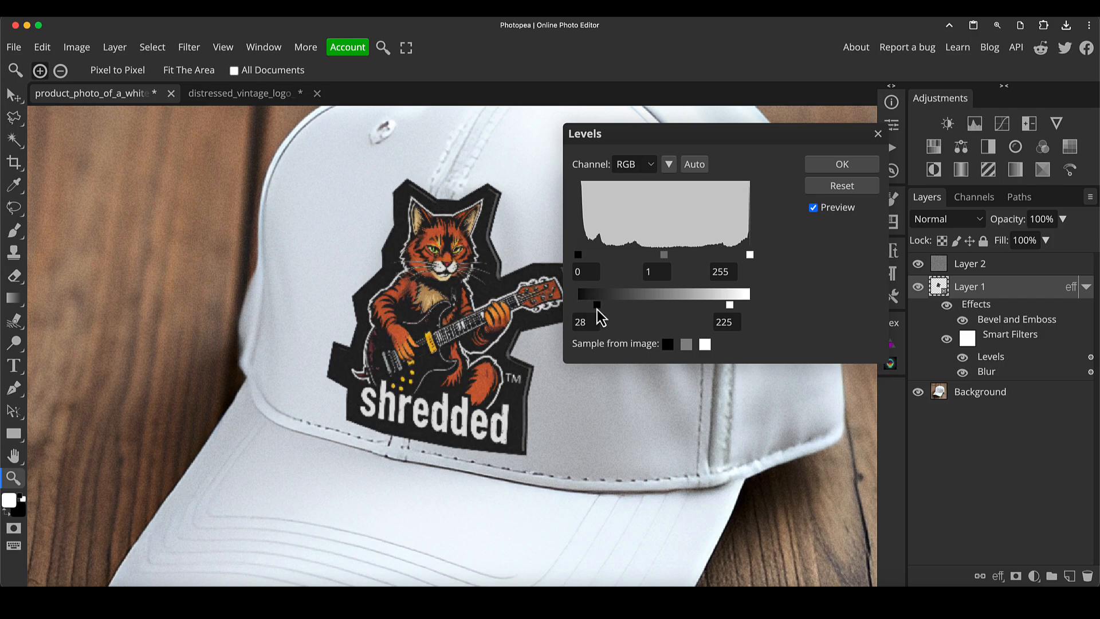
drag(597, 304, 593, 305)
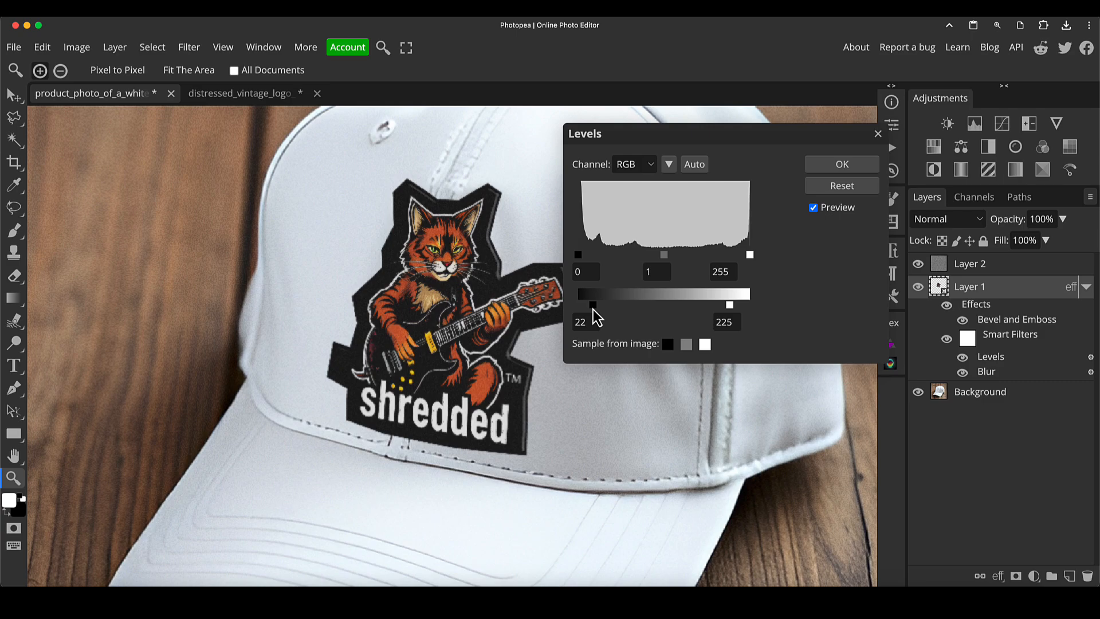
drag(595, 305, 591, 304)
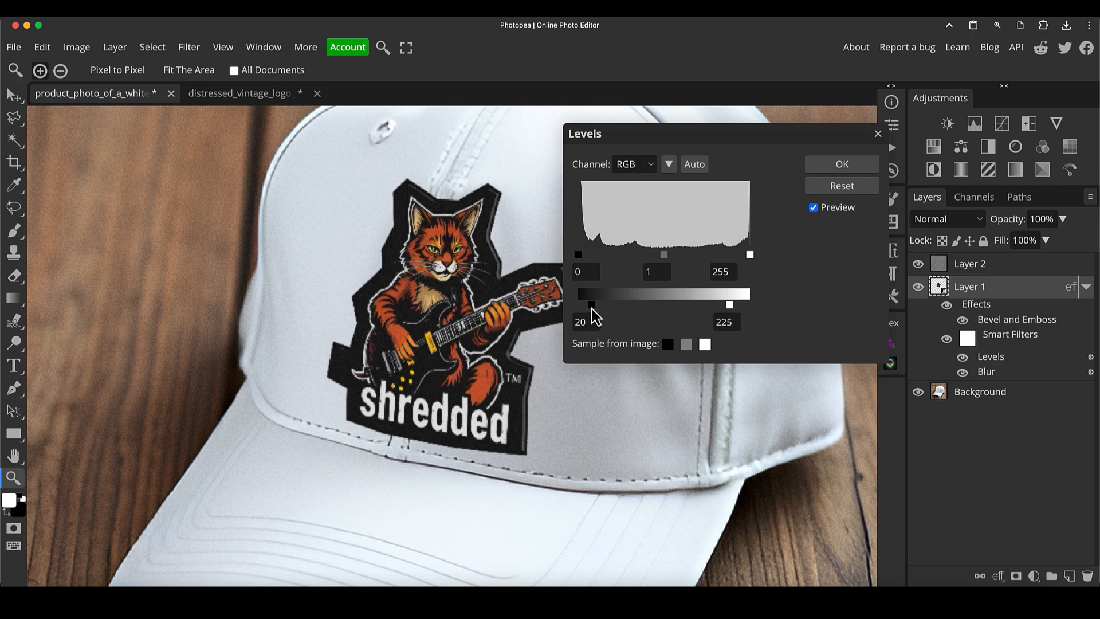
drag(592, 305, 603, 304)
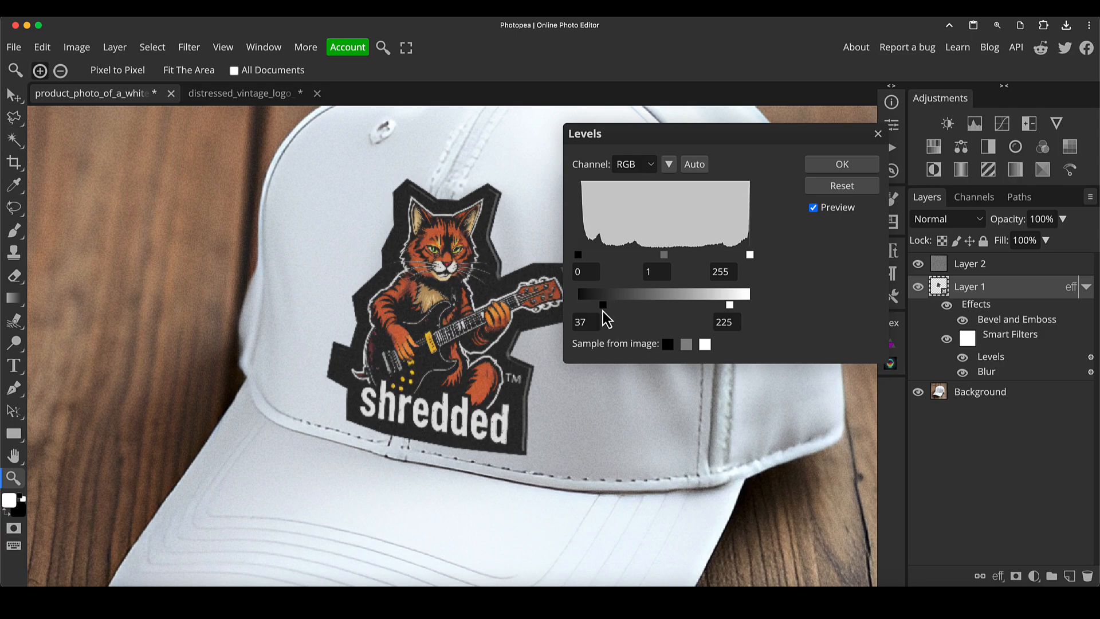
drag(601, 305, 598, 305)
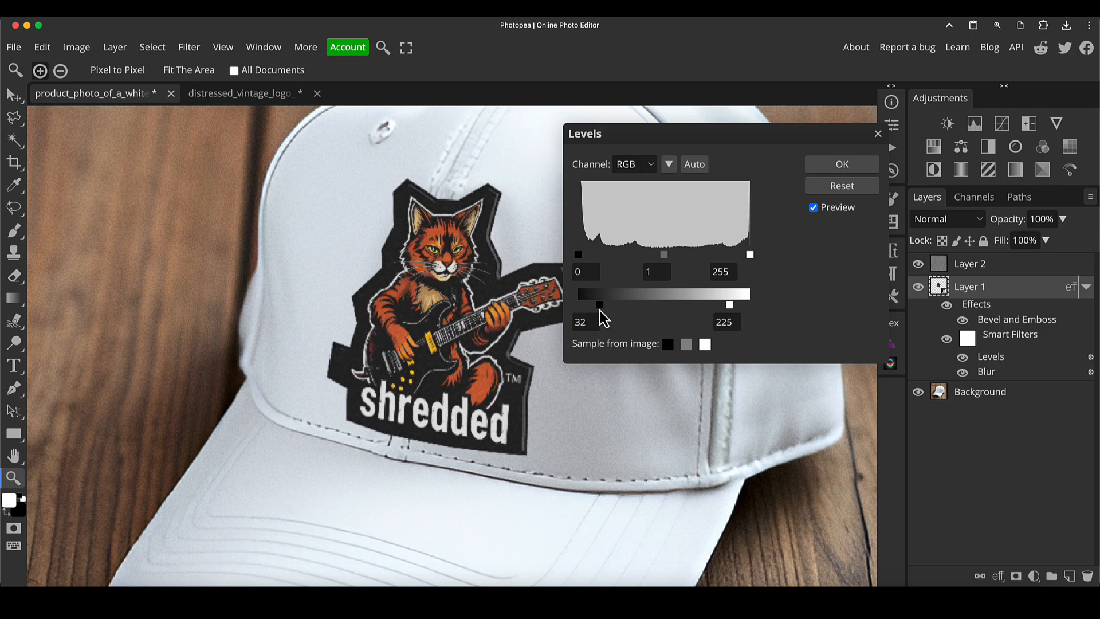
drag(599, 305, 596, 305)
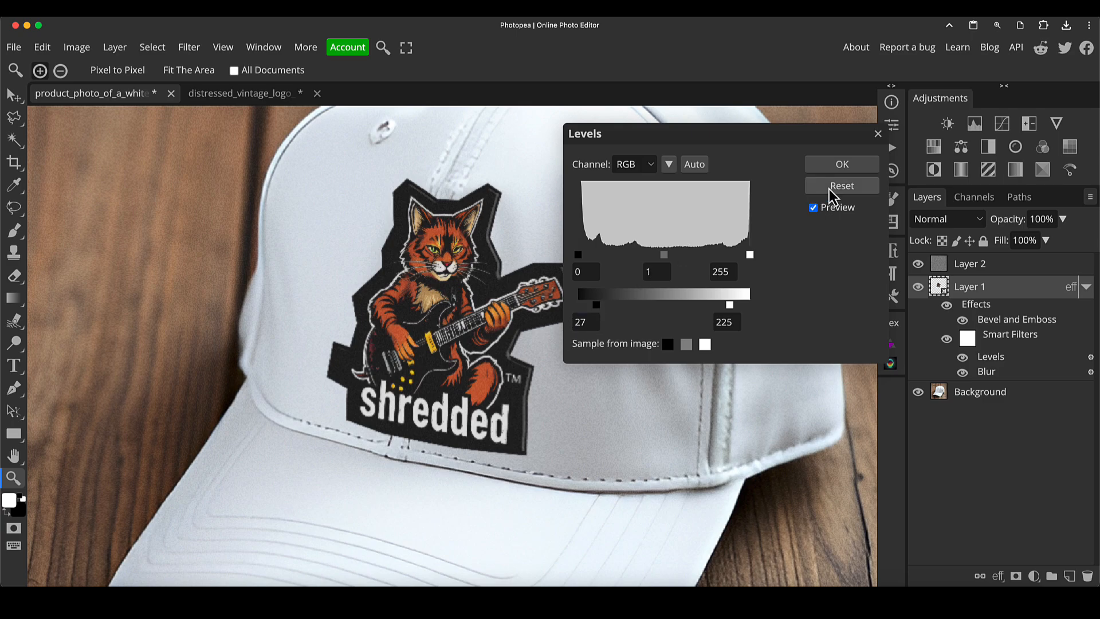
click(840, 163)
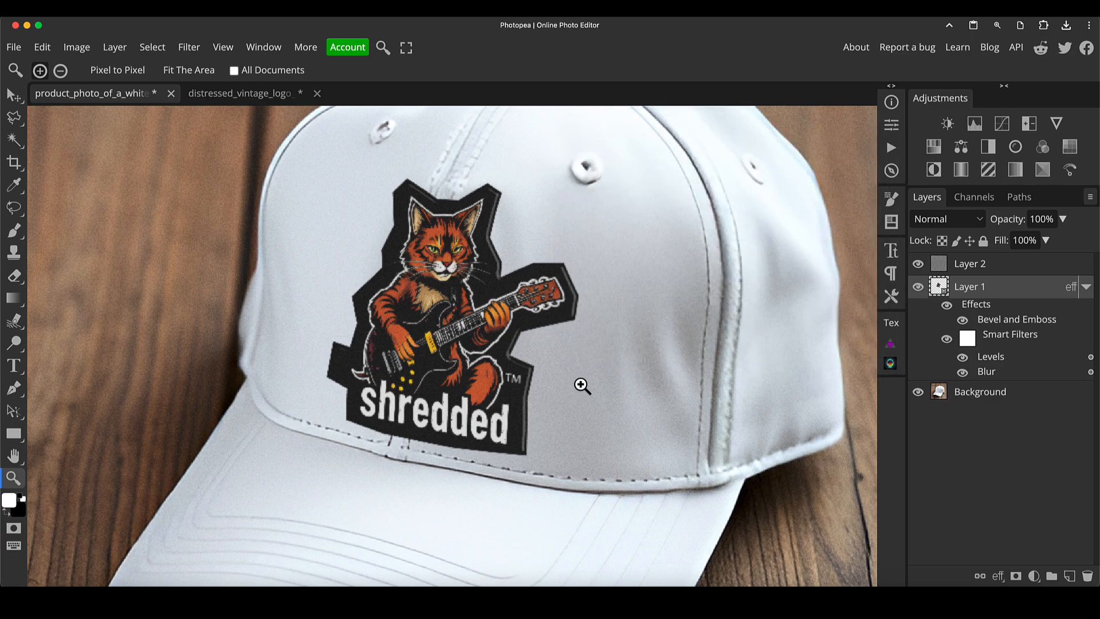